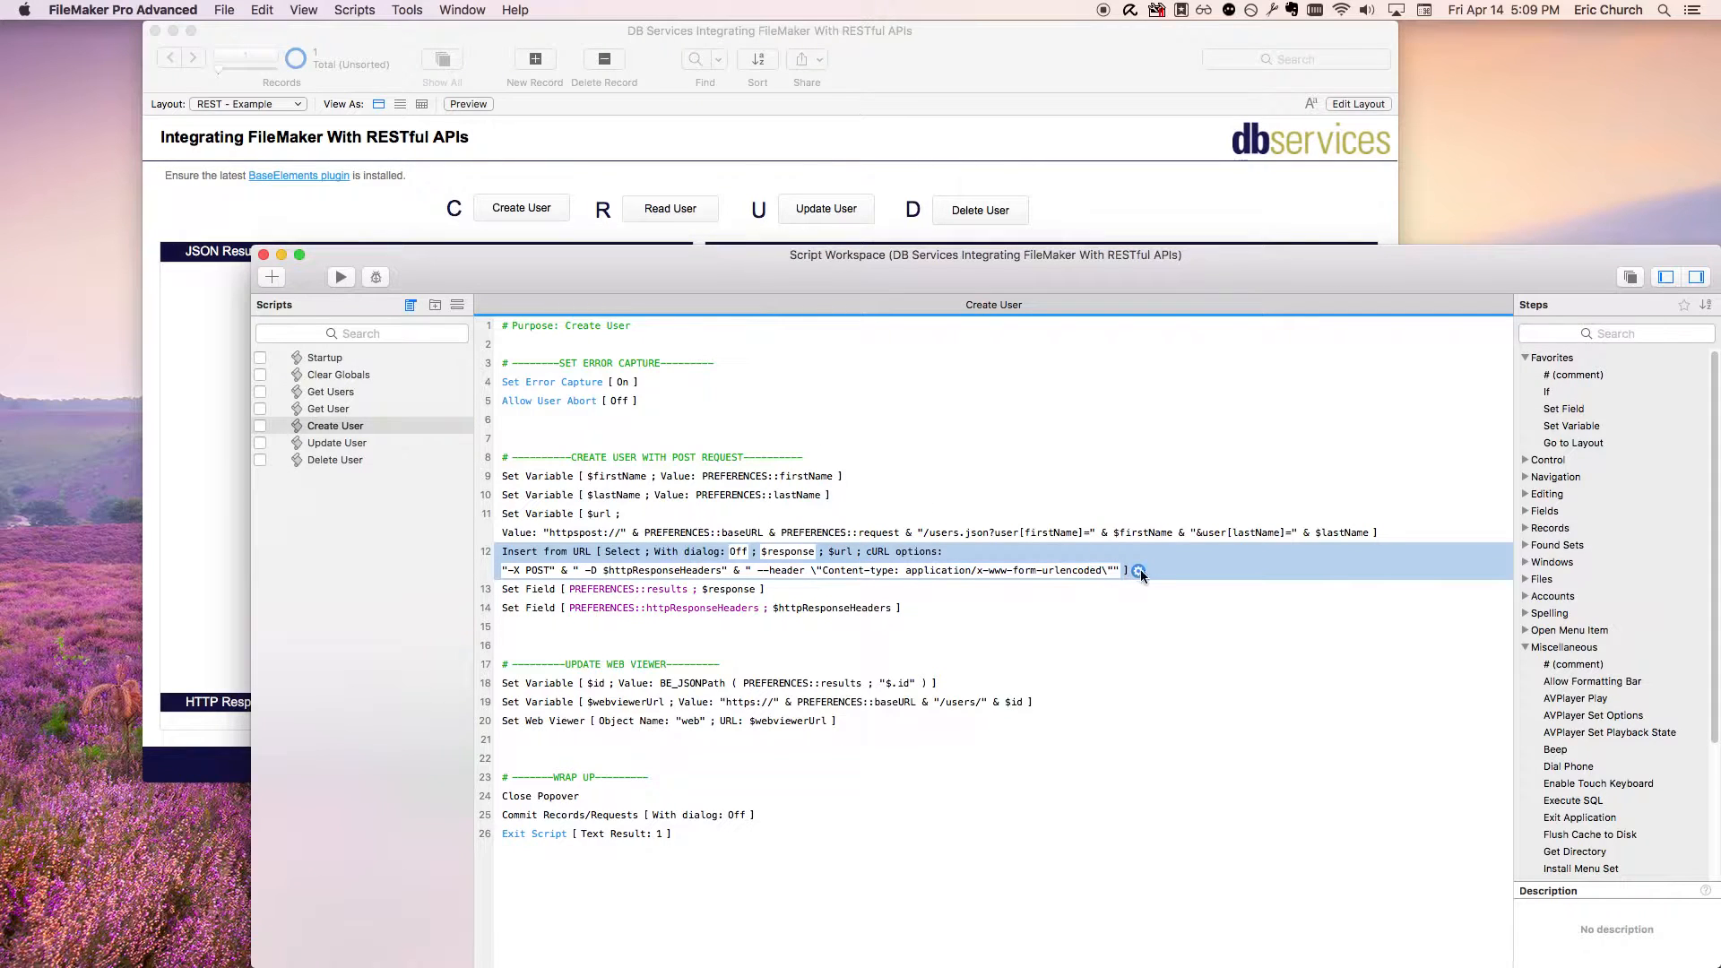
Step: Review the Insert from URL step's cURL options calculation in the Create User script
left_click(1139, 570)
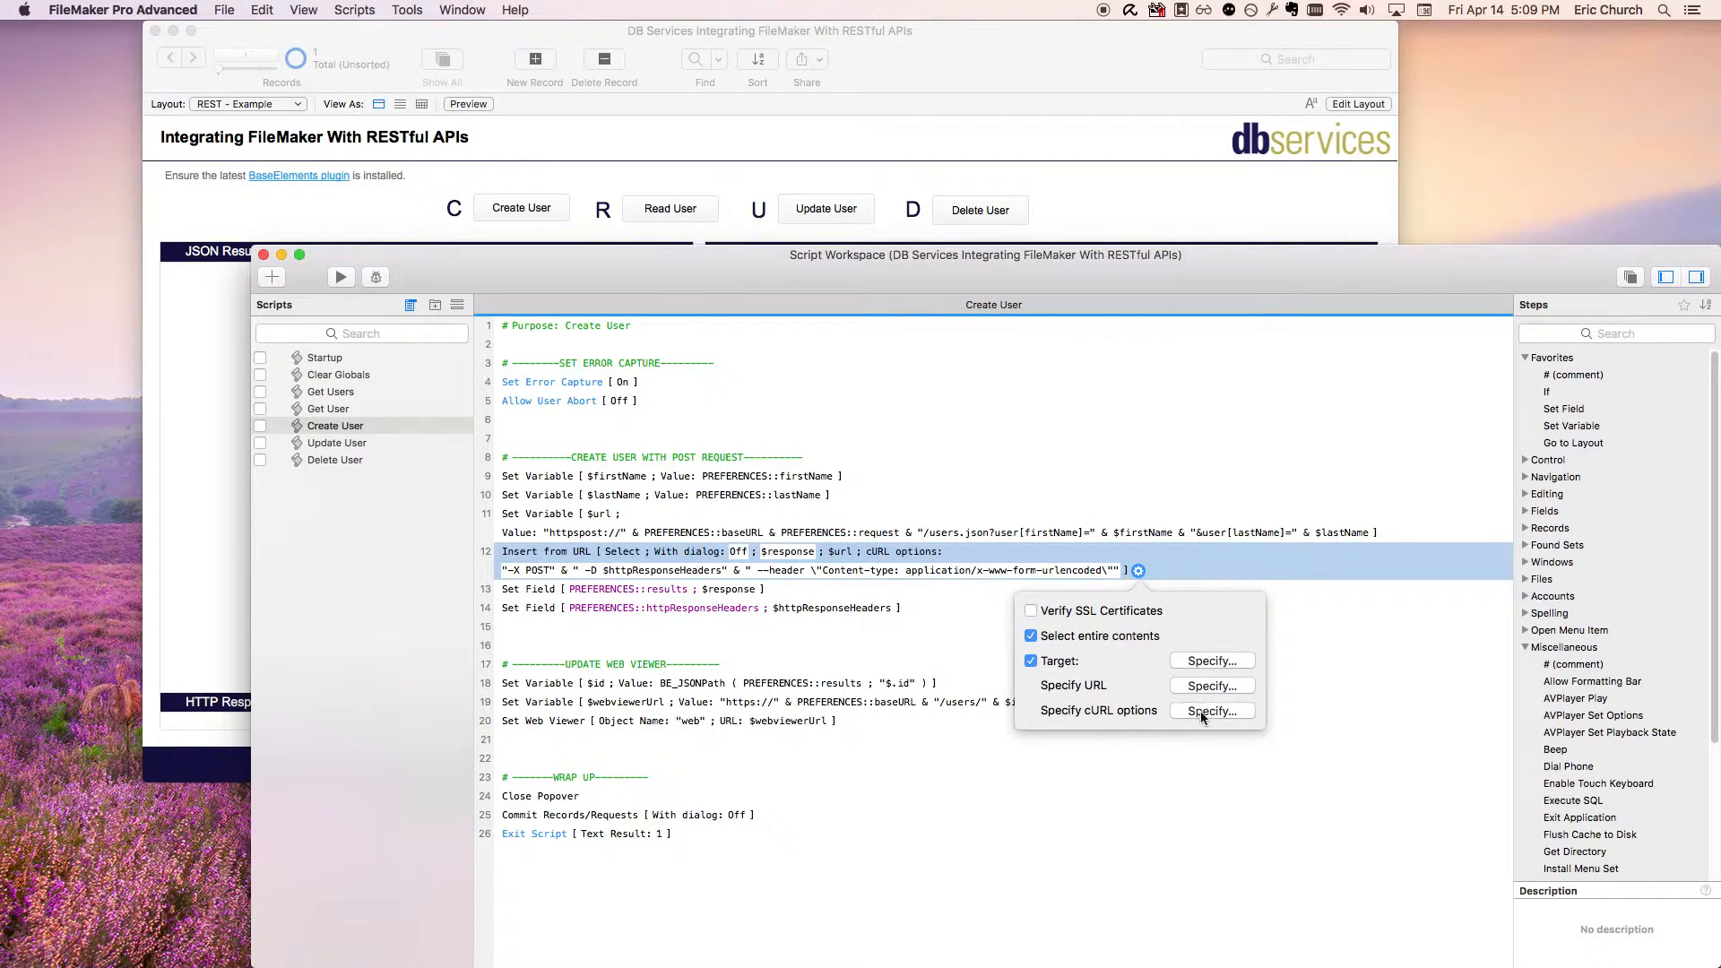
left_click(1210, 710)
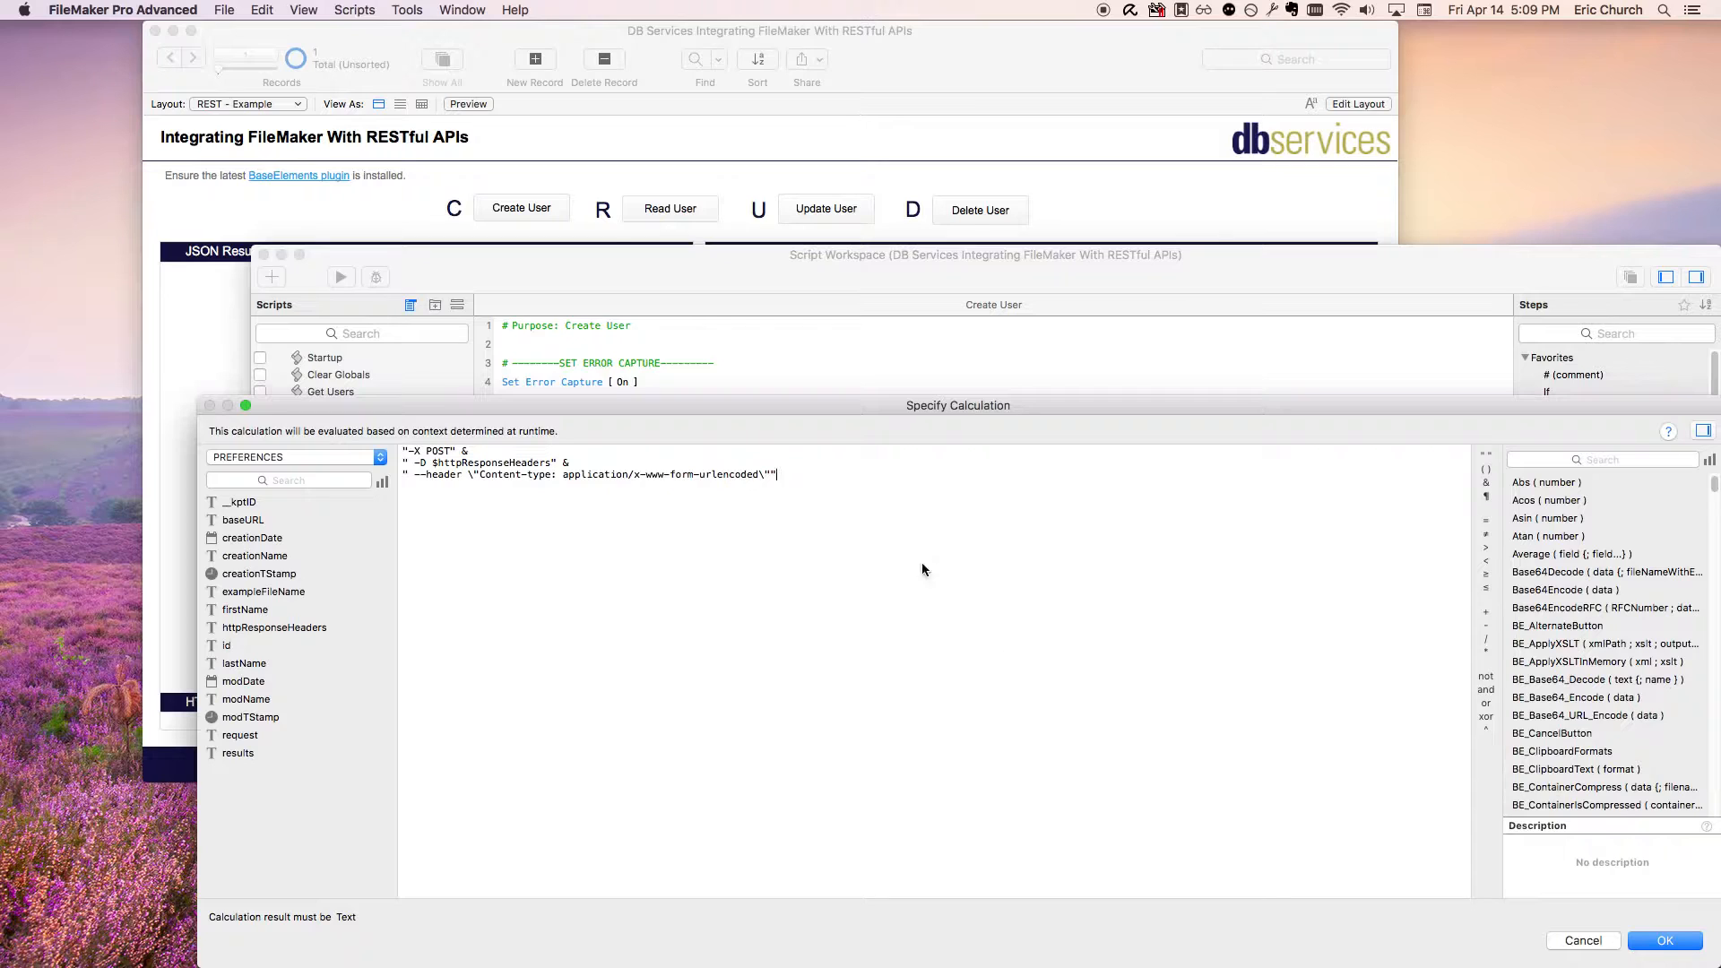
left_click(1664, 941)
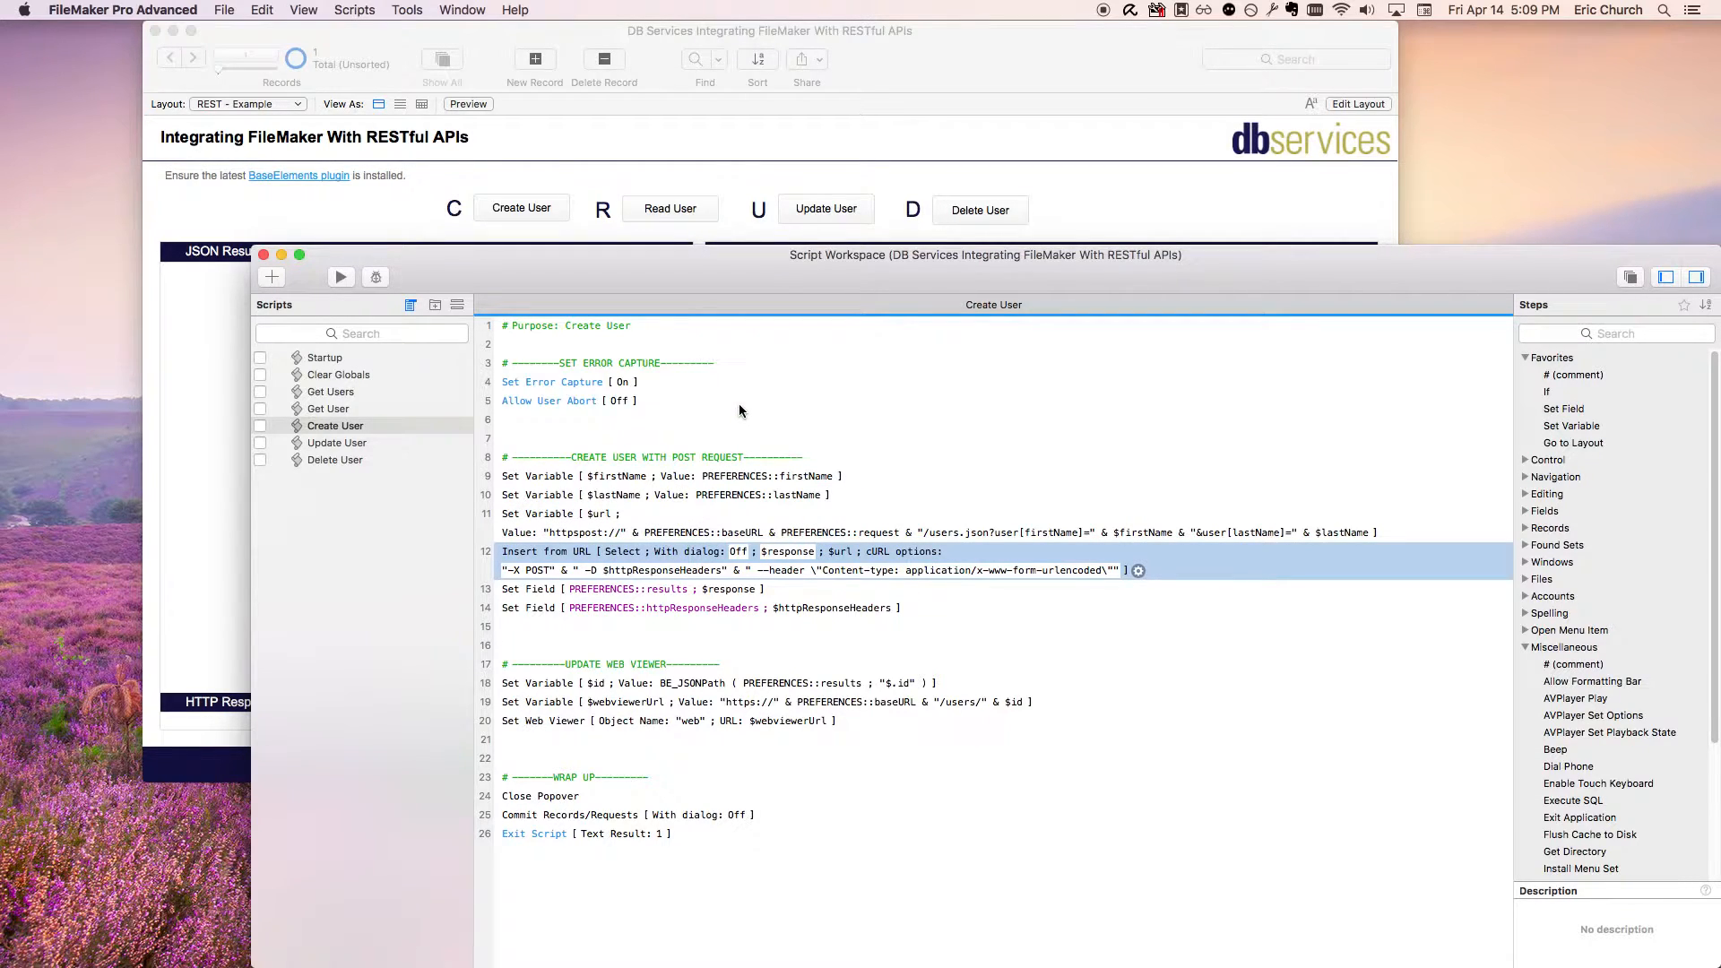
mouse_move(735, 411)
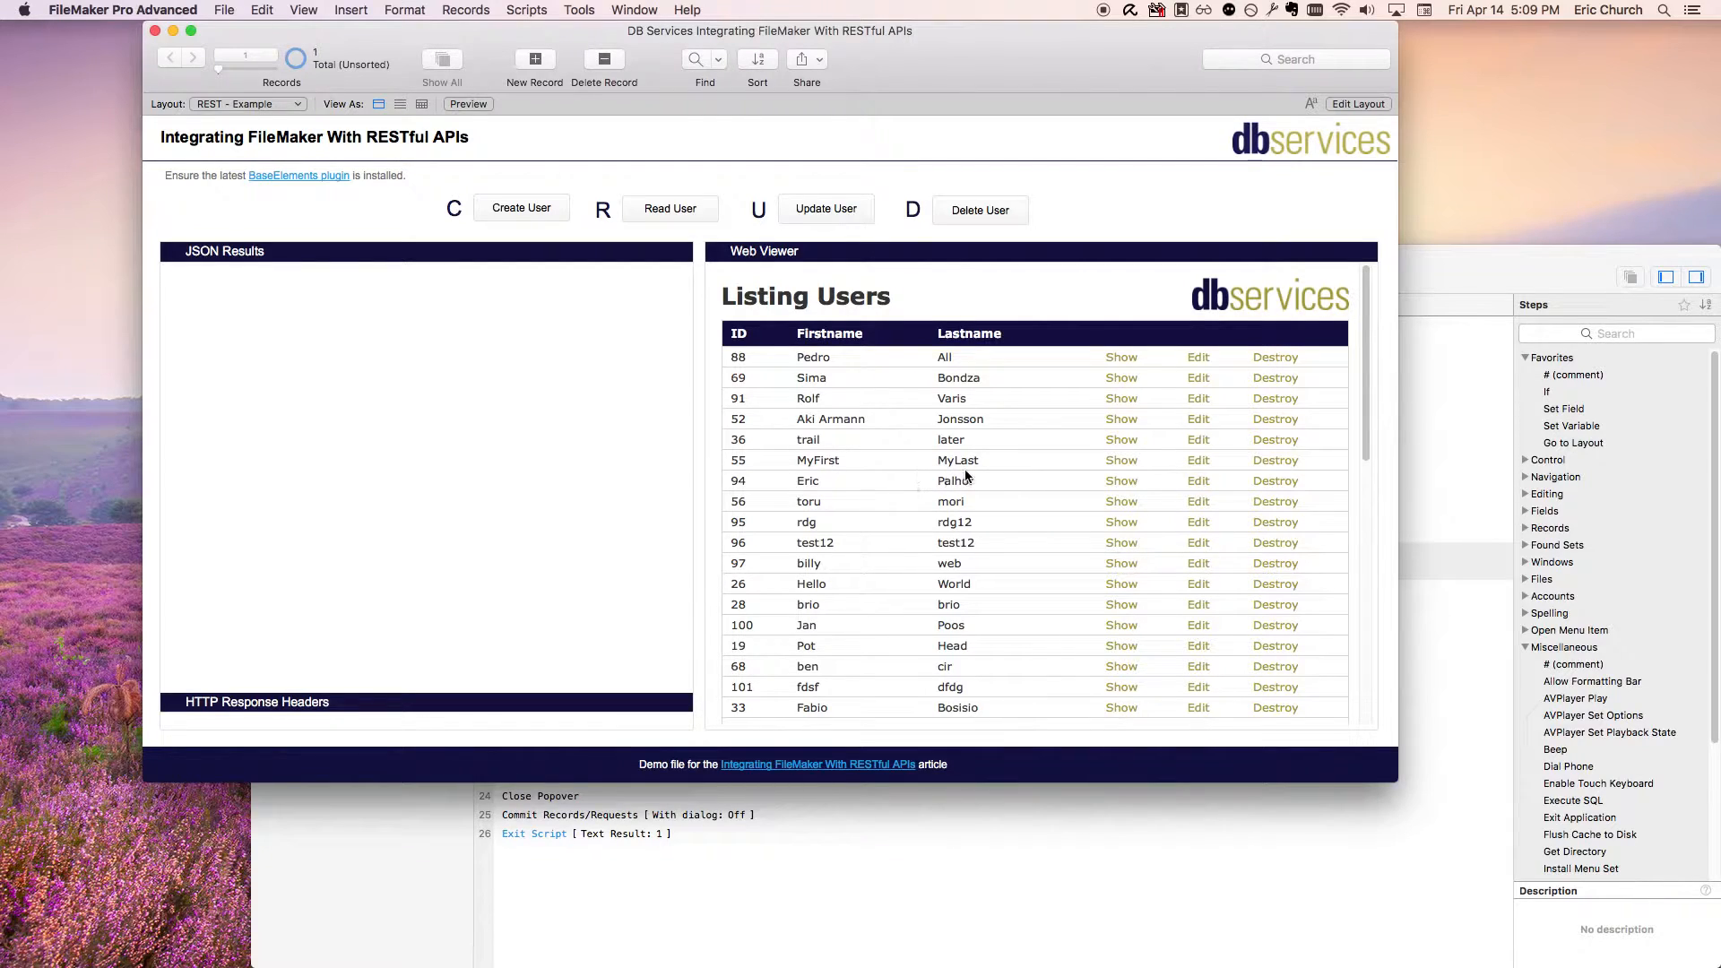
mouse_move(936, 439)
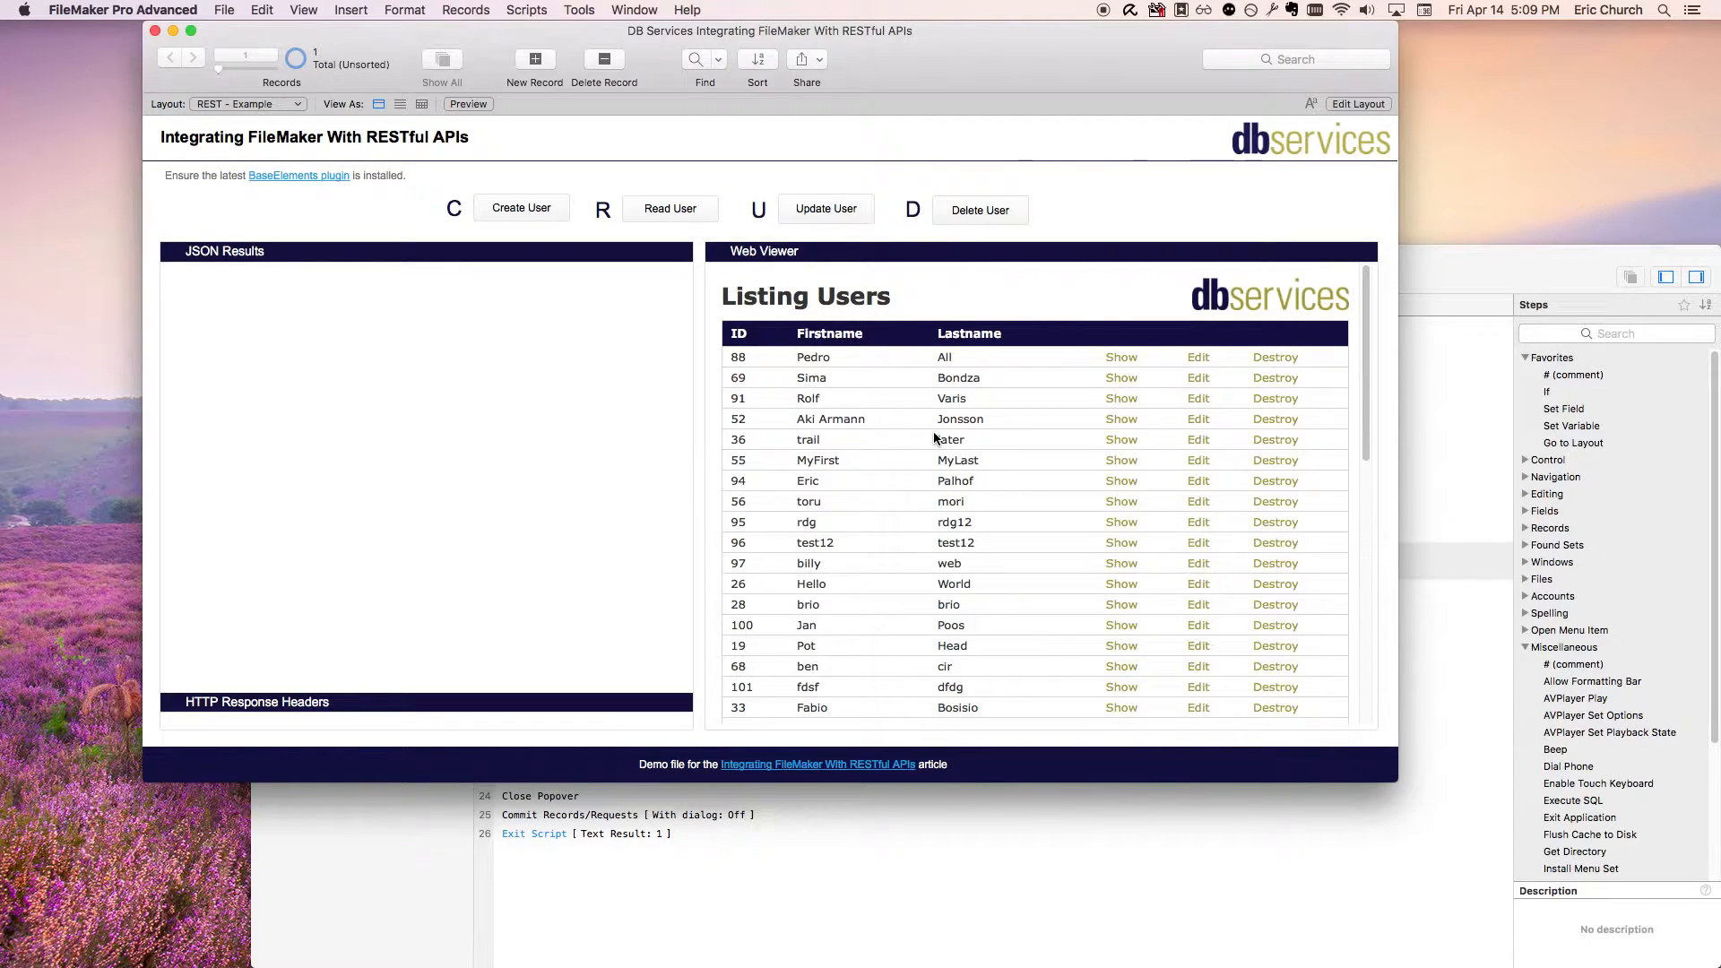
mouse_move(938, 497)
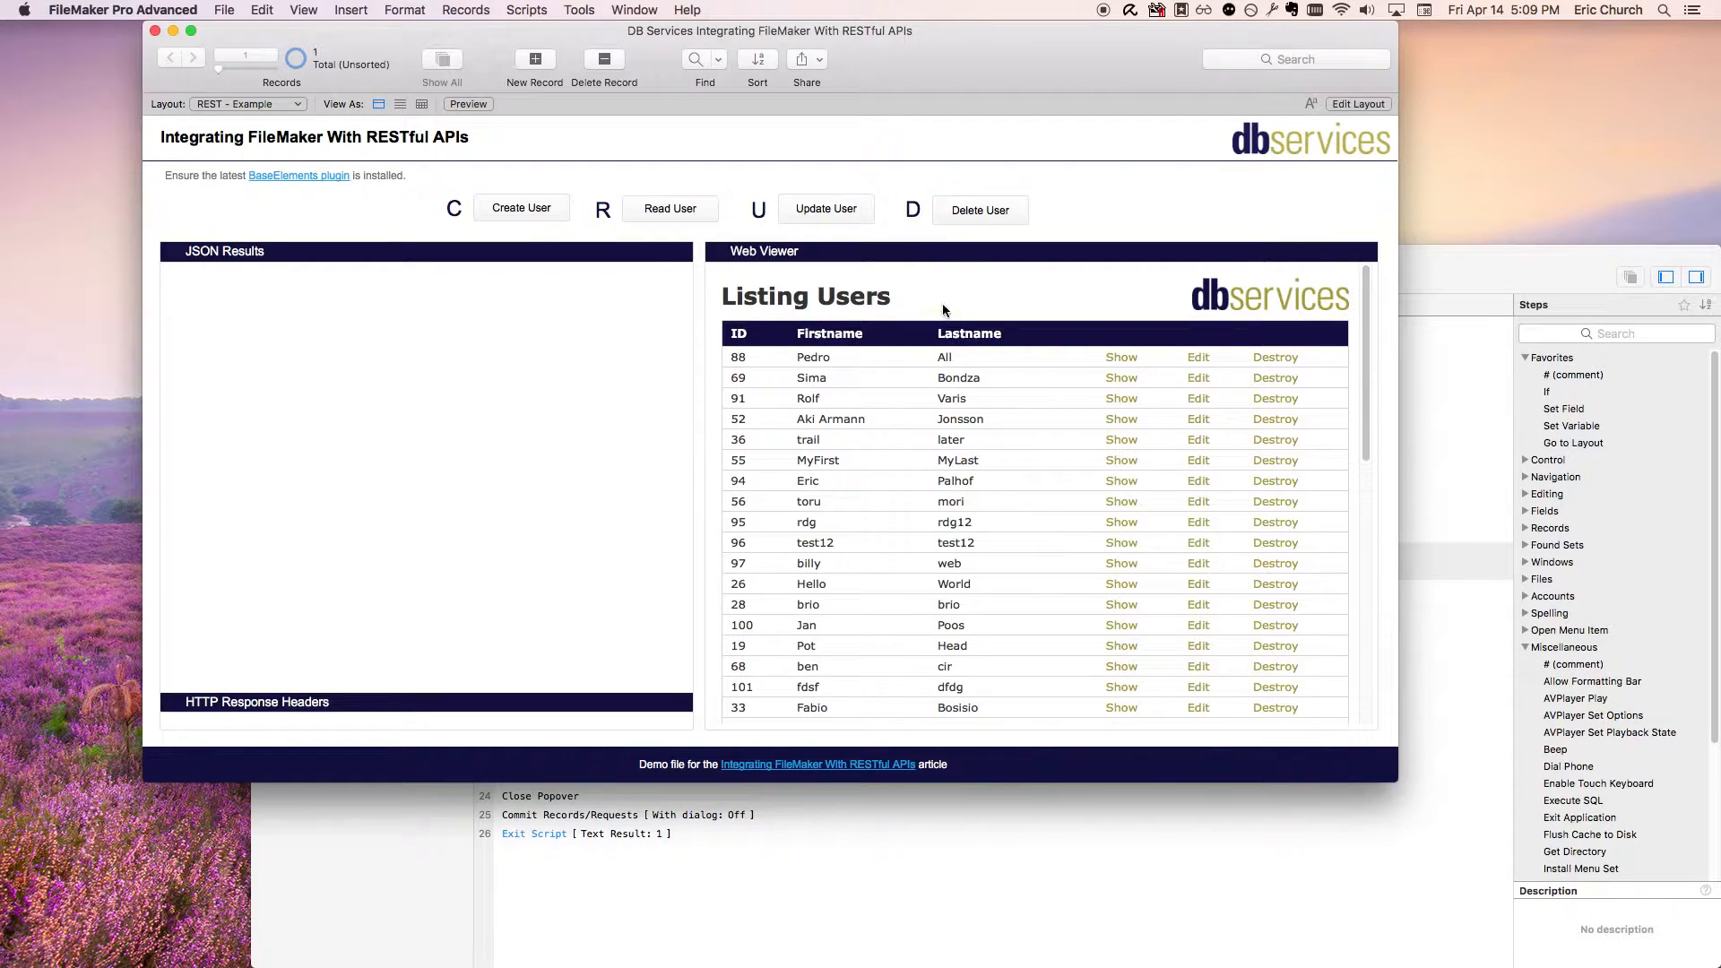
mouse_move(884, 340)
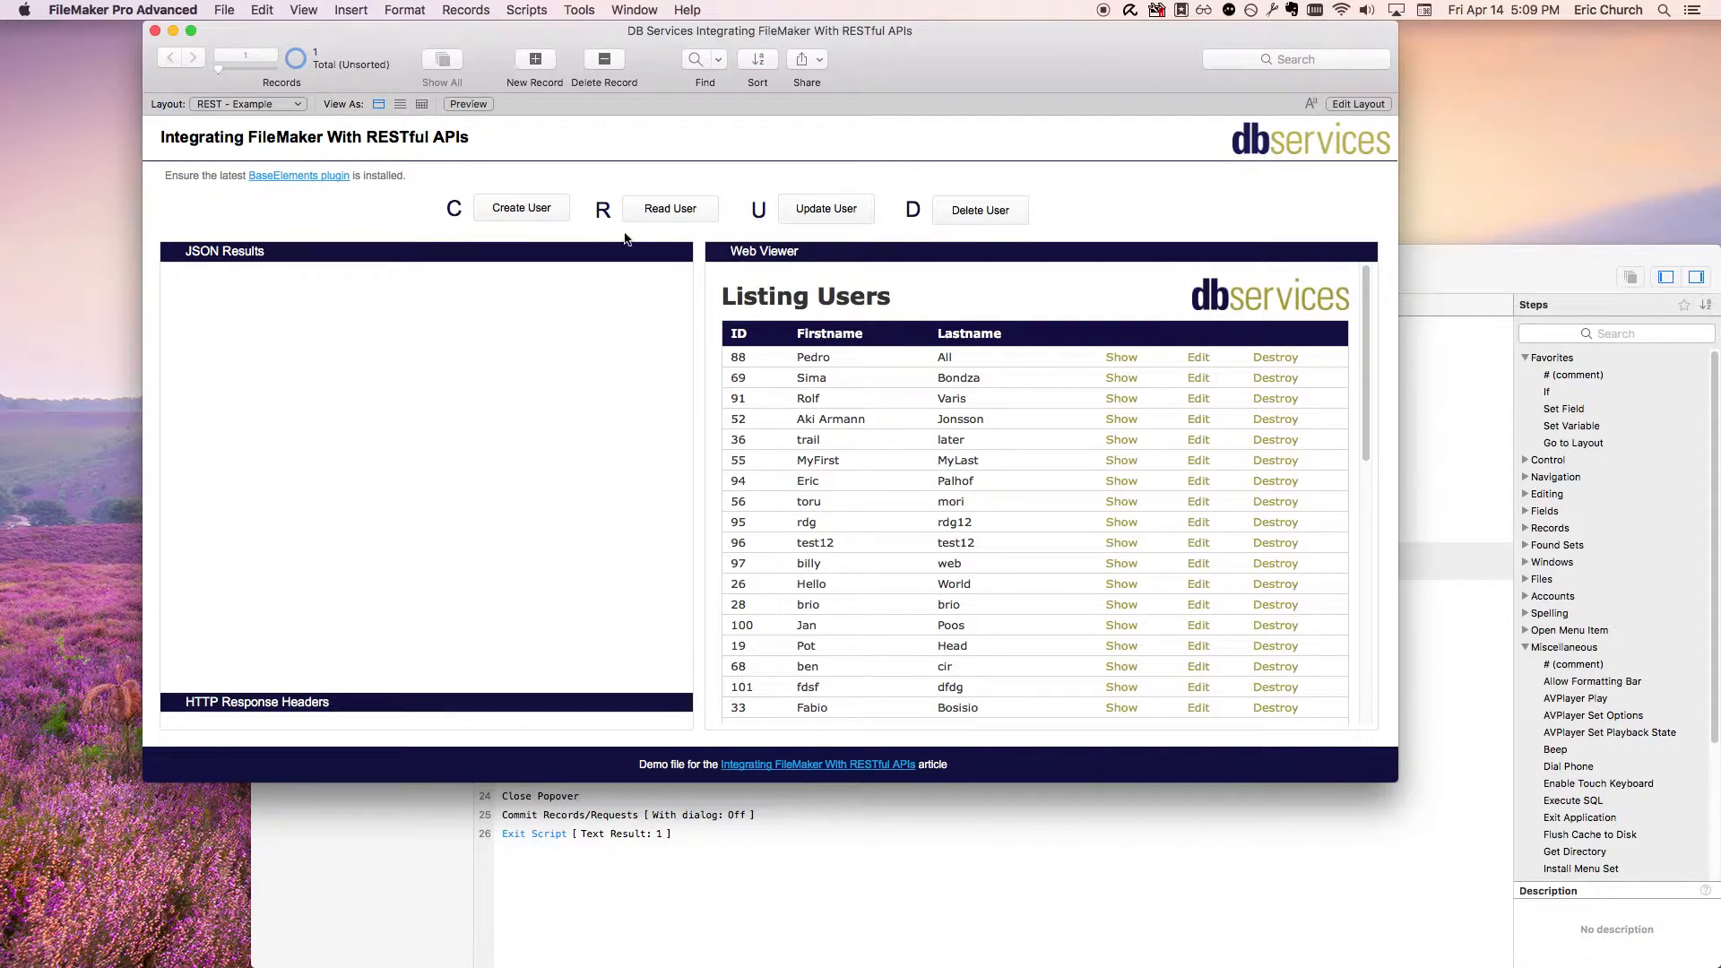
mouse_move(333, 169)
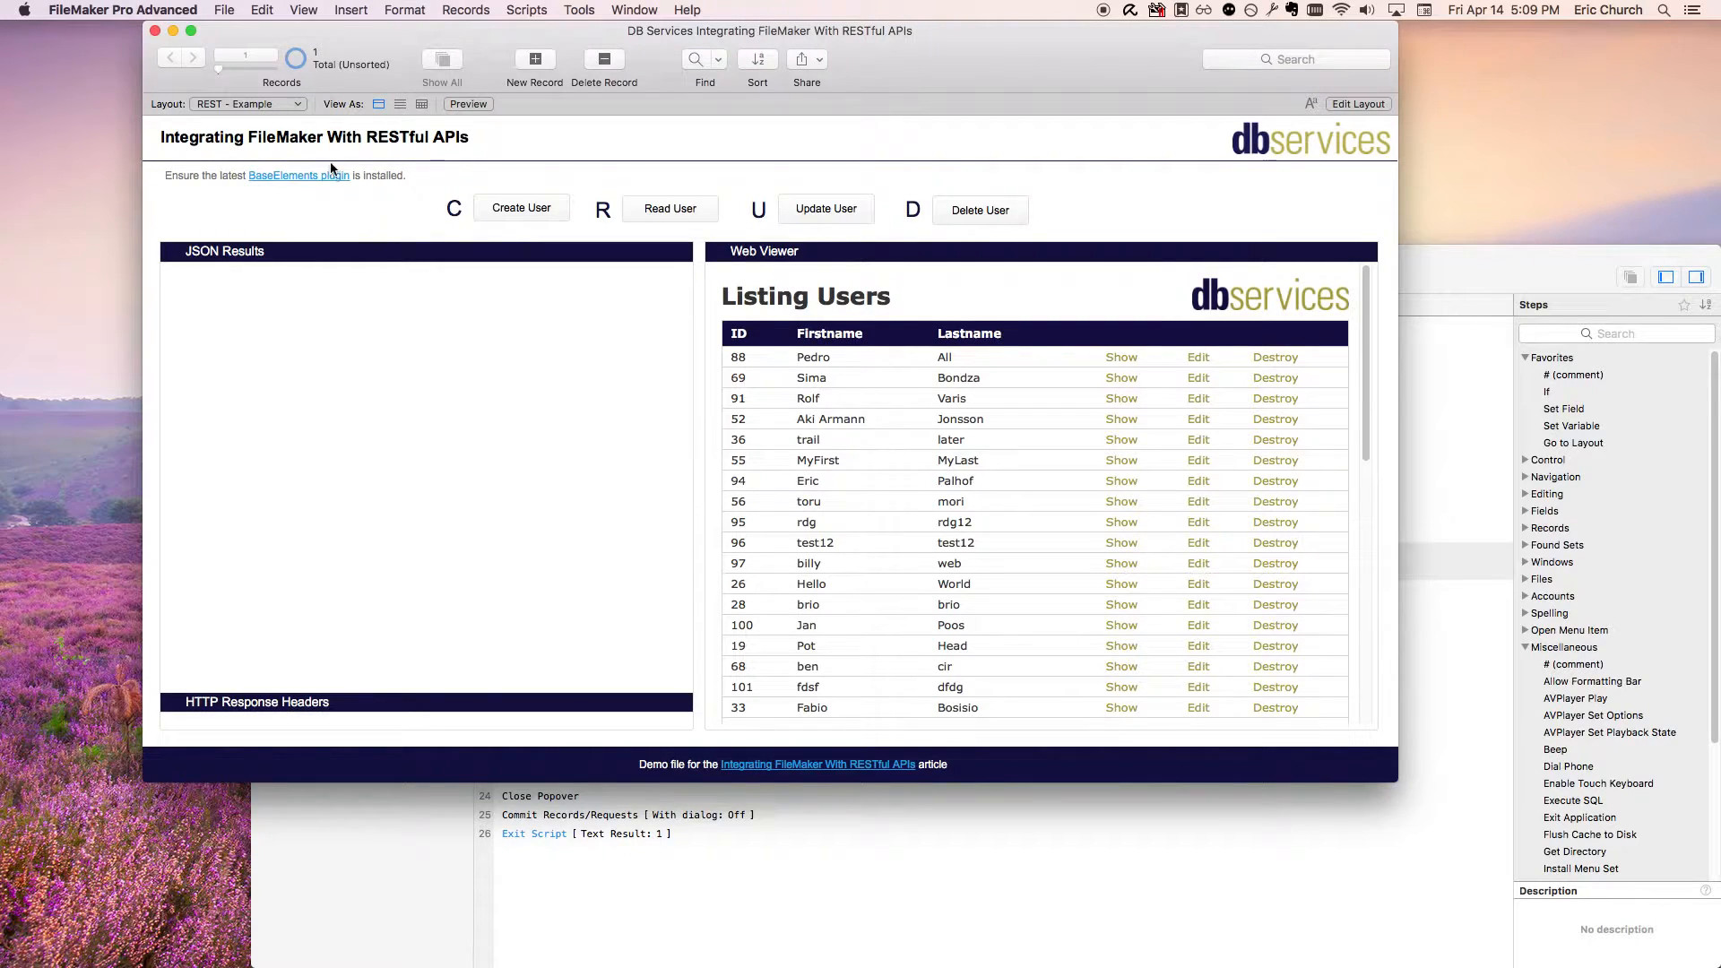
mouse_move(350, 151)
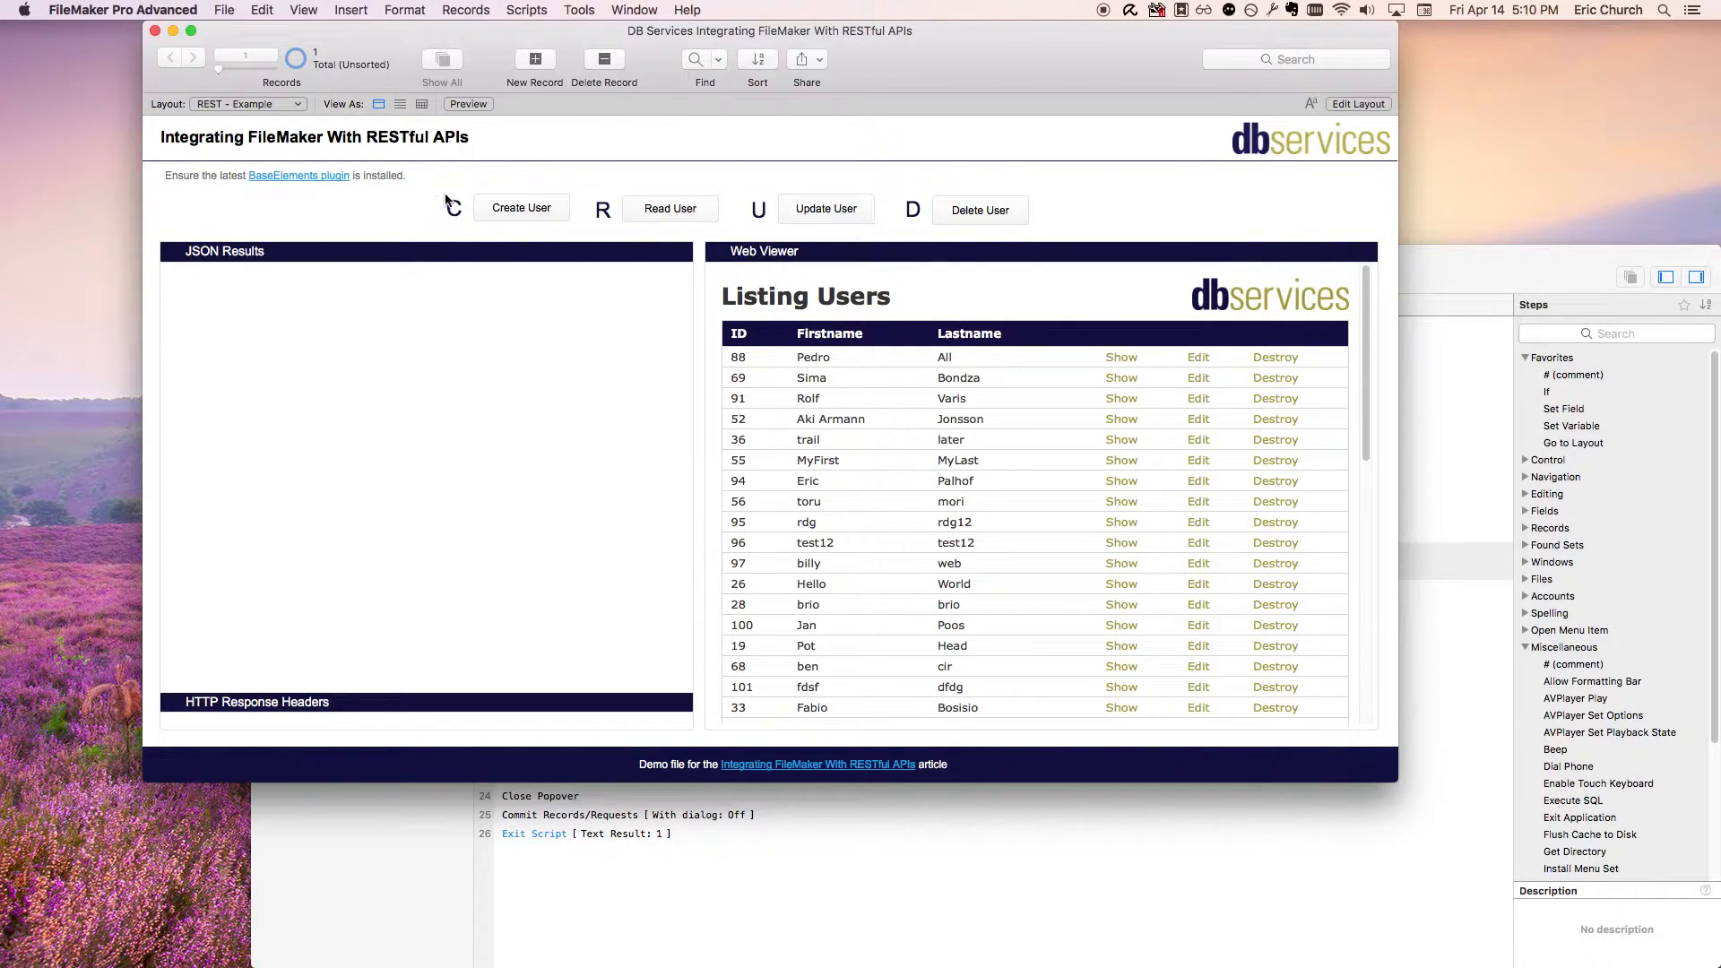
mouse_move(472, 213)
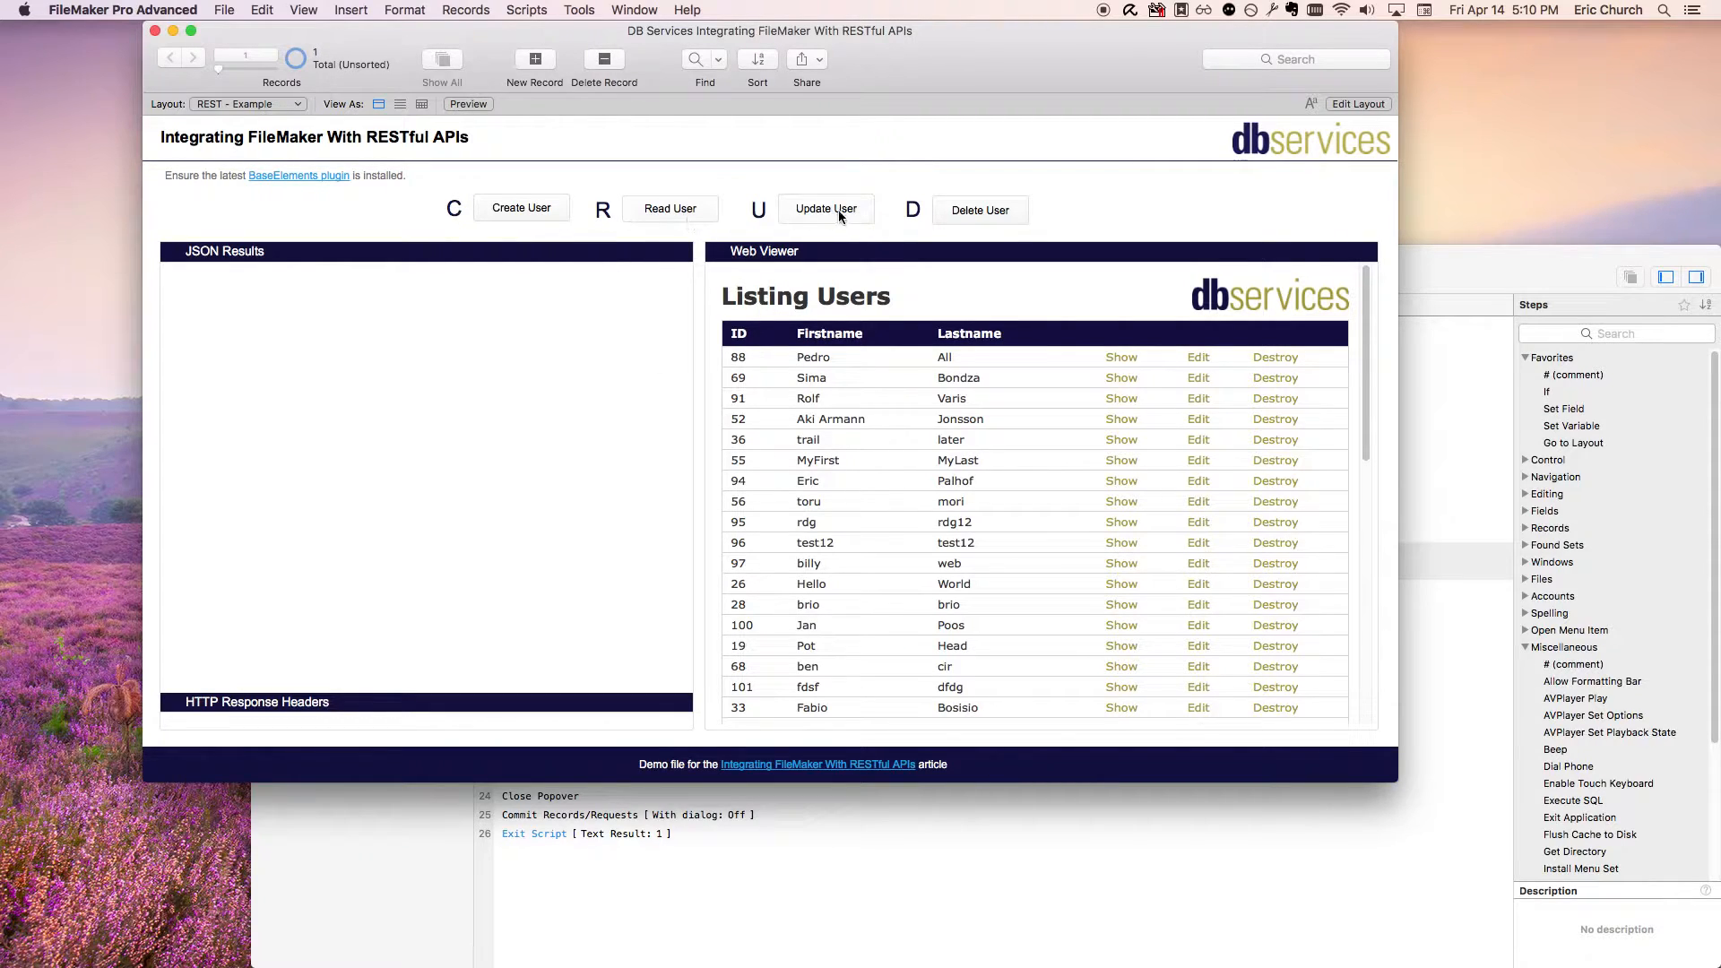
mouse_move(1131, 251)
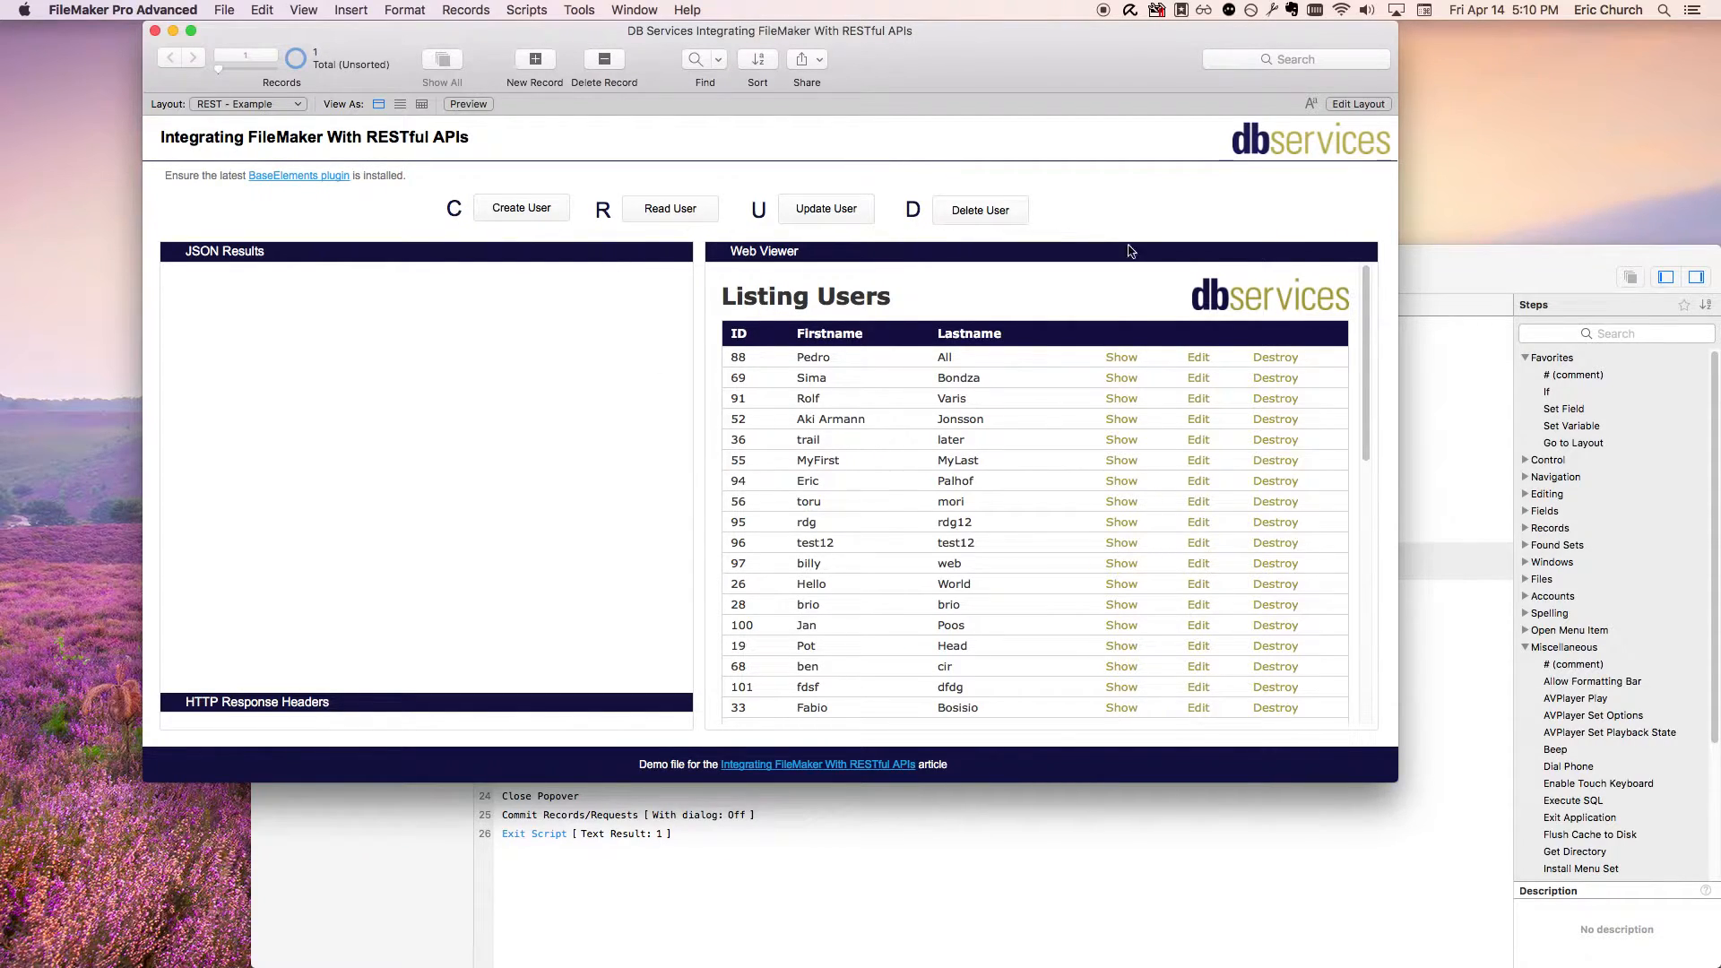
mouse_move(862, 420)
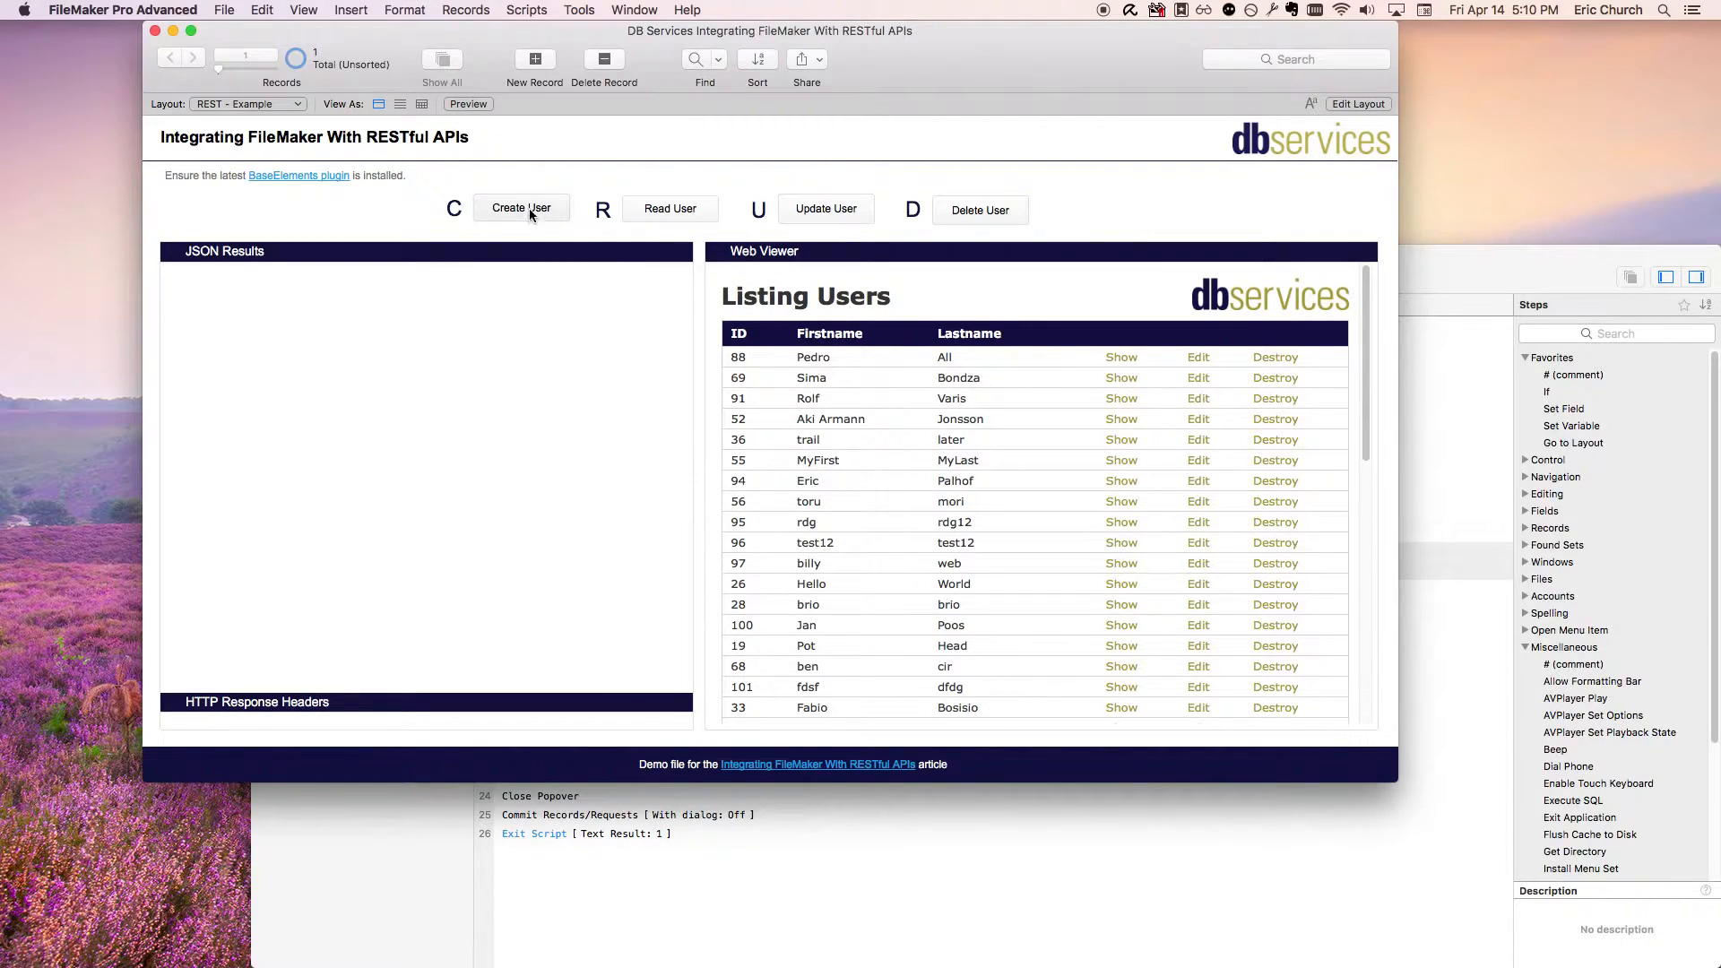
left_click(521, 208)
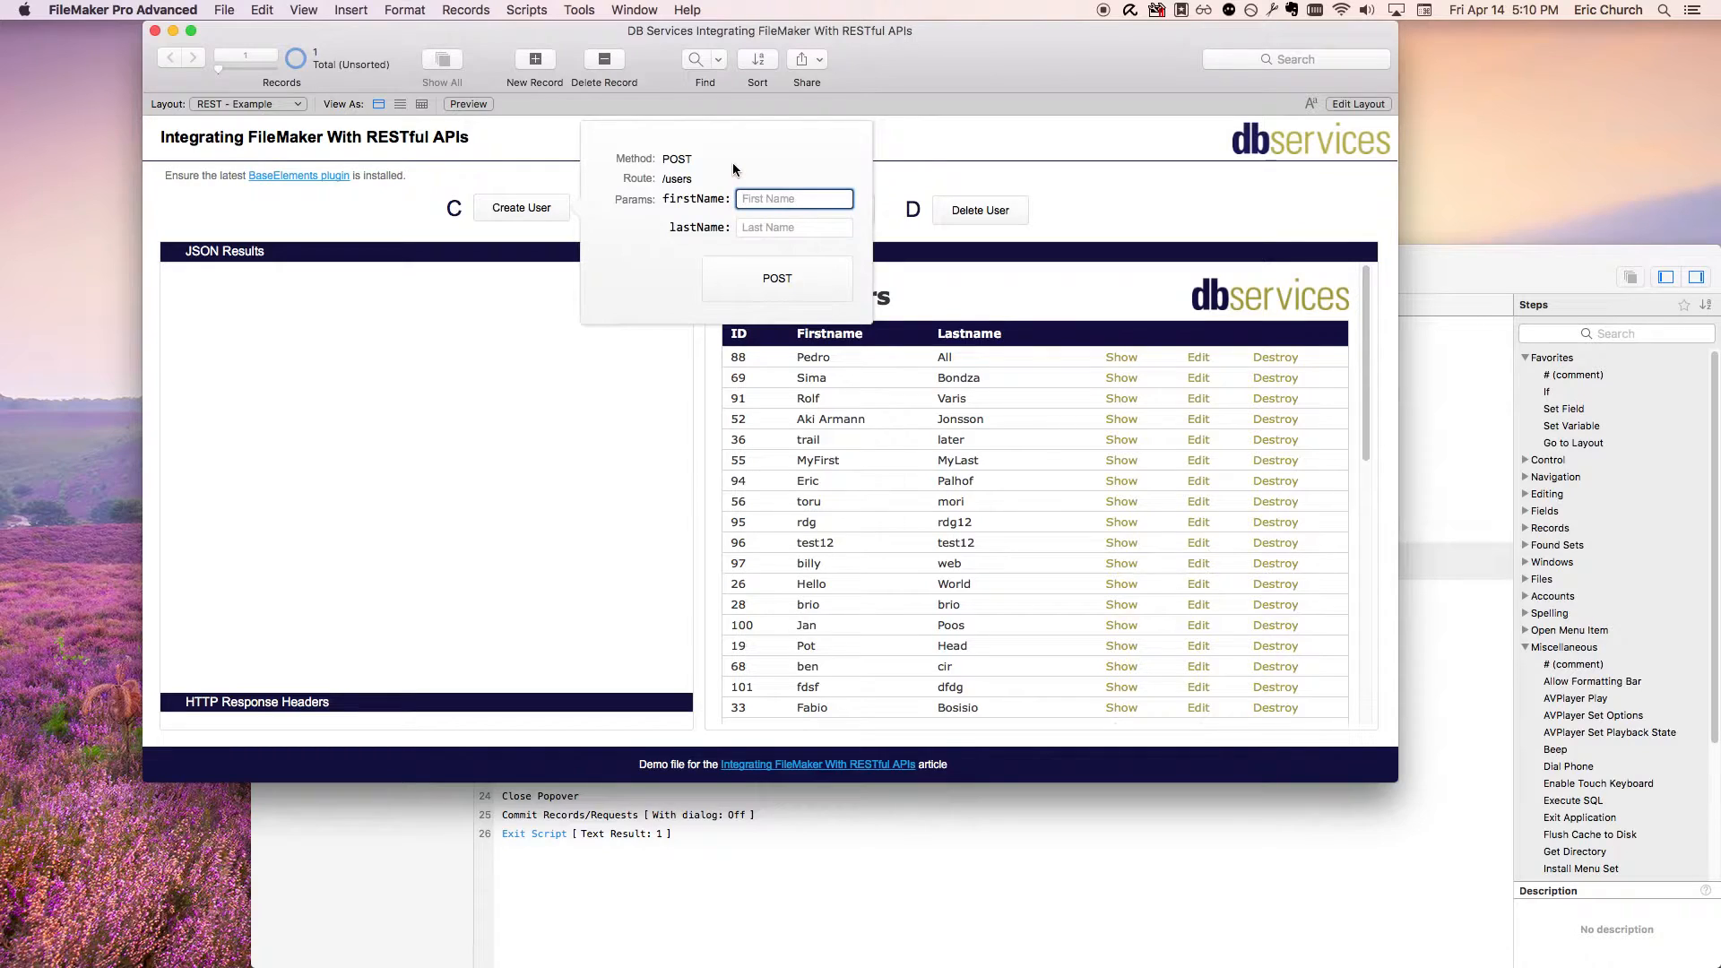
type("J")
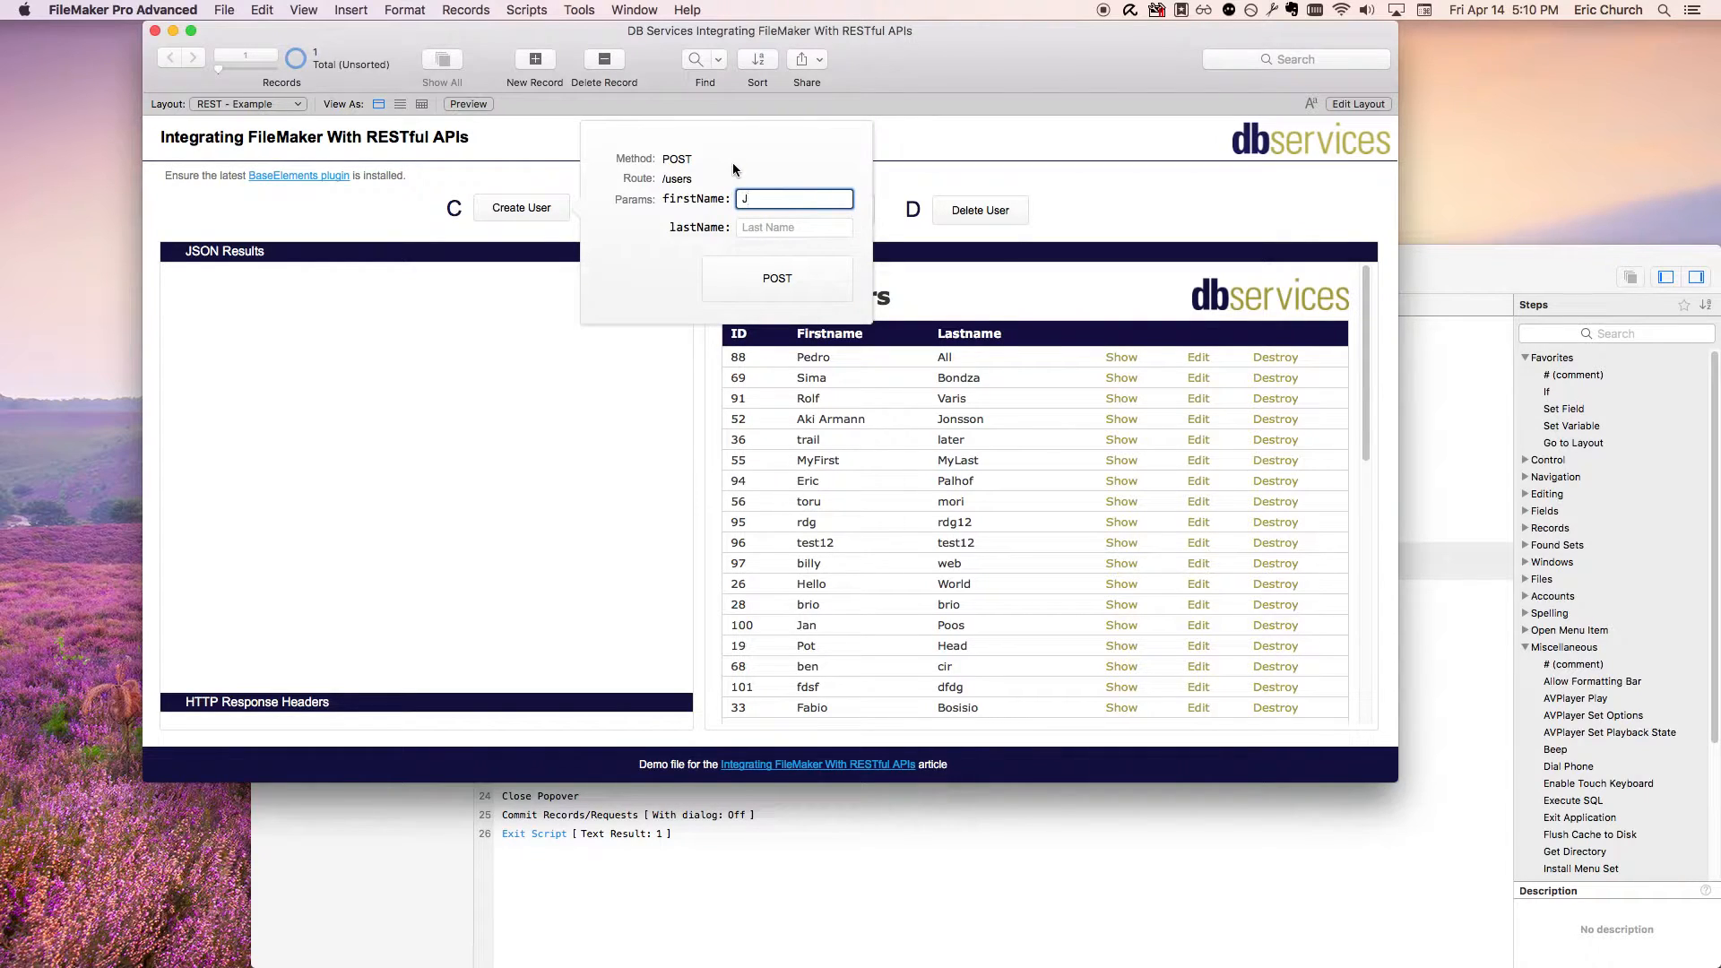
type("amaal")
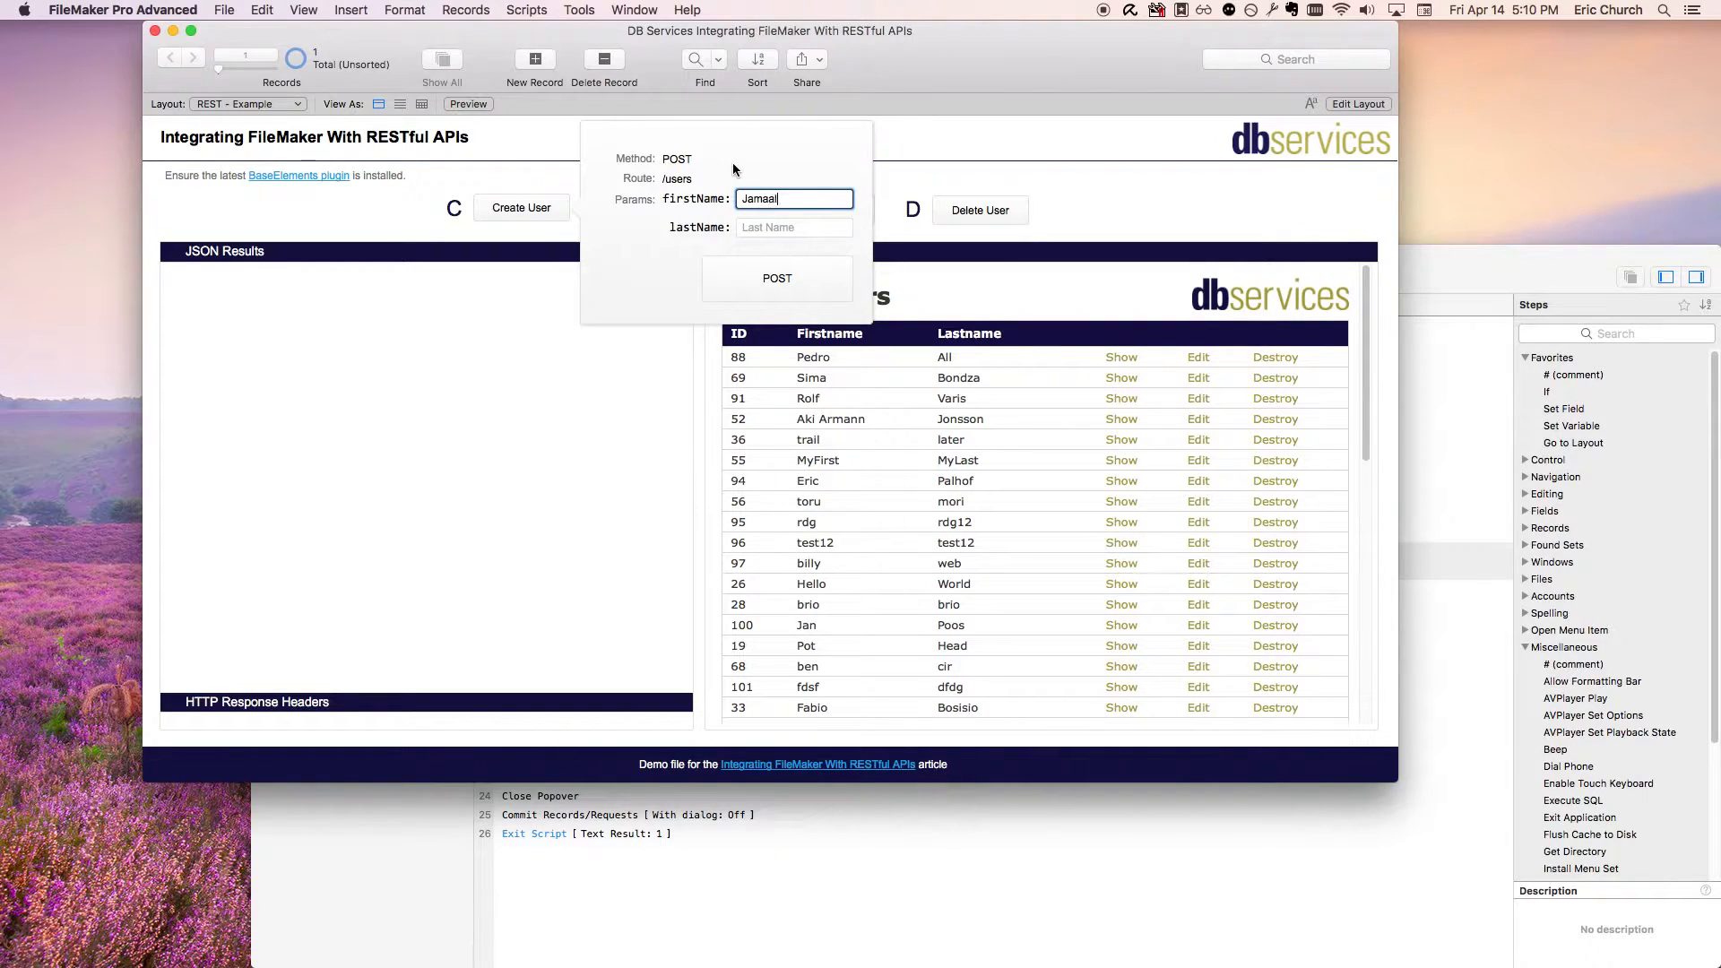
type("Adams")
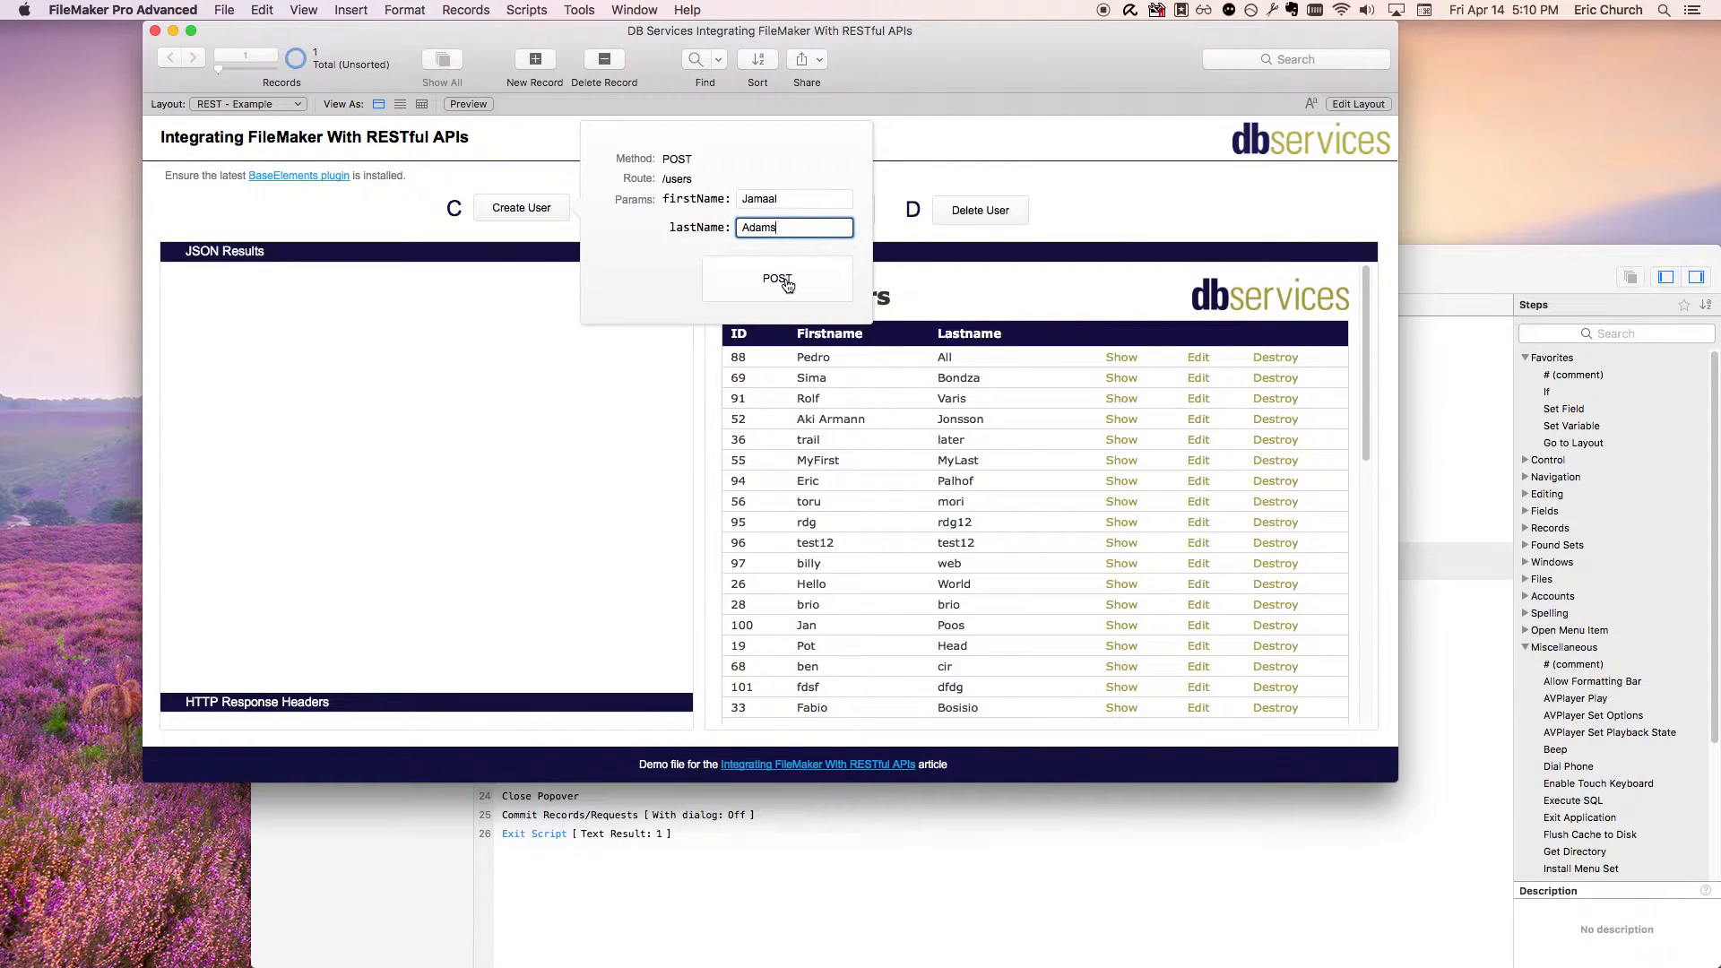
left_click(776, 278)
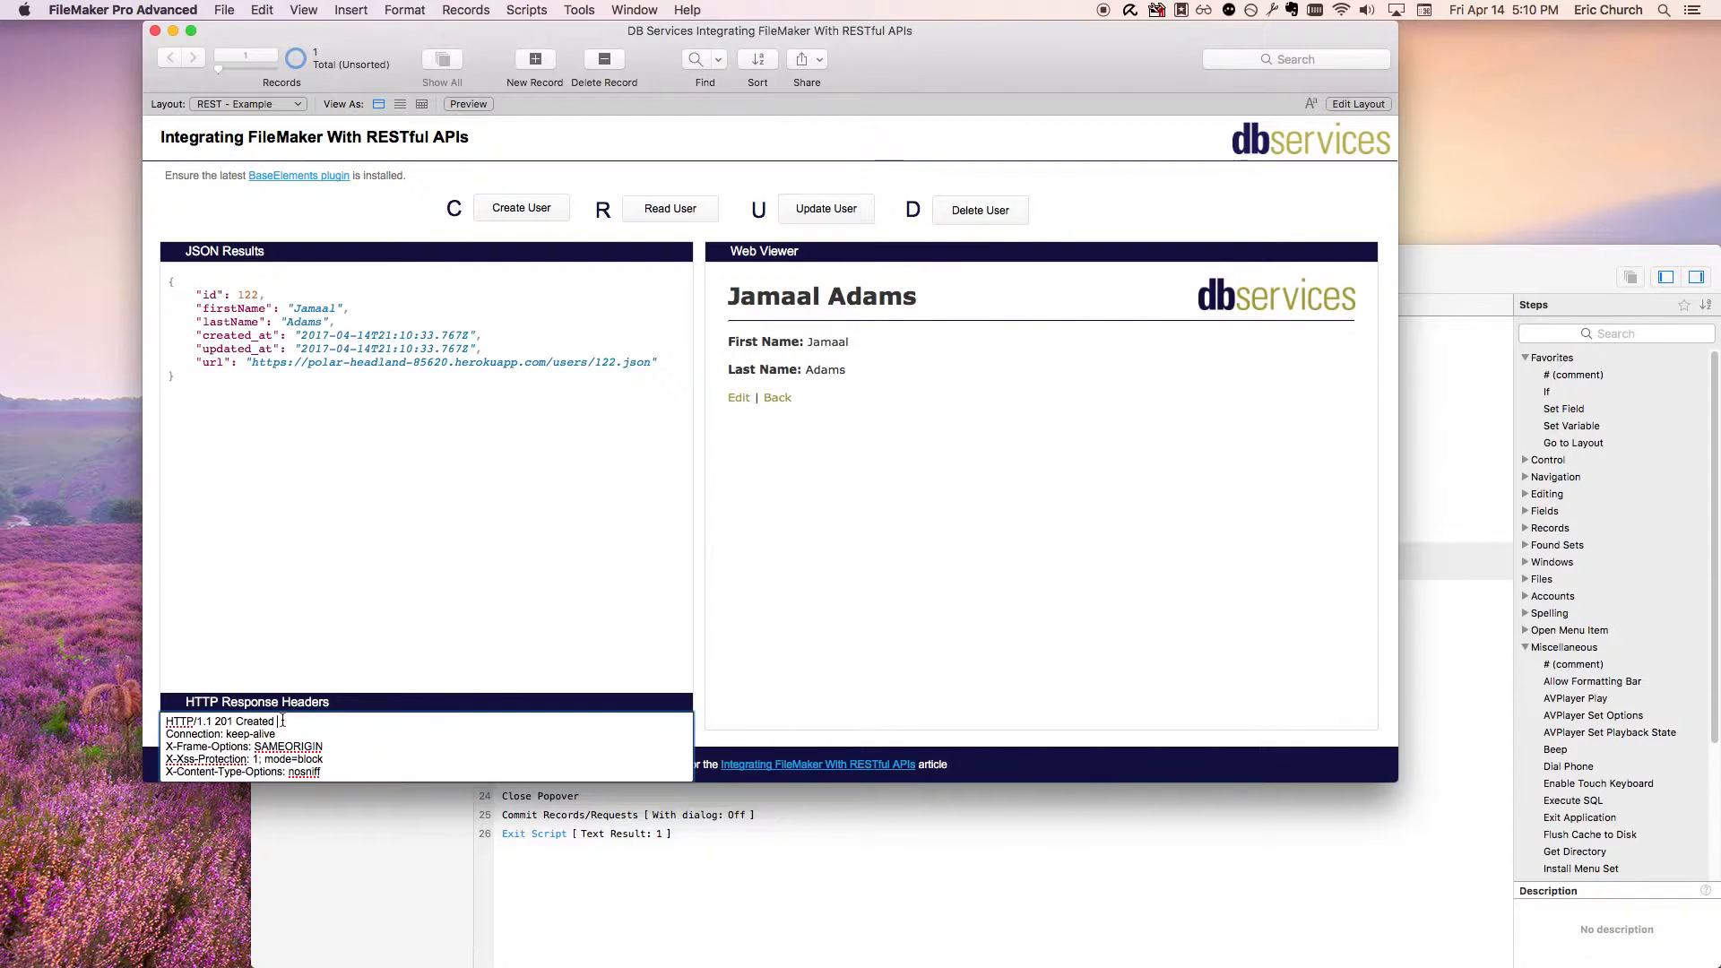
double_click(219, 721)
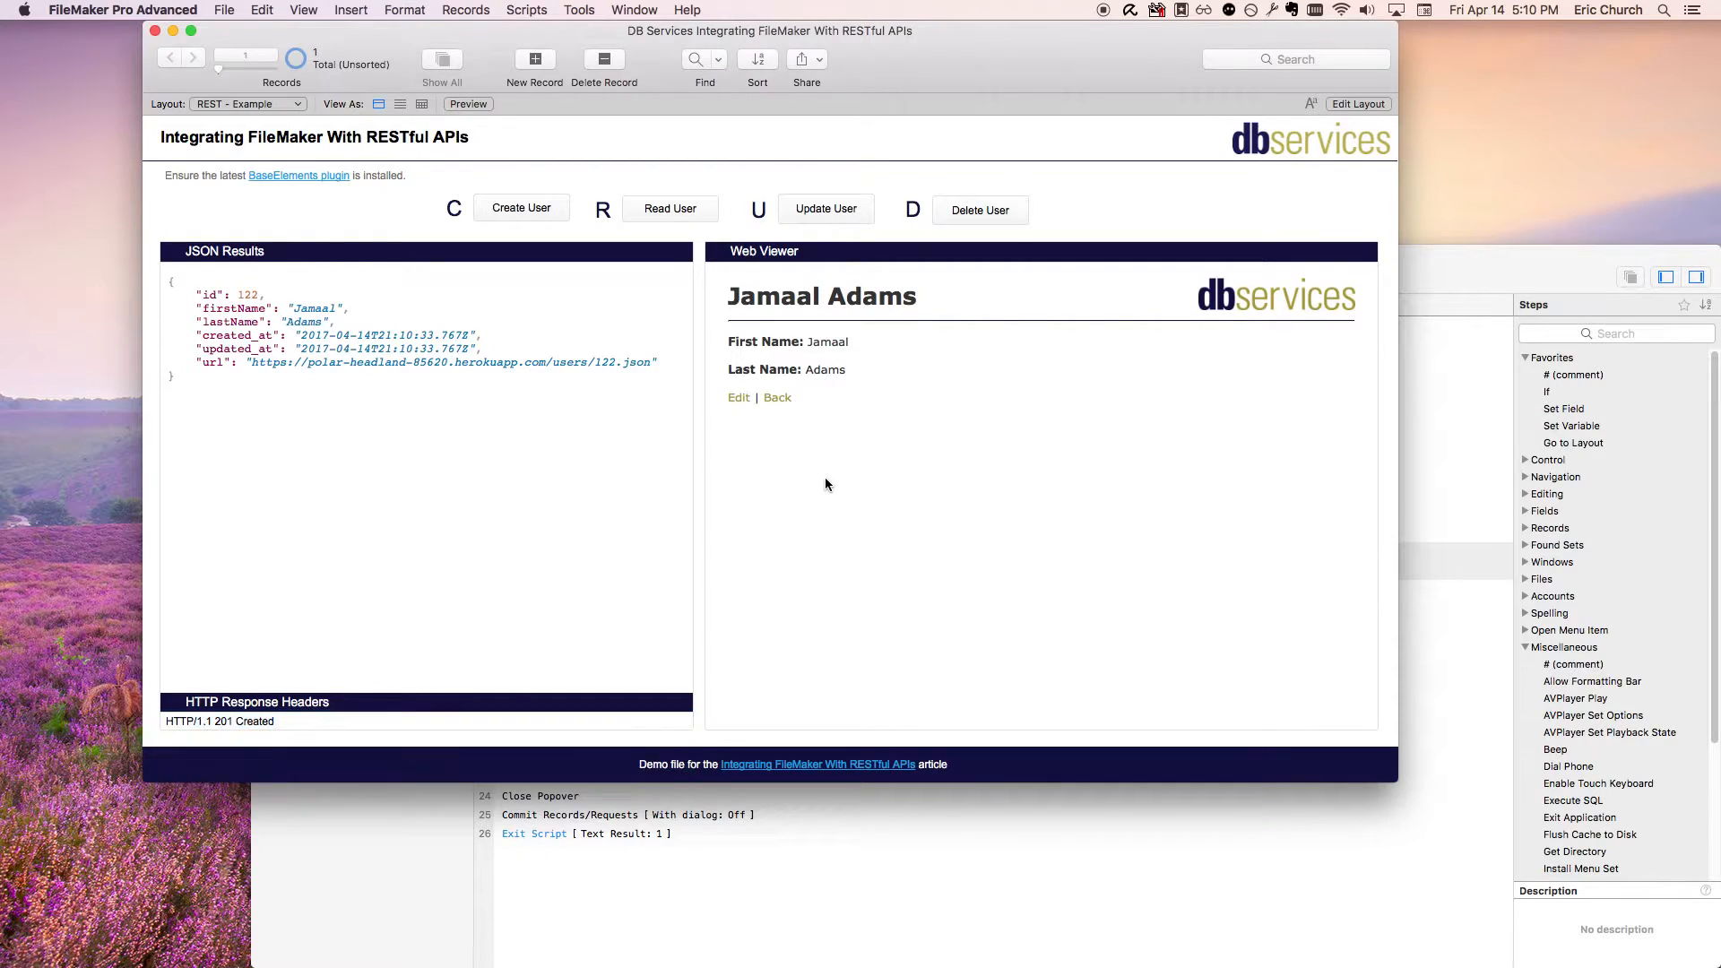
mouse_move(798, 396)
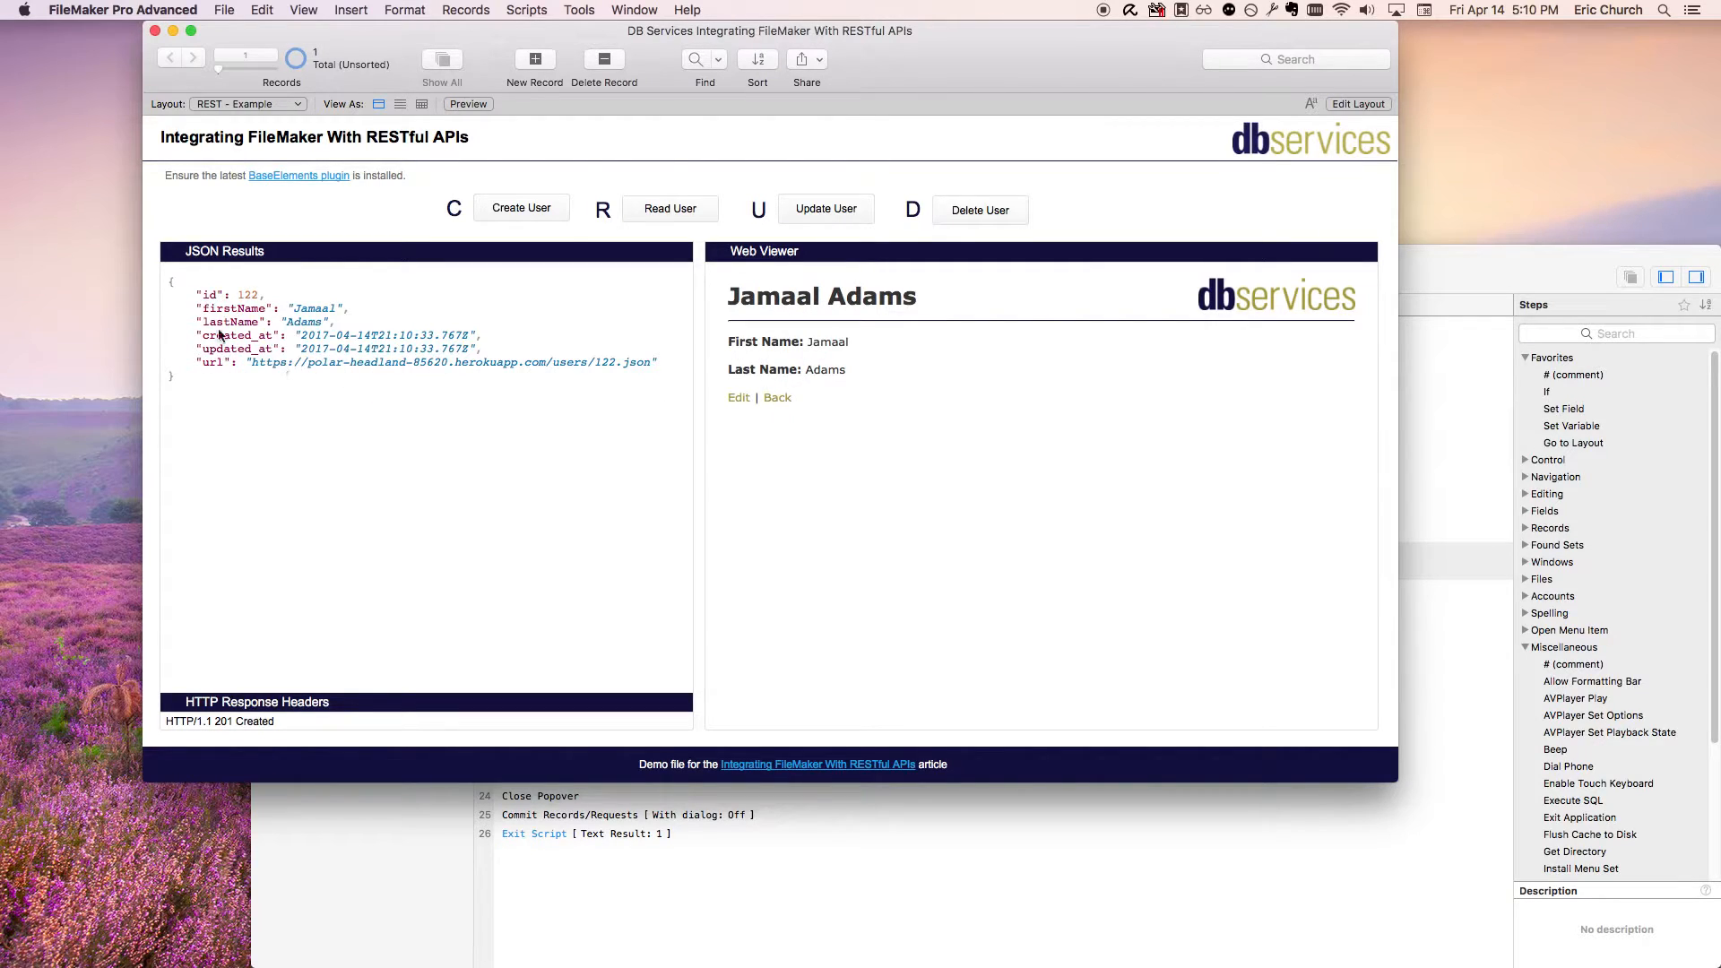
mouse_move(1167, 542)
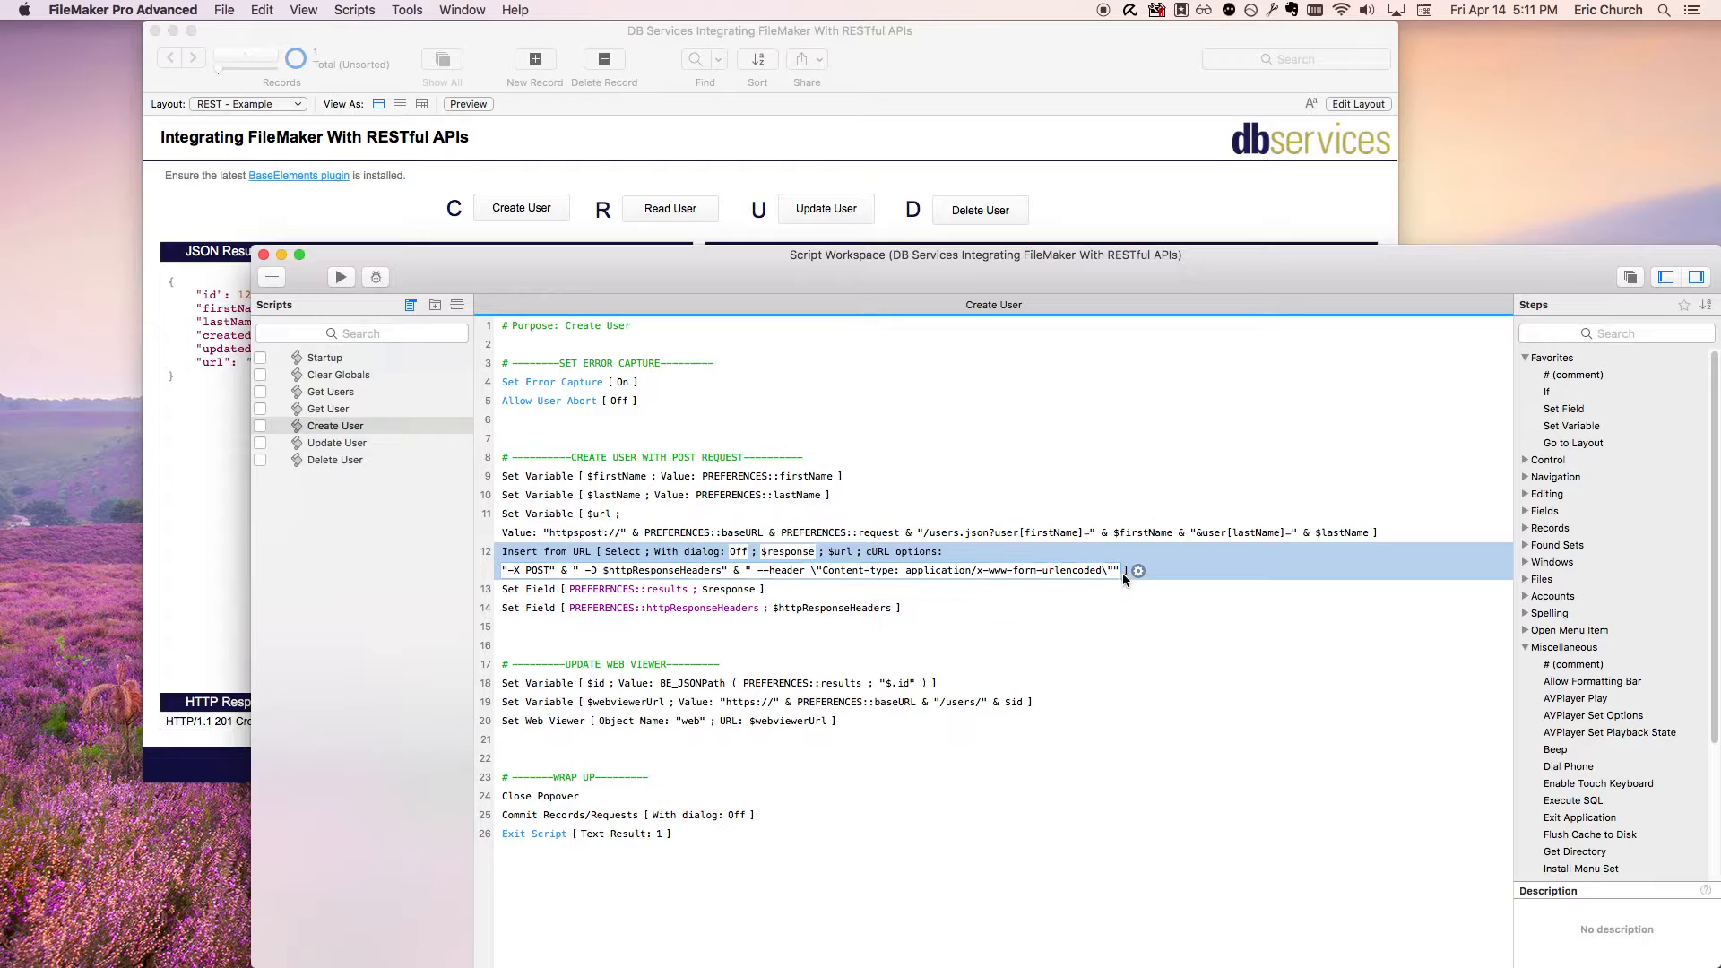
Step: Confirm the Insert from URL target is the variable $response
left_click(1138, 570)
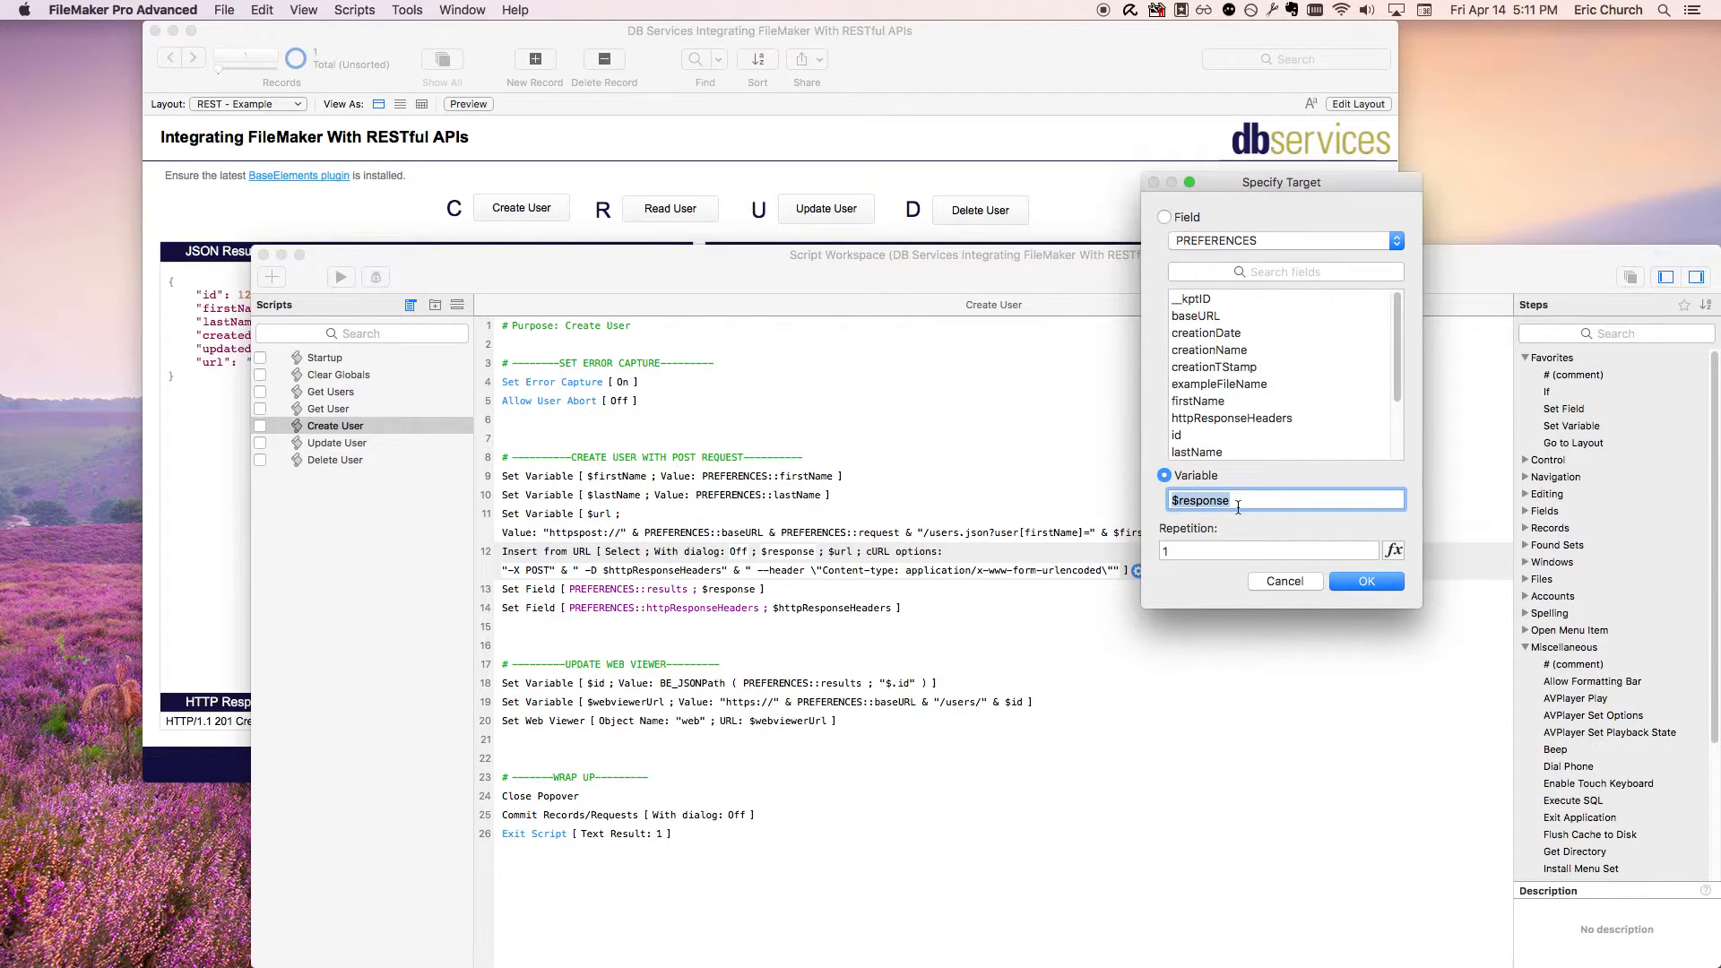
left_click(1284, 500)
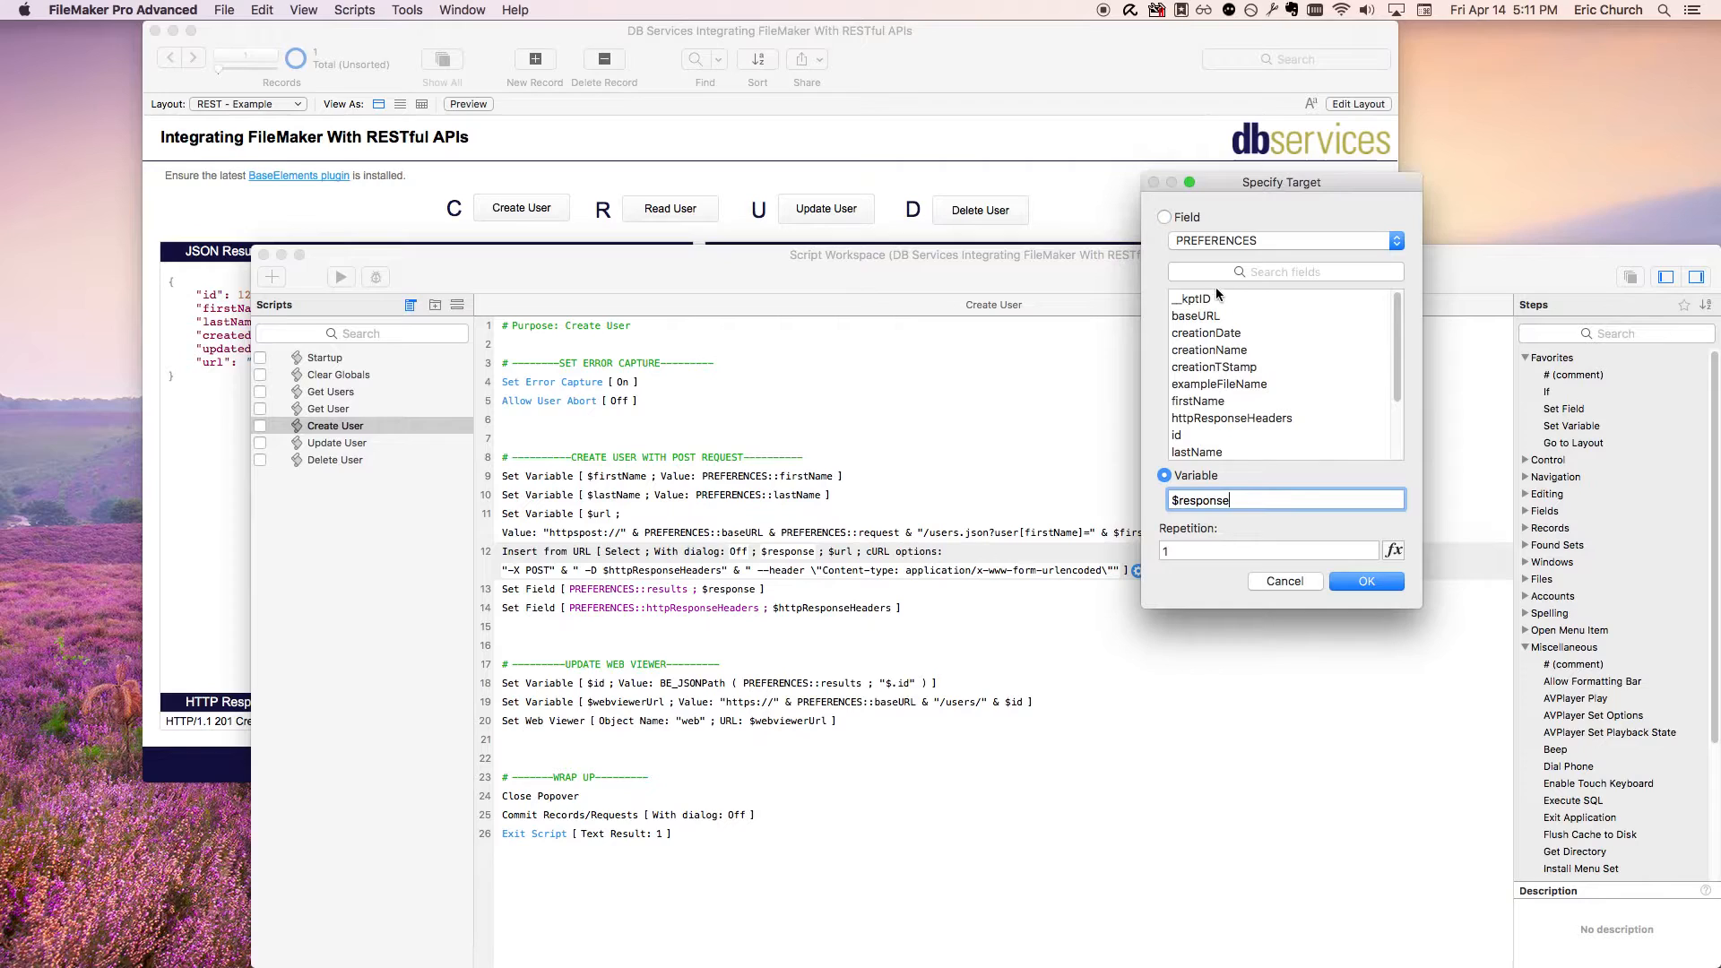
scroll("down", 3)
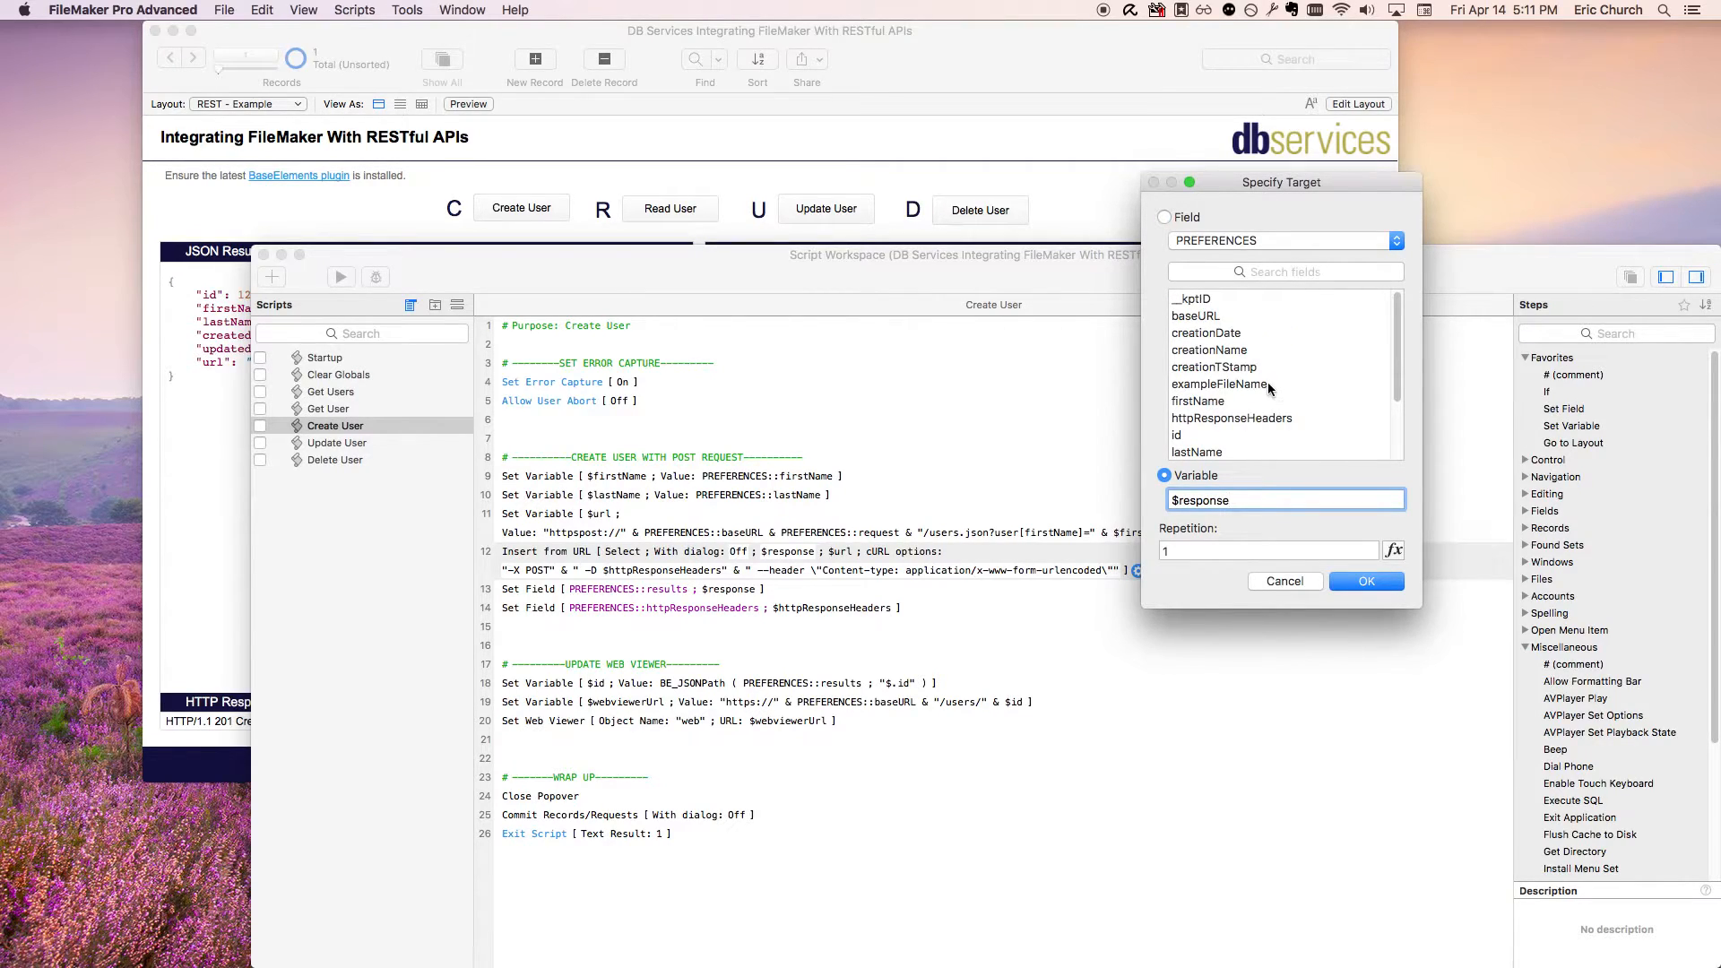
mouse_move(1258, 443)
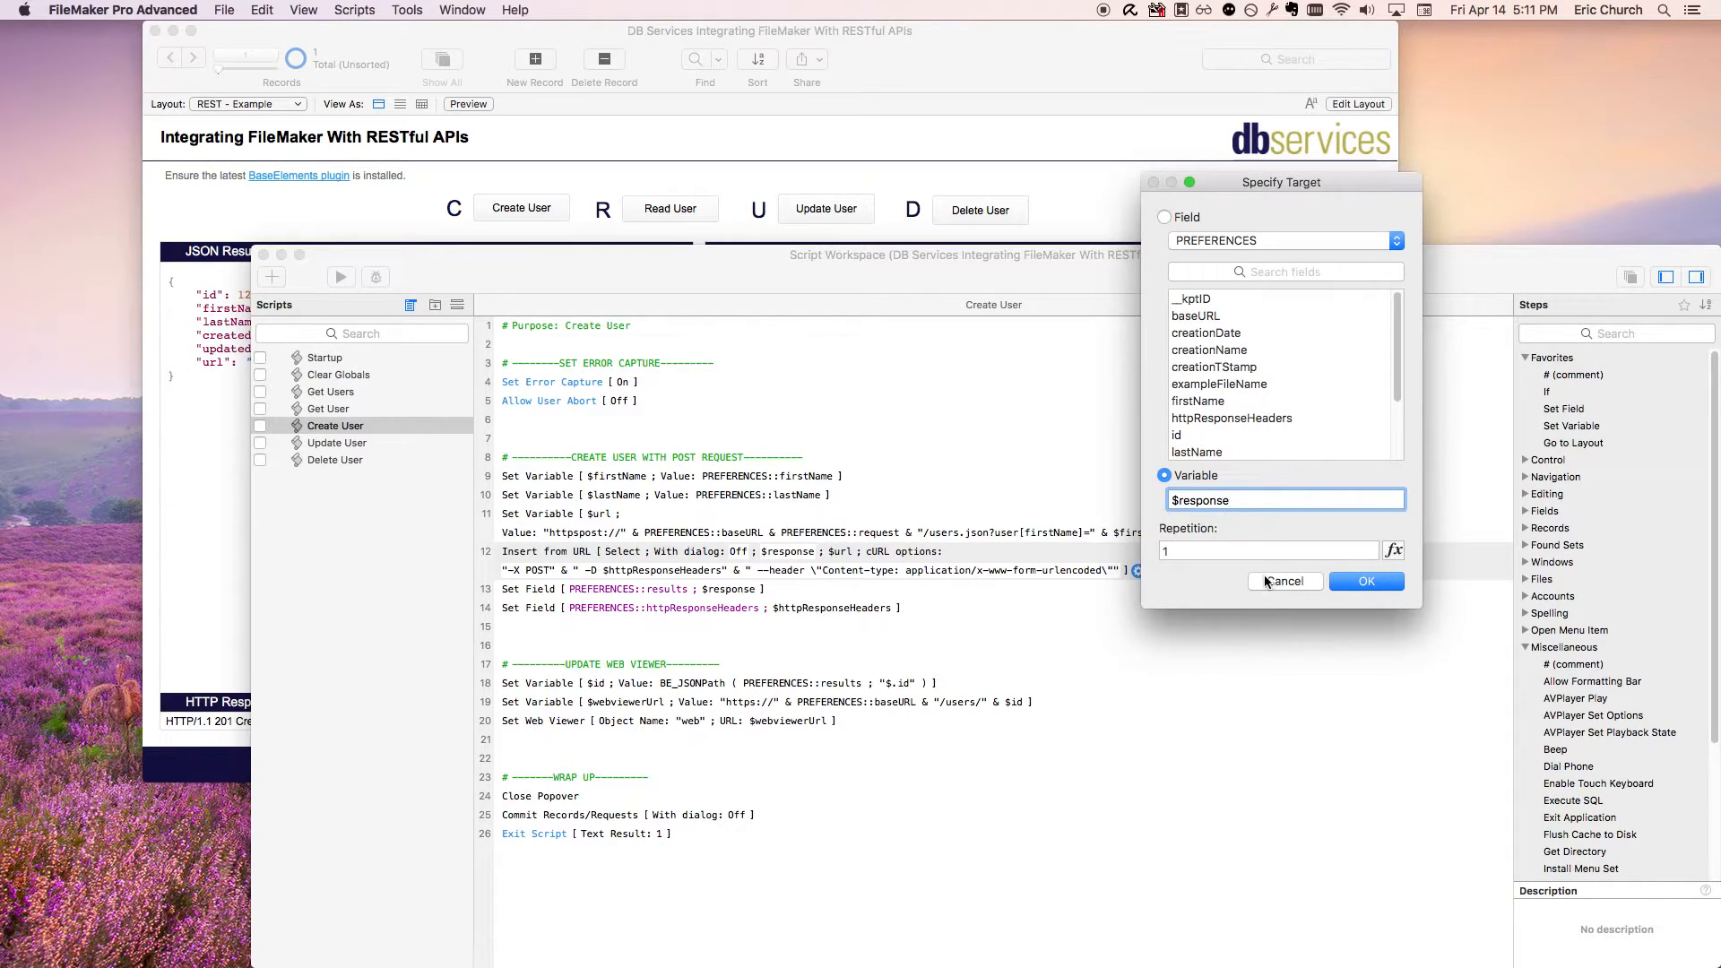
left_click(1366, 581)
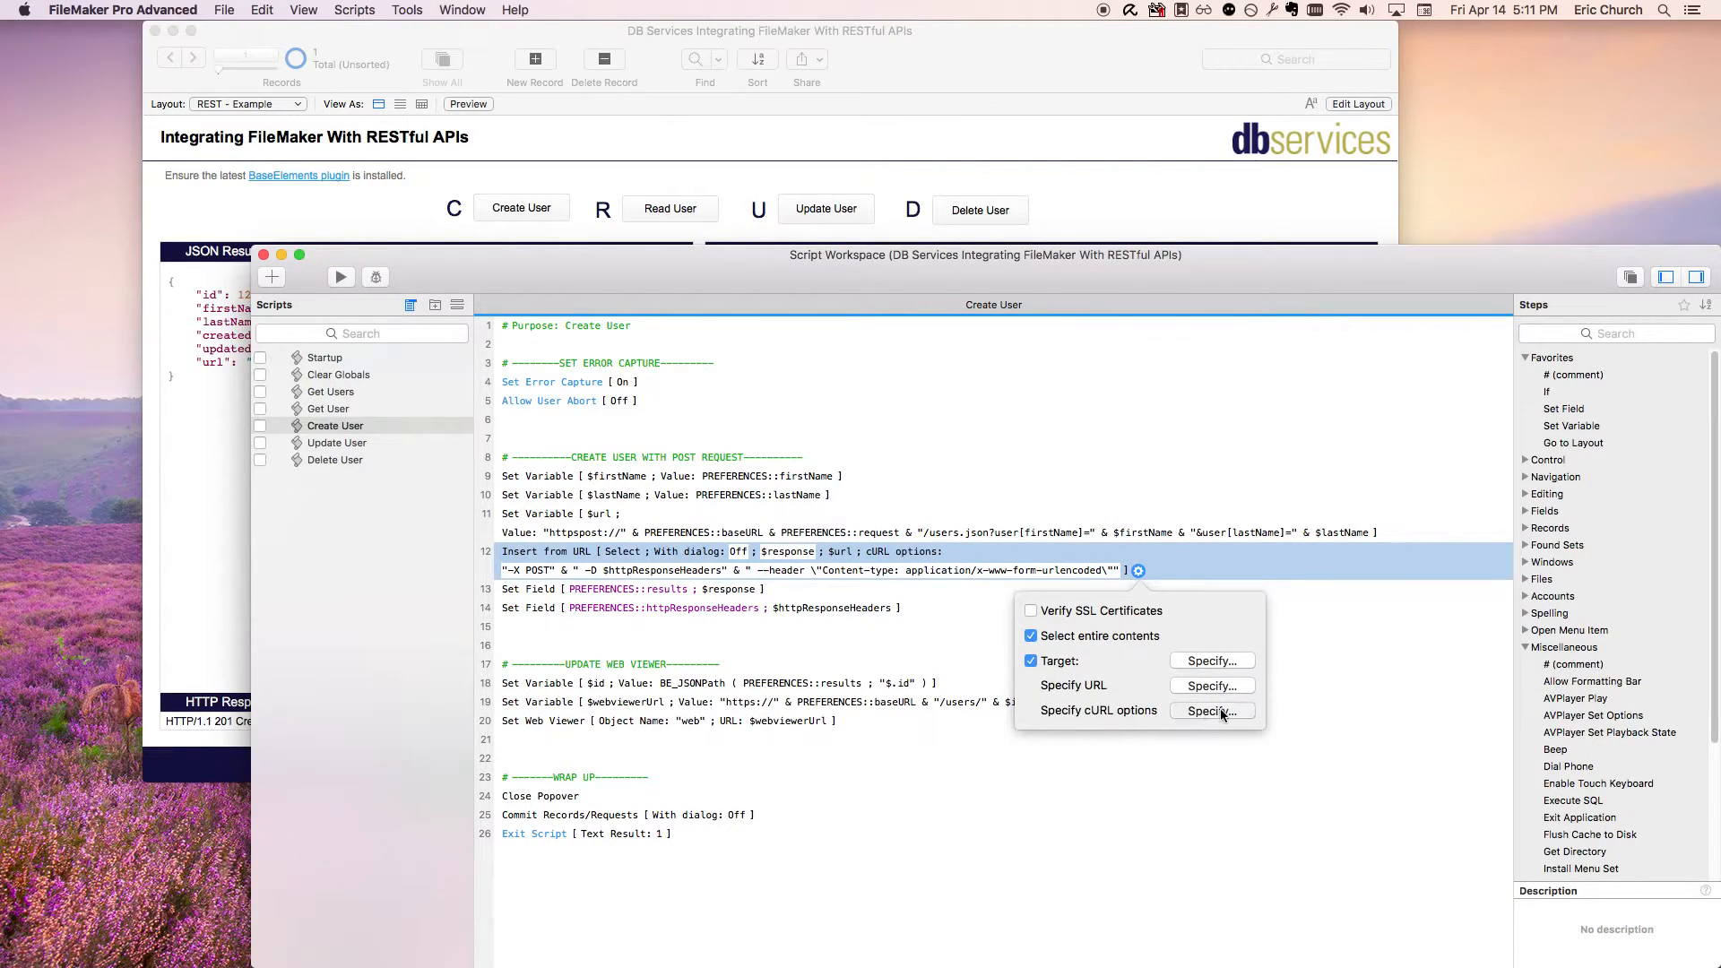
Step: Verify the cURL options use -X POST, -D header dump and $httpResponseHeaders
left_click(1211, 710)
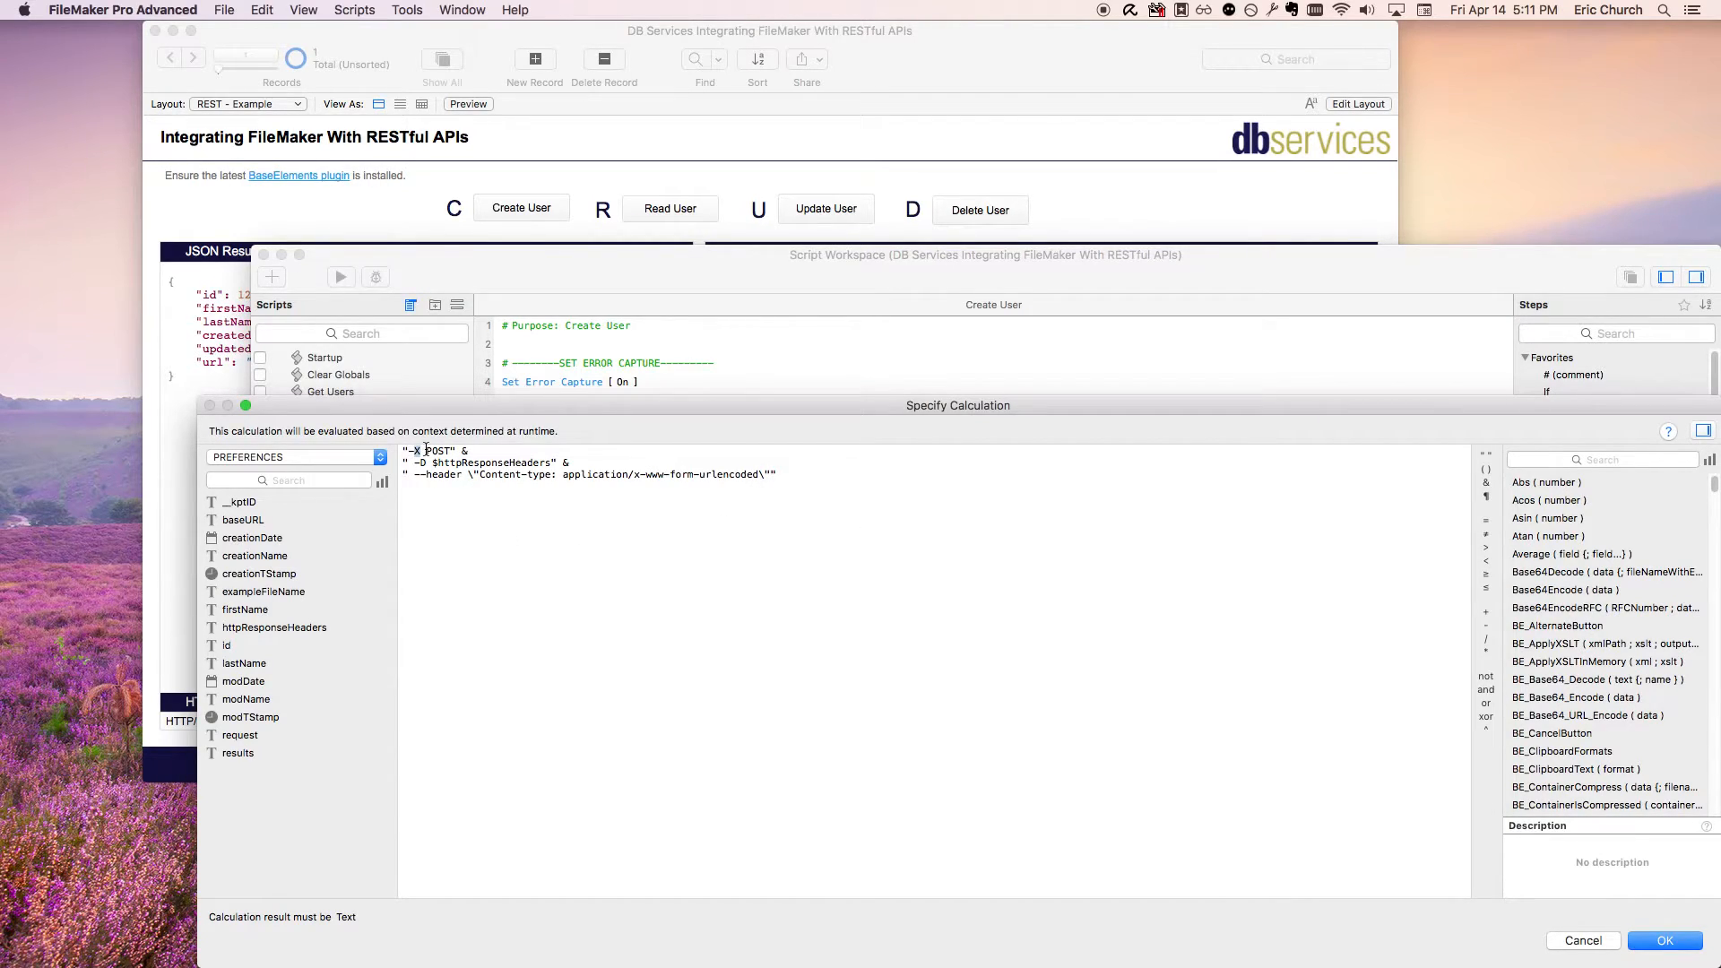
double_click(434, 452)
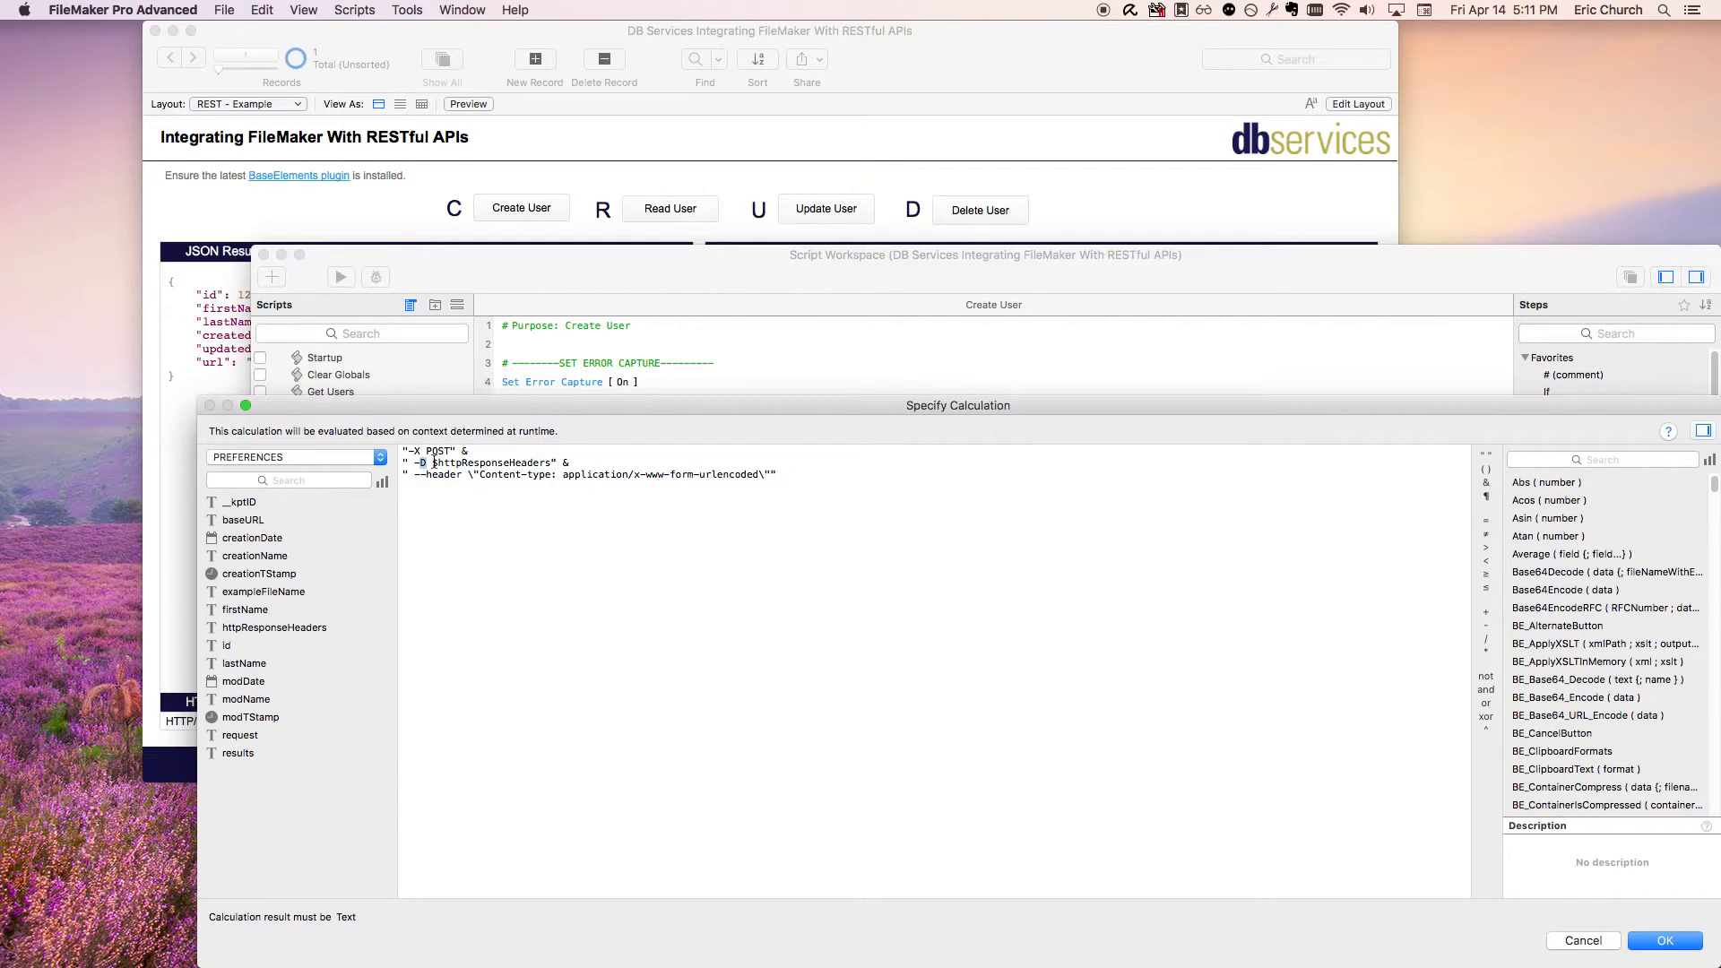
double_click(490, 463)
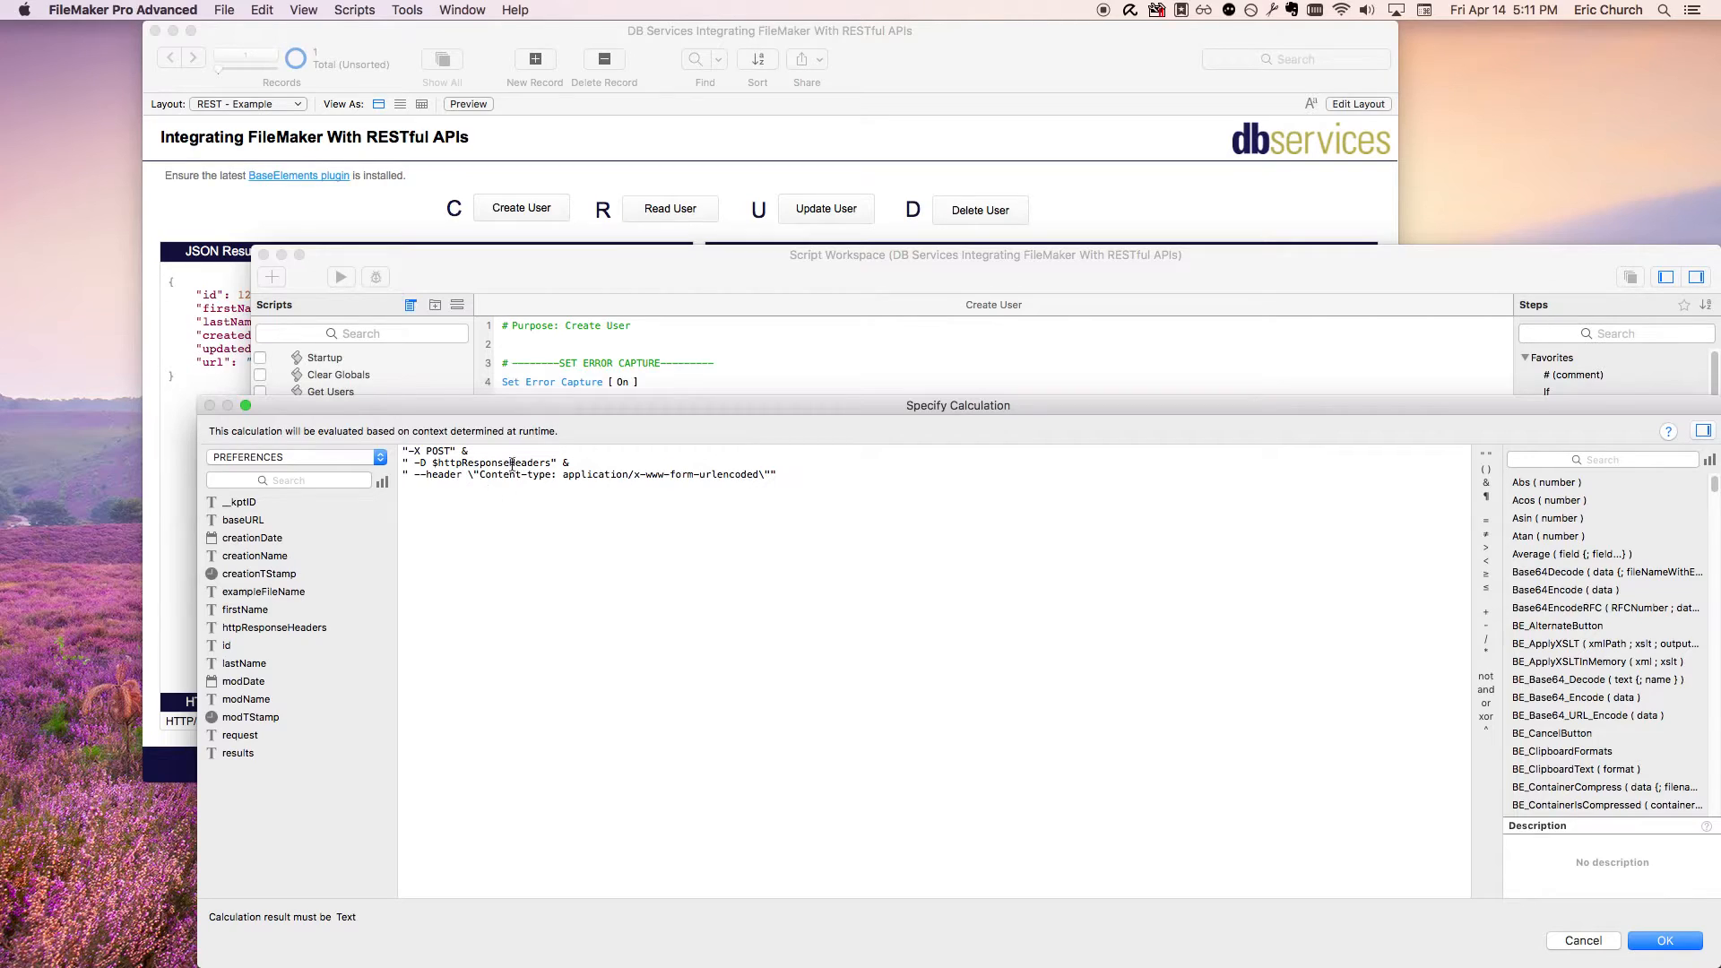
double_click(443, 473)
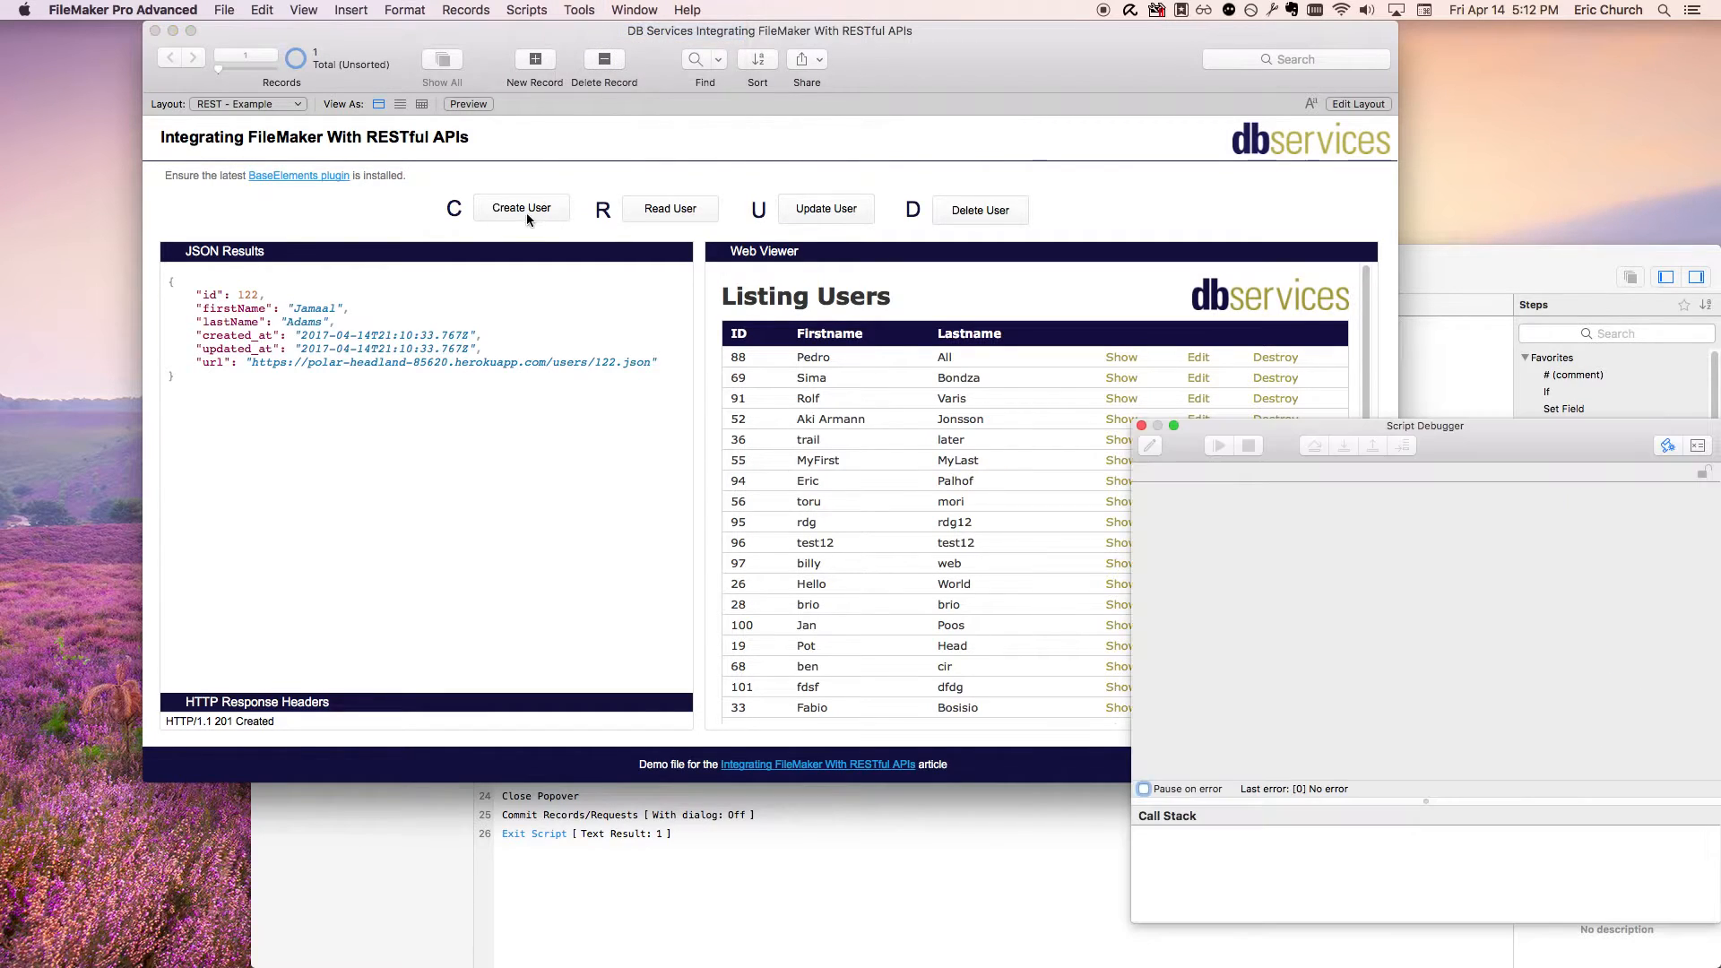
Step: Submit new user Myles Garrett and step into the Create User script in the debugger
left_click(521, 208)
type("G")
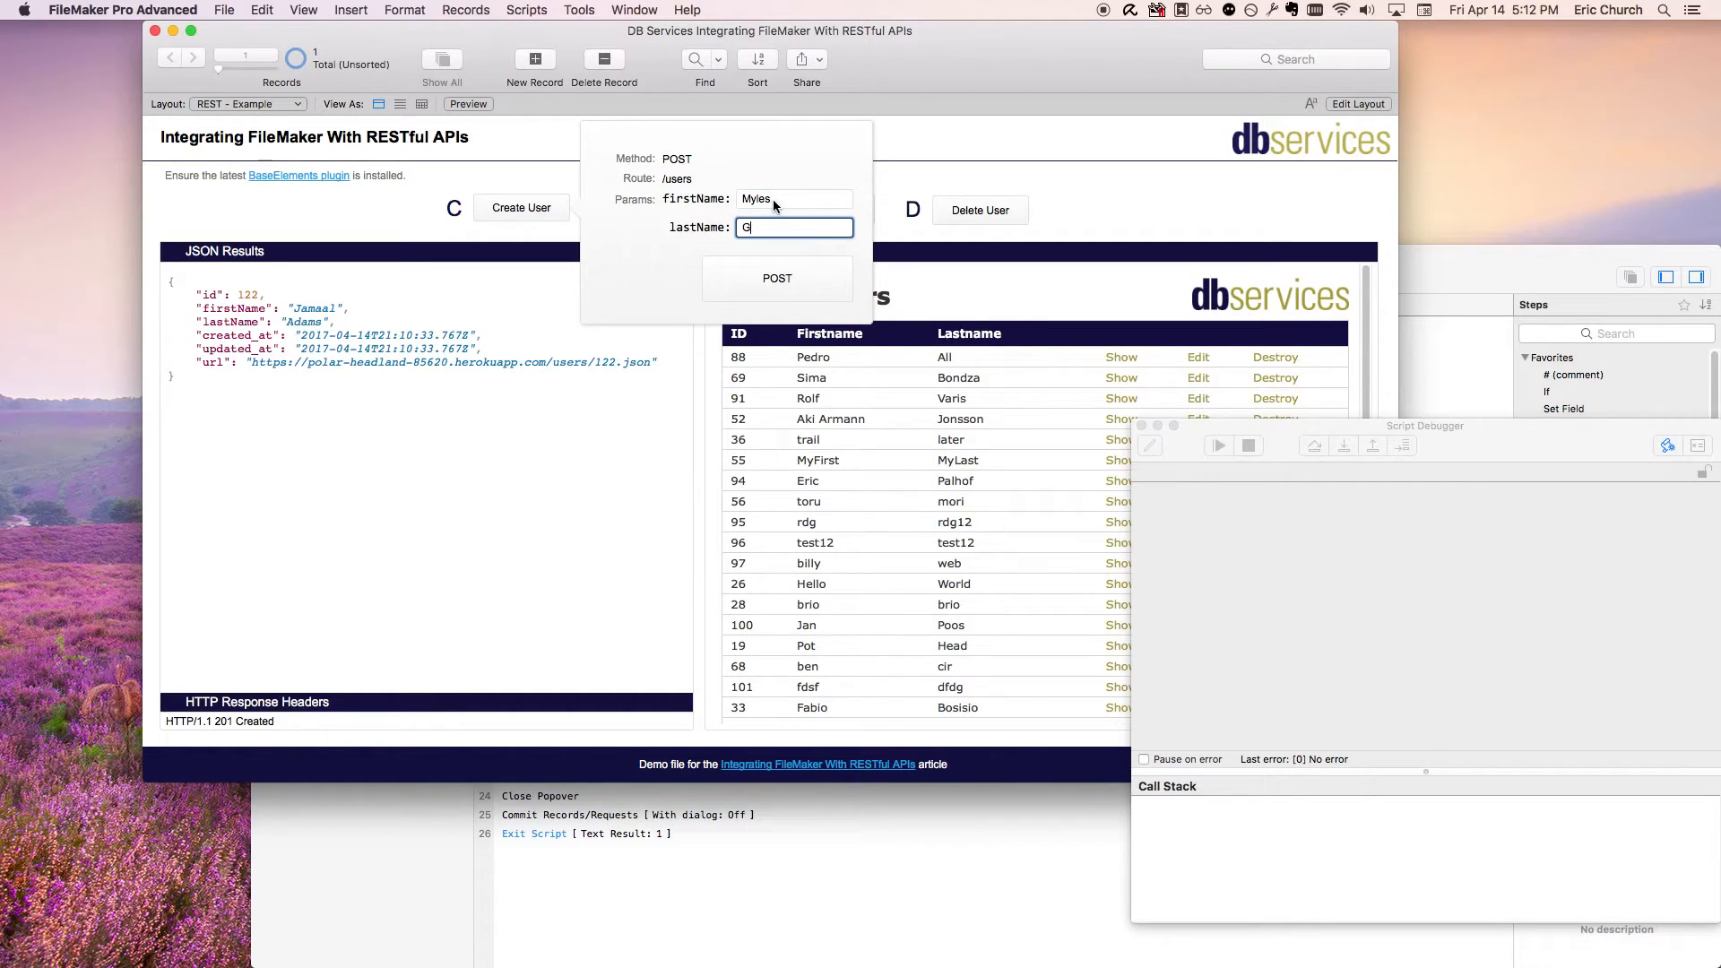
type("arrett")
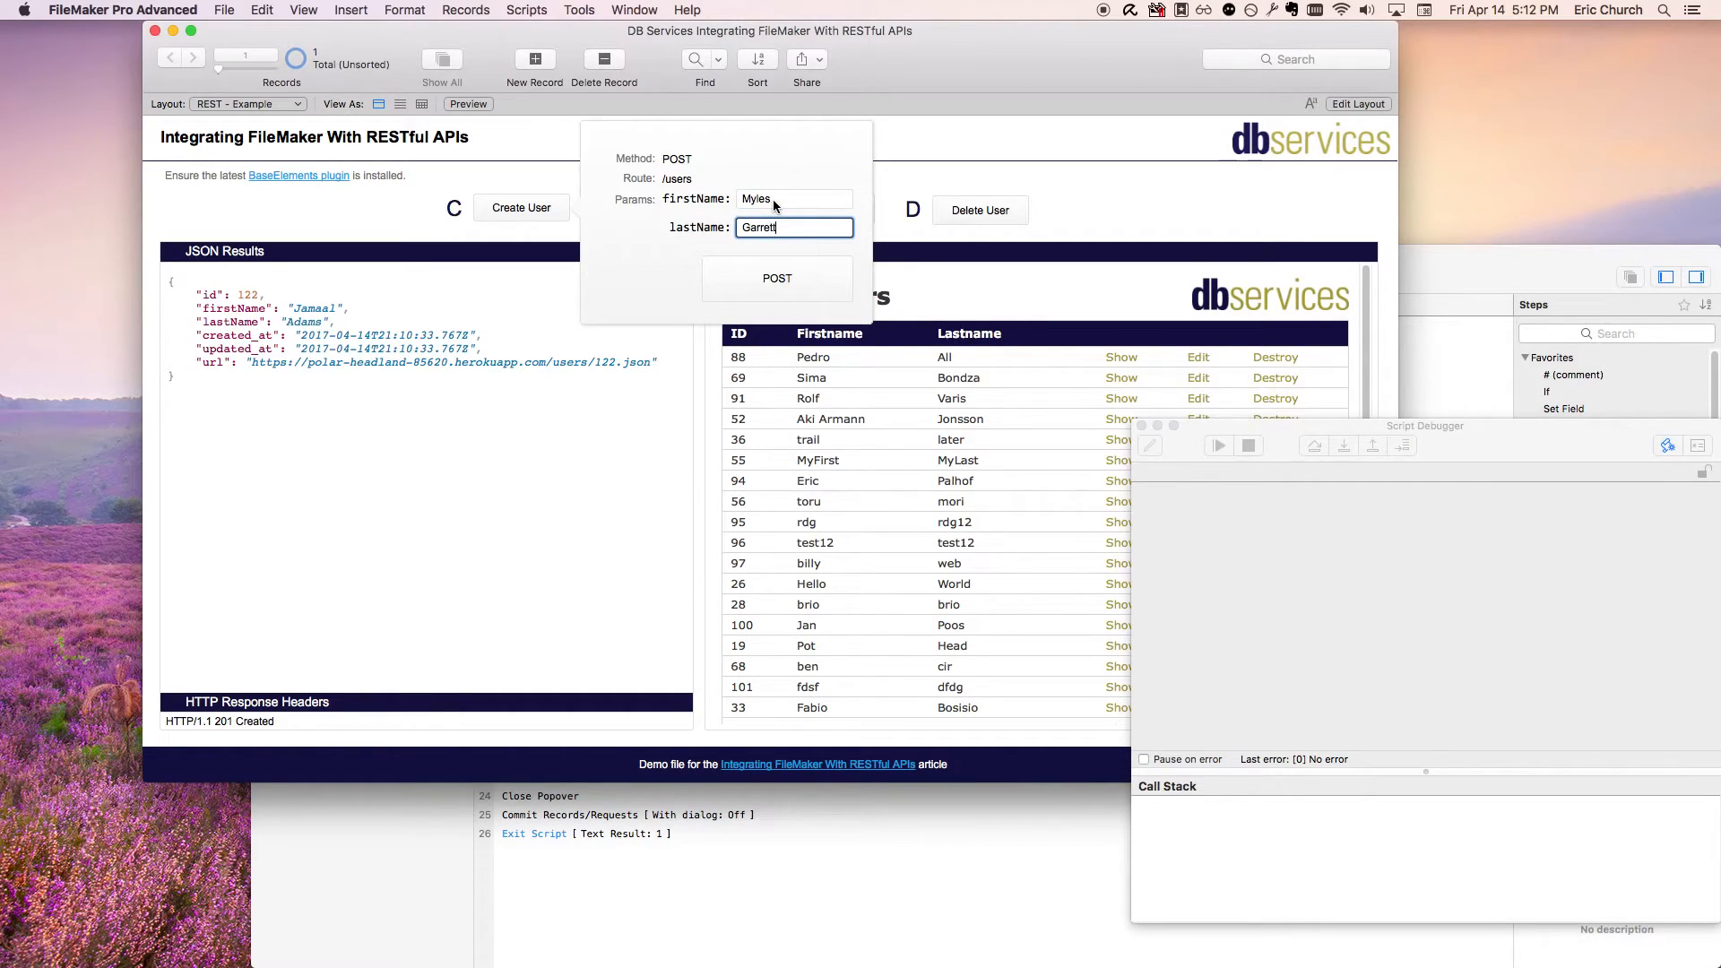
left_click(522, 208)
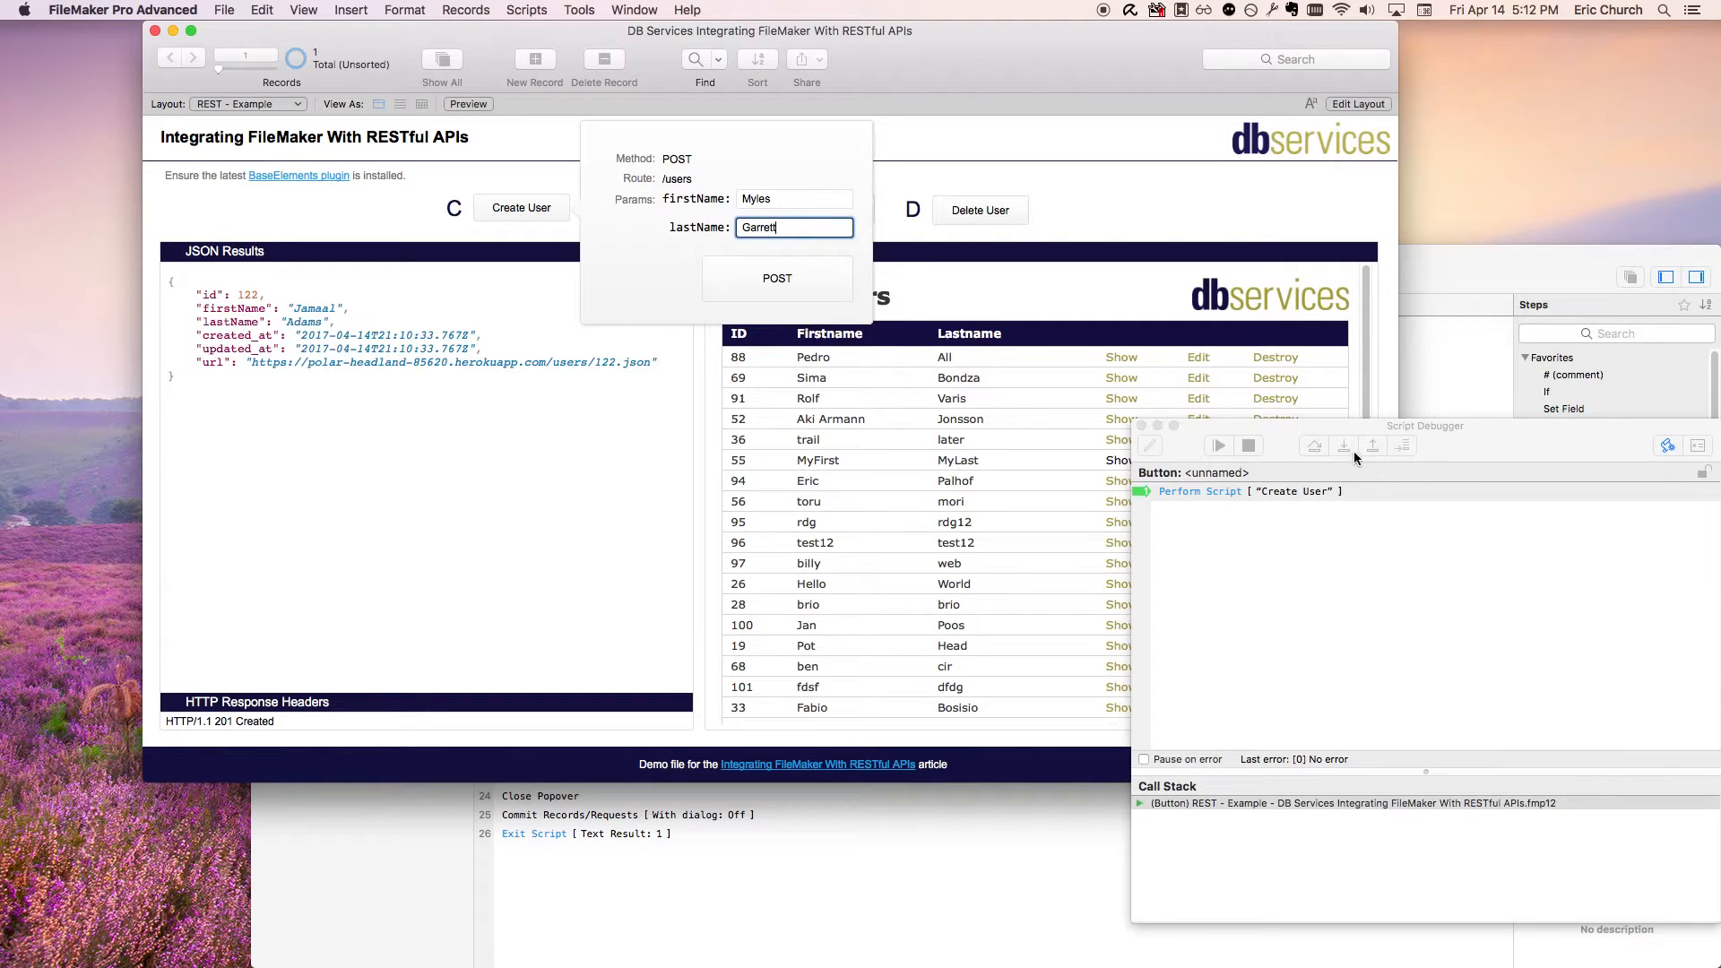
left_click(1343, 446)
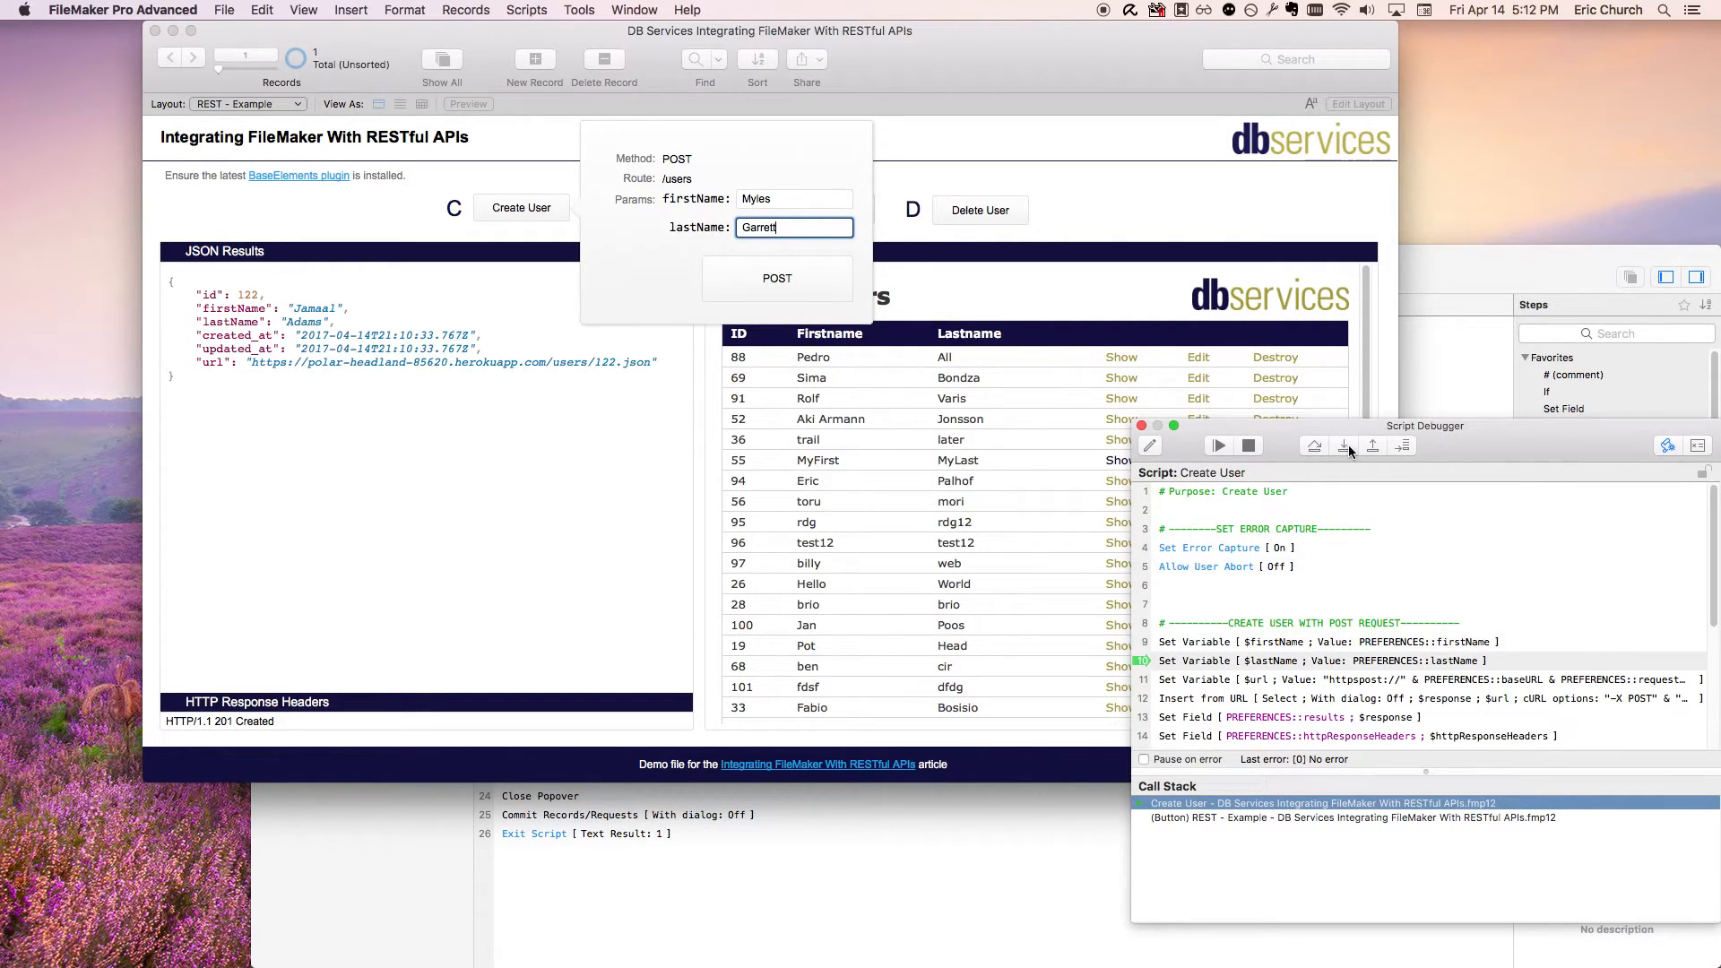
left_click(1345, 446)
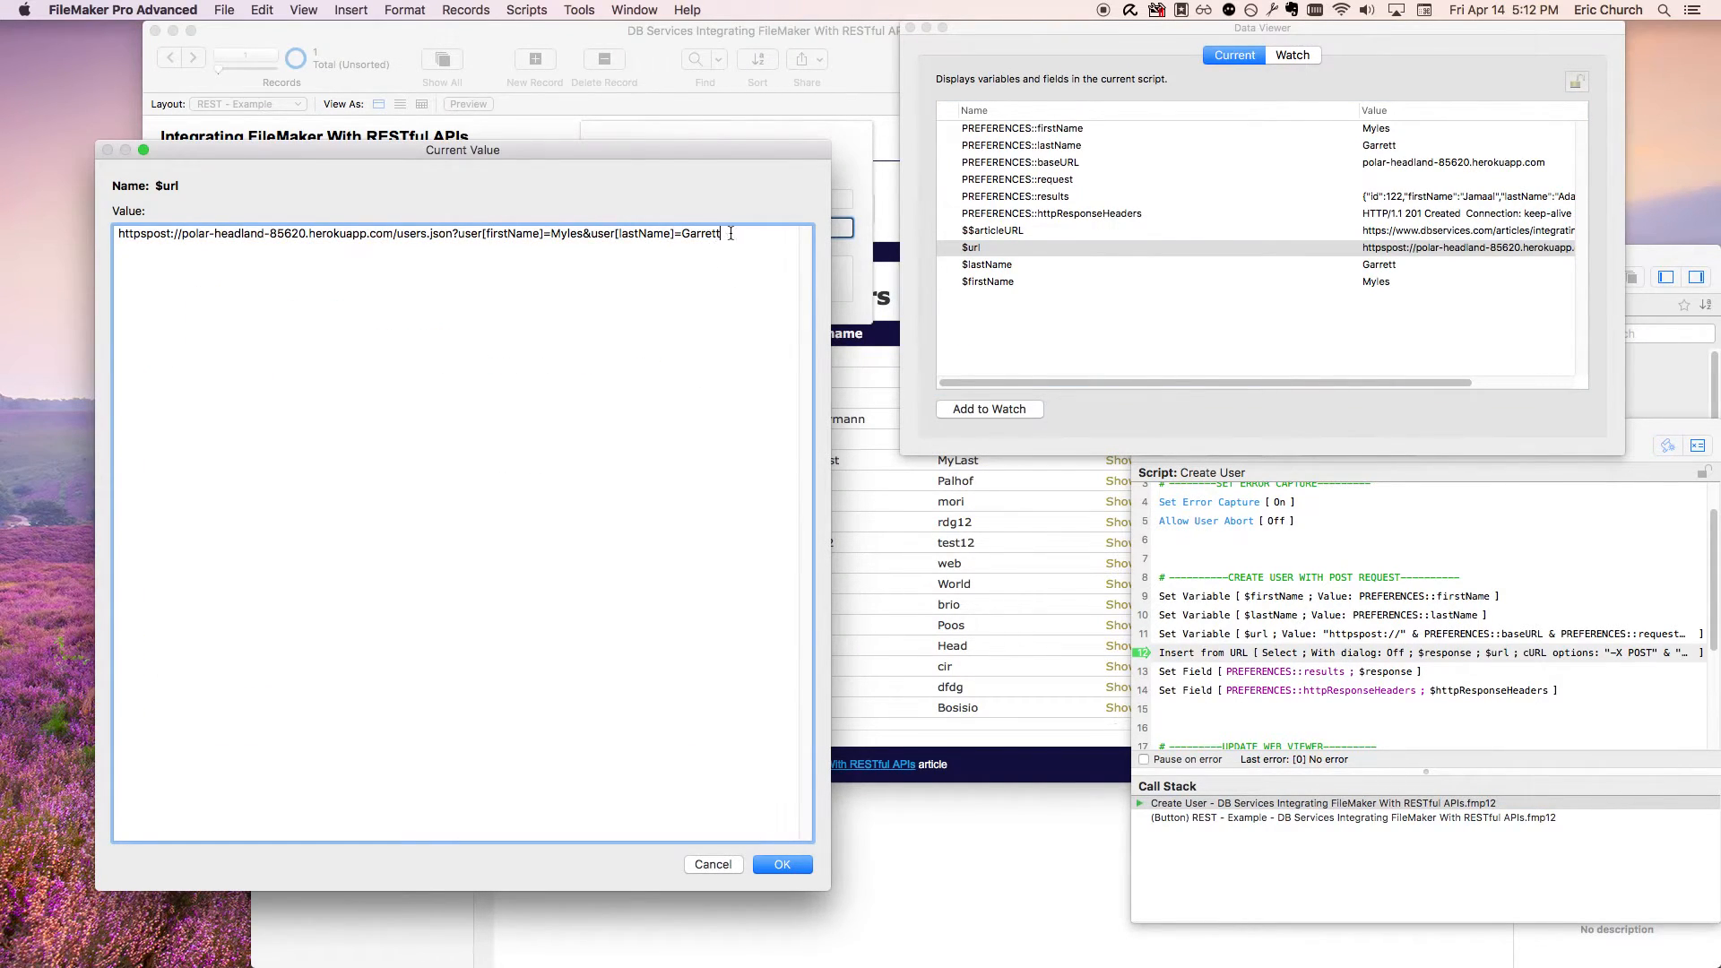
Step: Inspect $url, $response showing user 123 Myles Garrett, and $httpResponseHeaders with 201 Created
triple_click(418, 233)
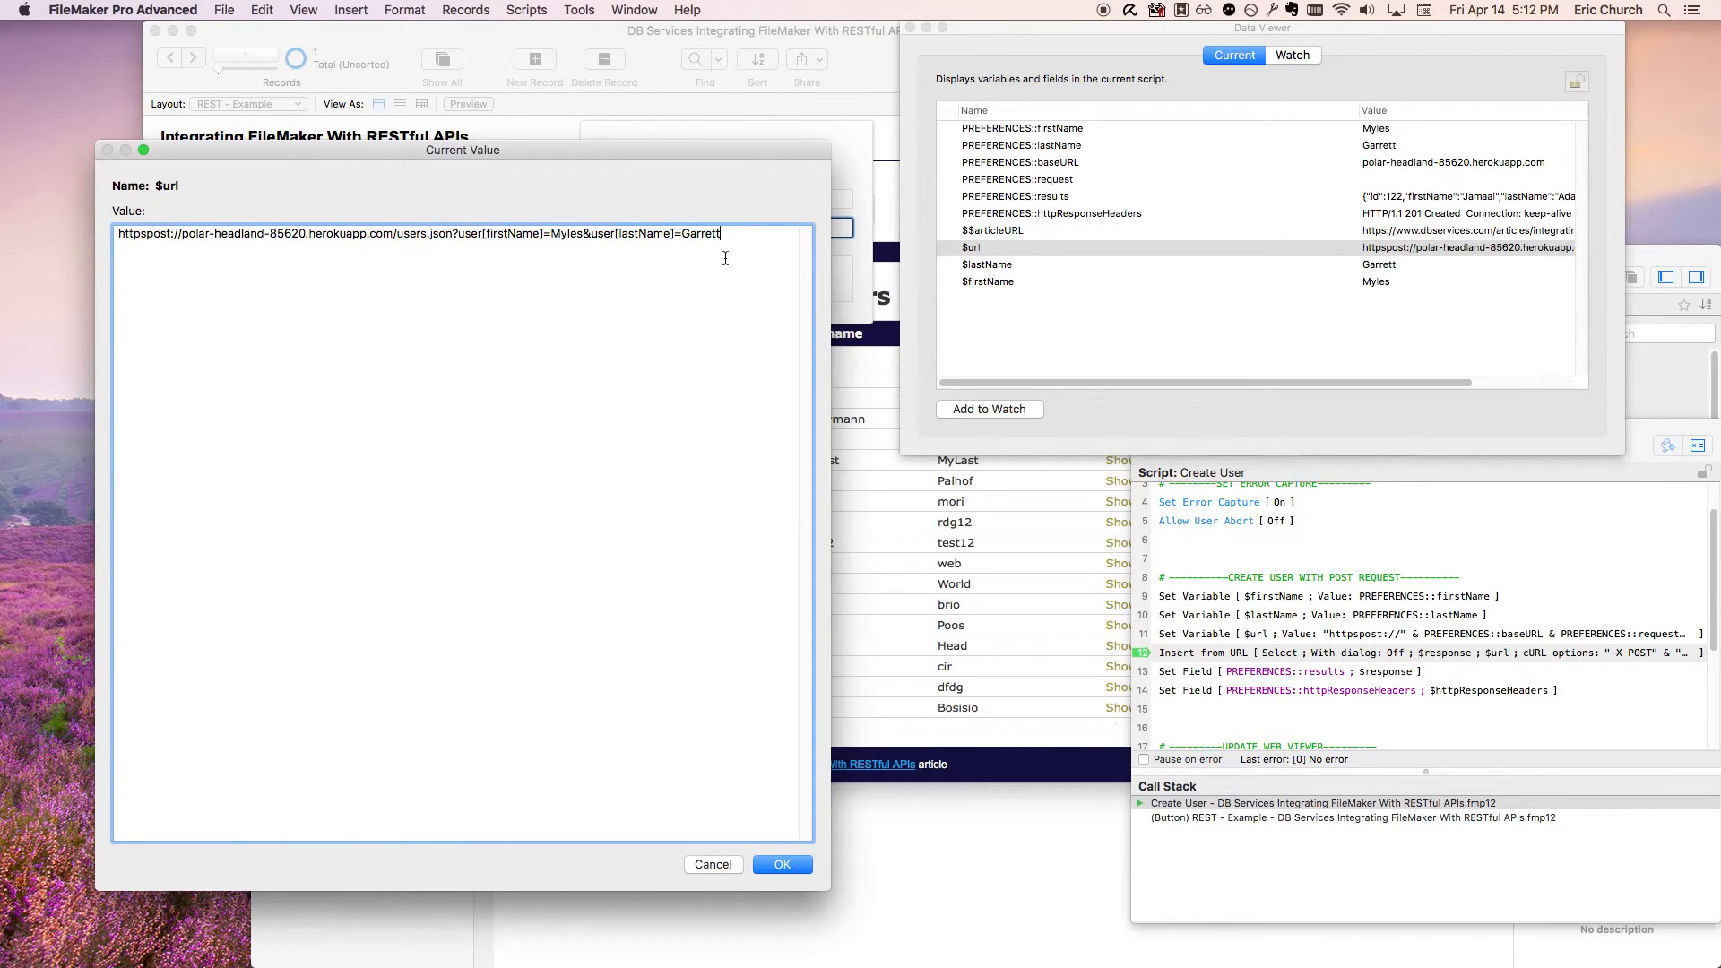
double_click(701, 233)
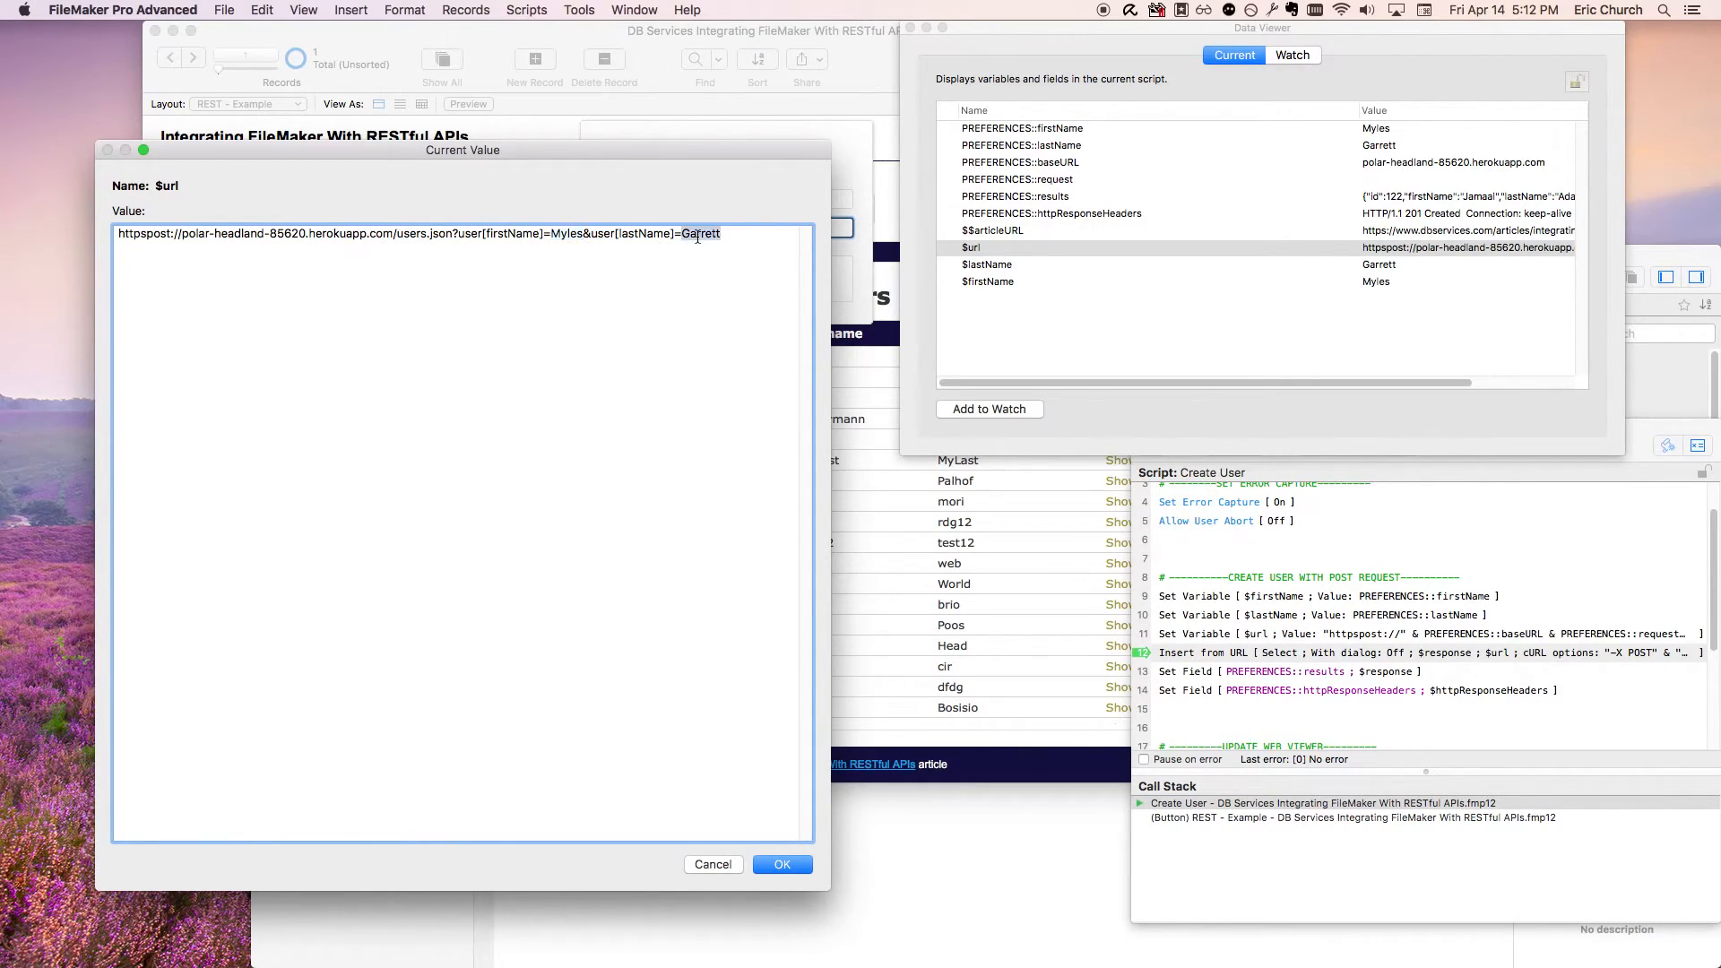
left_click(782, 864)
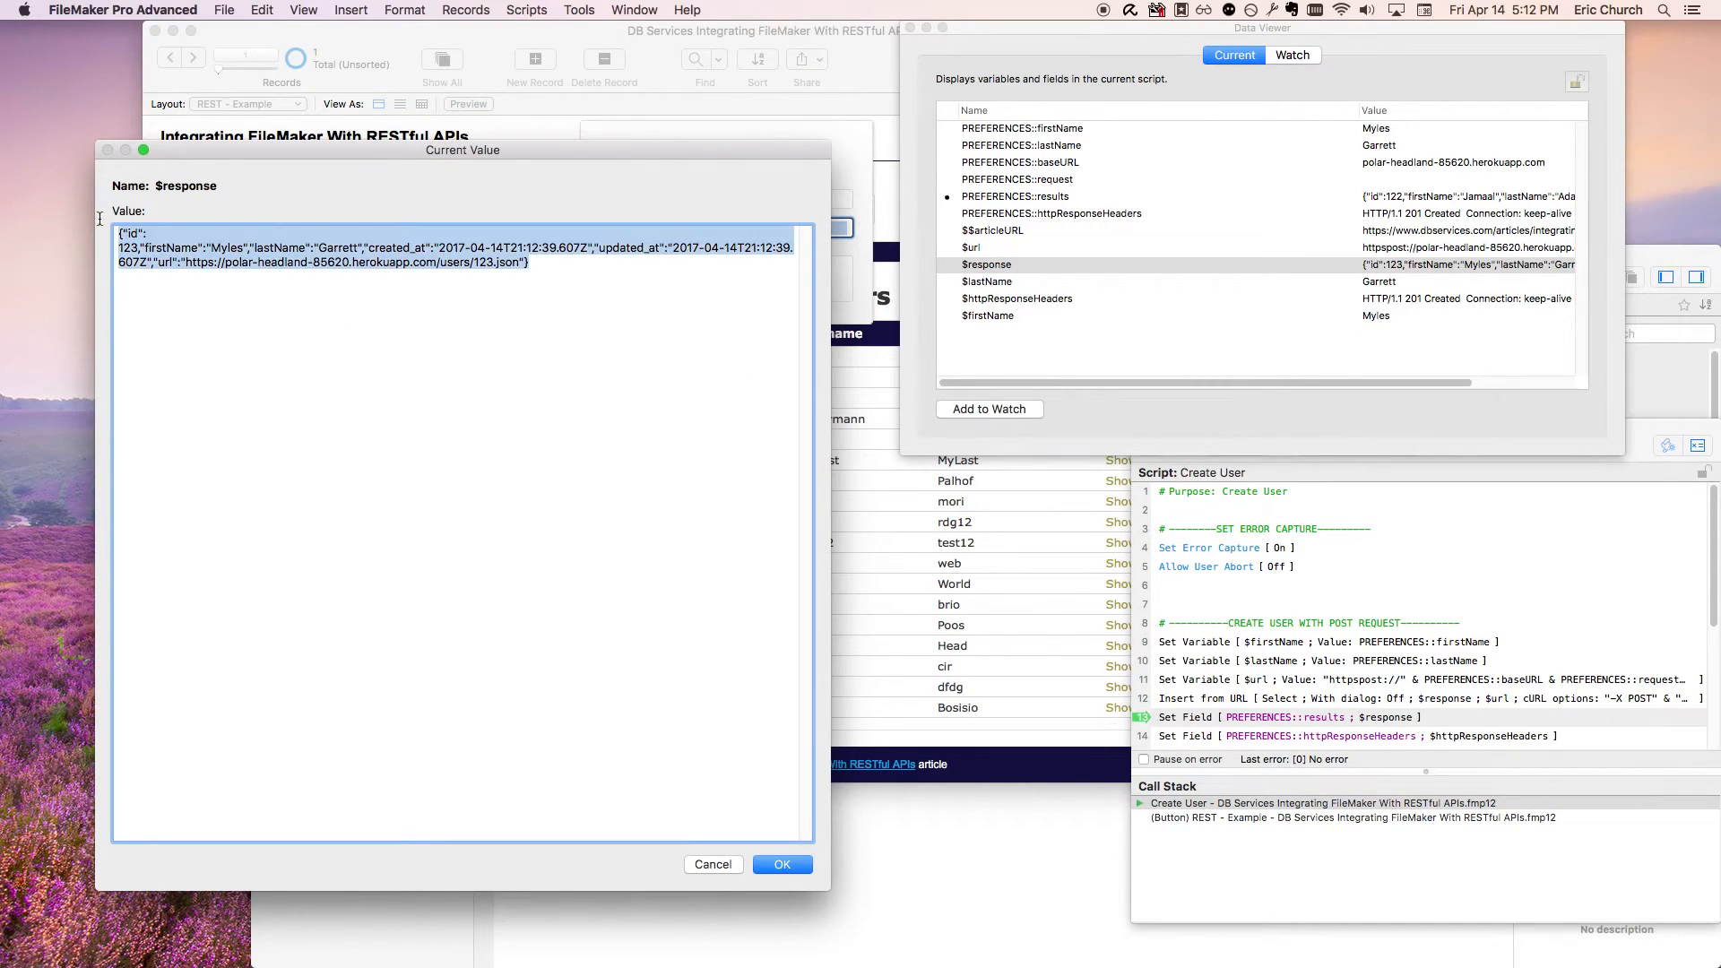
left_click(325, 254)
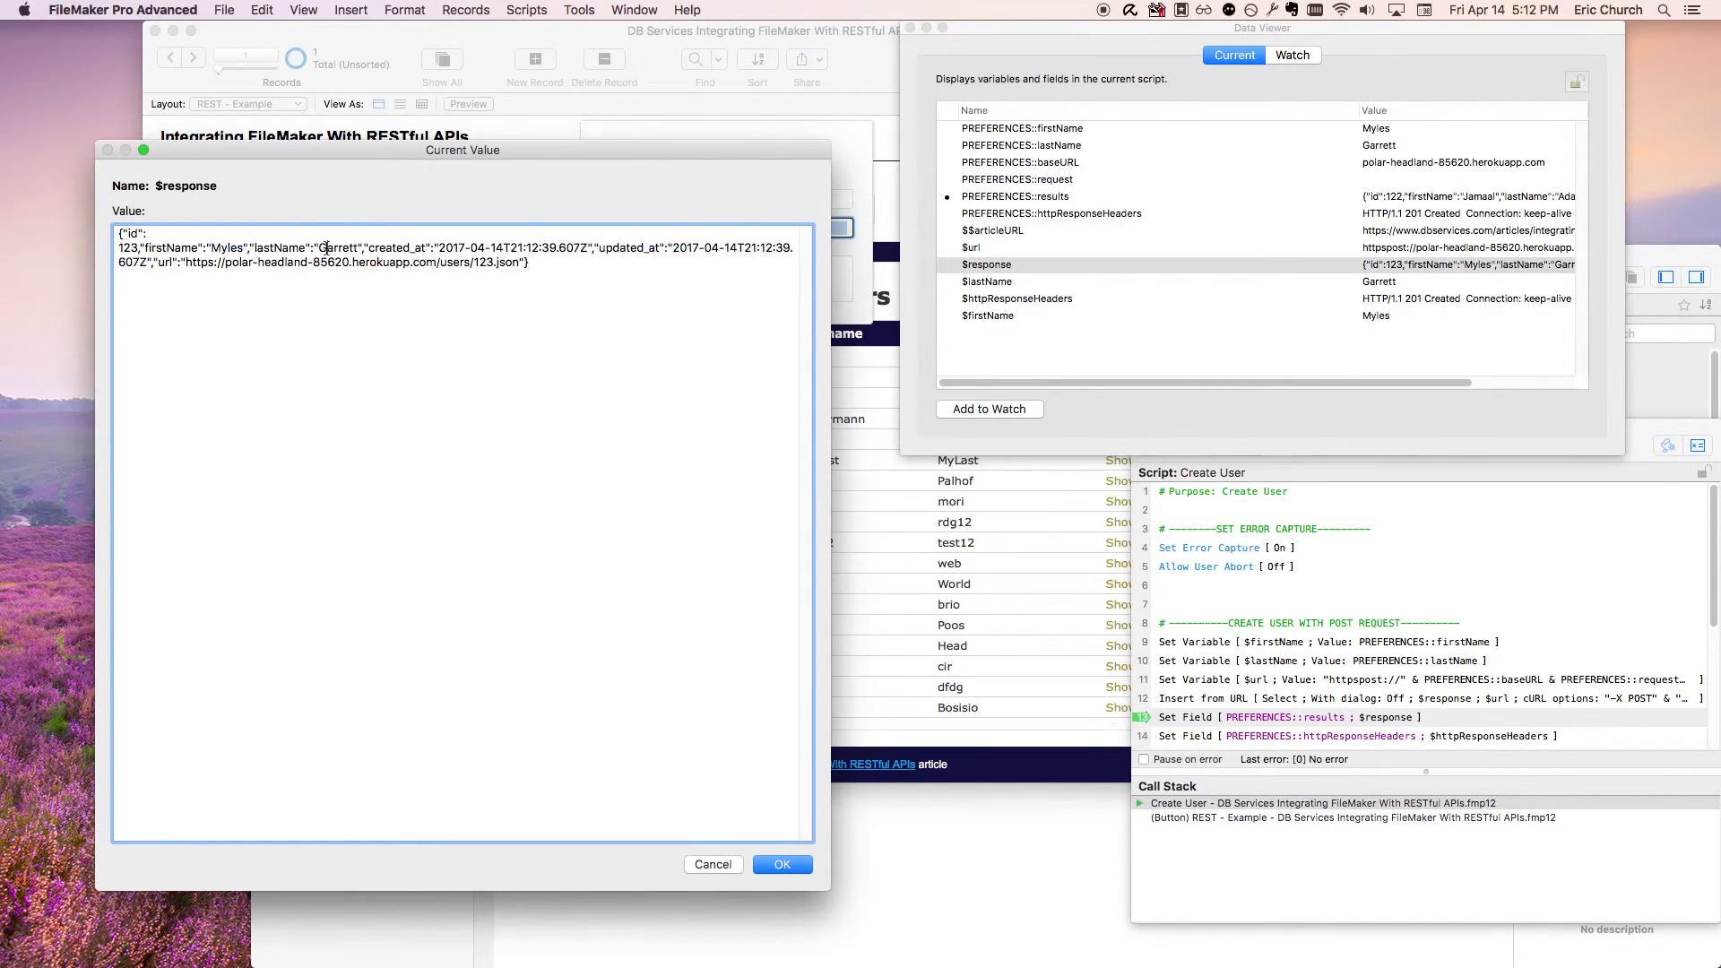
left_click(782, 864)
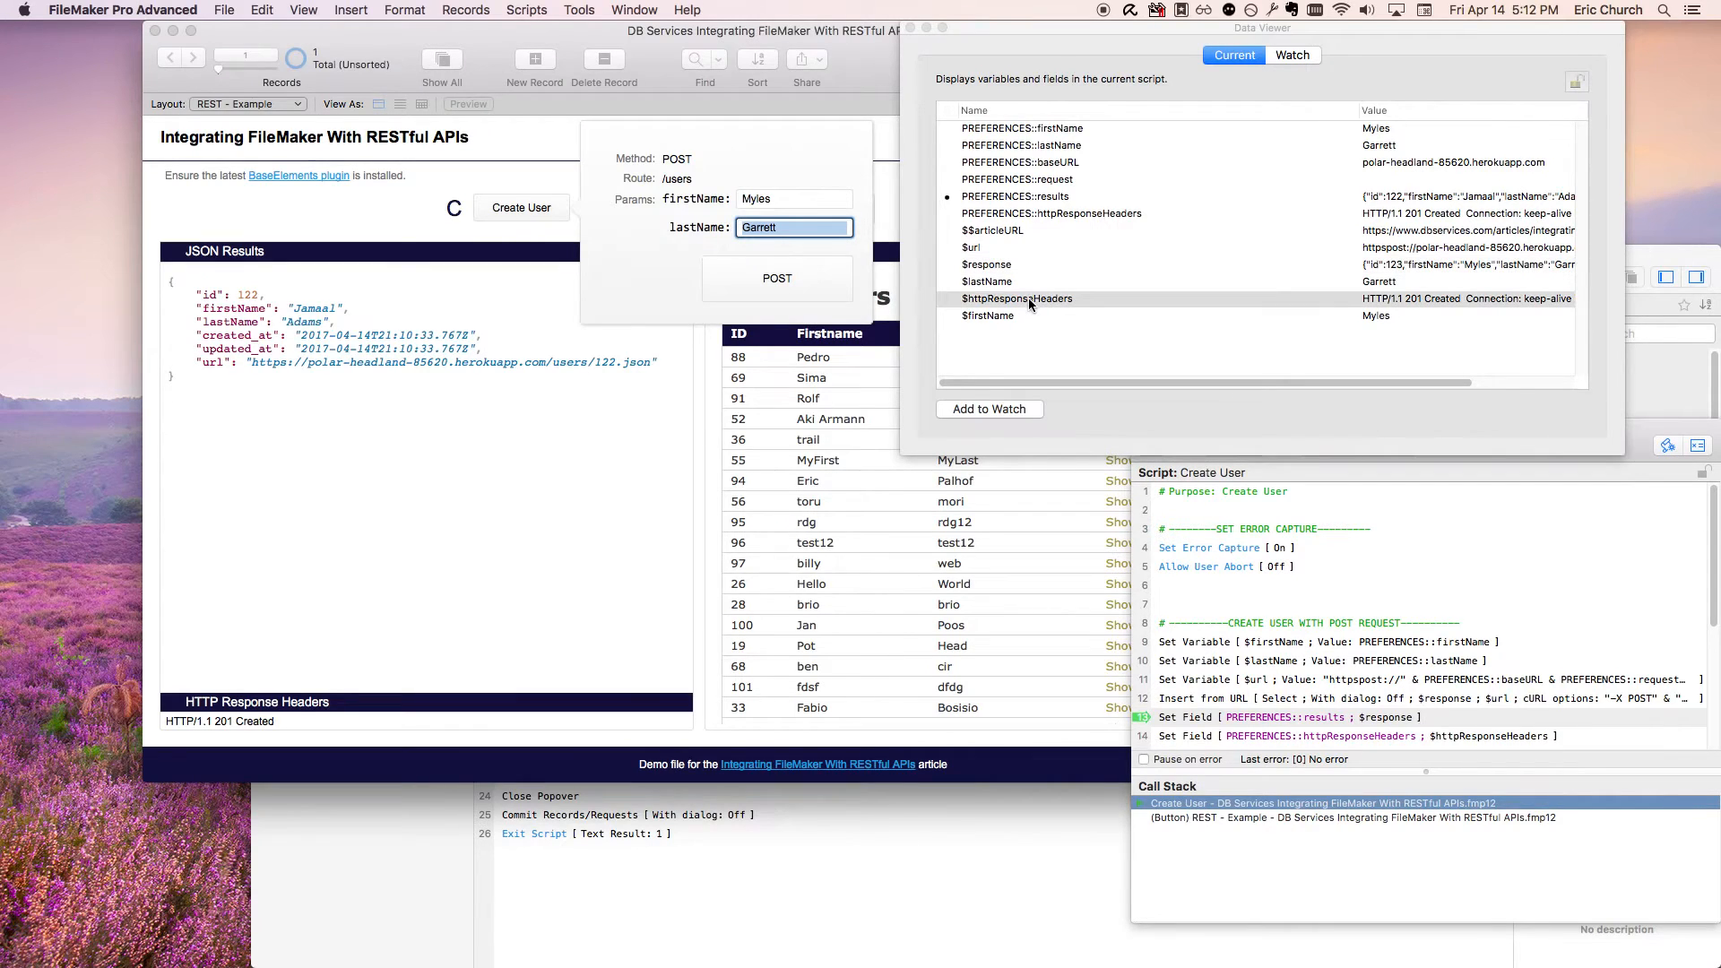
double_click(1015, 300)
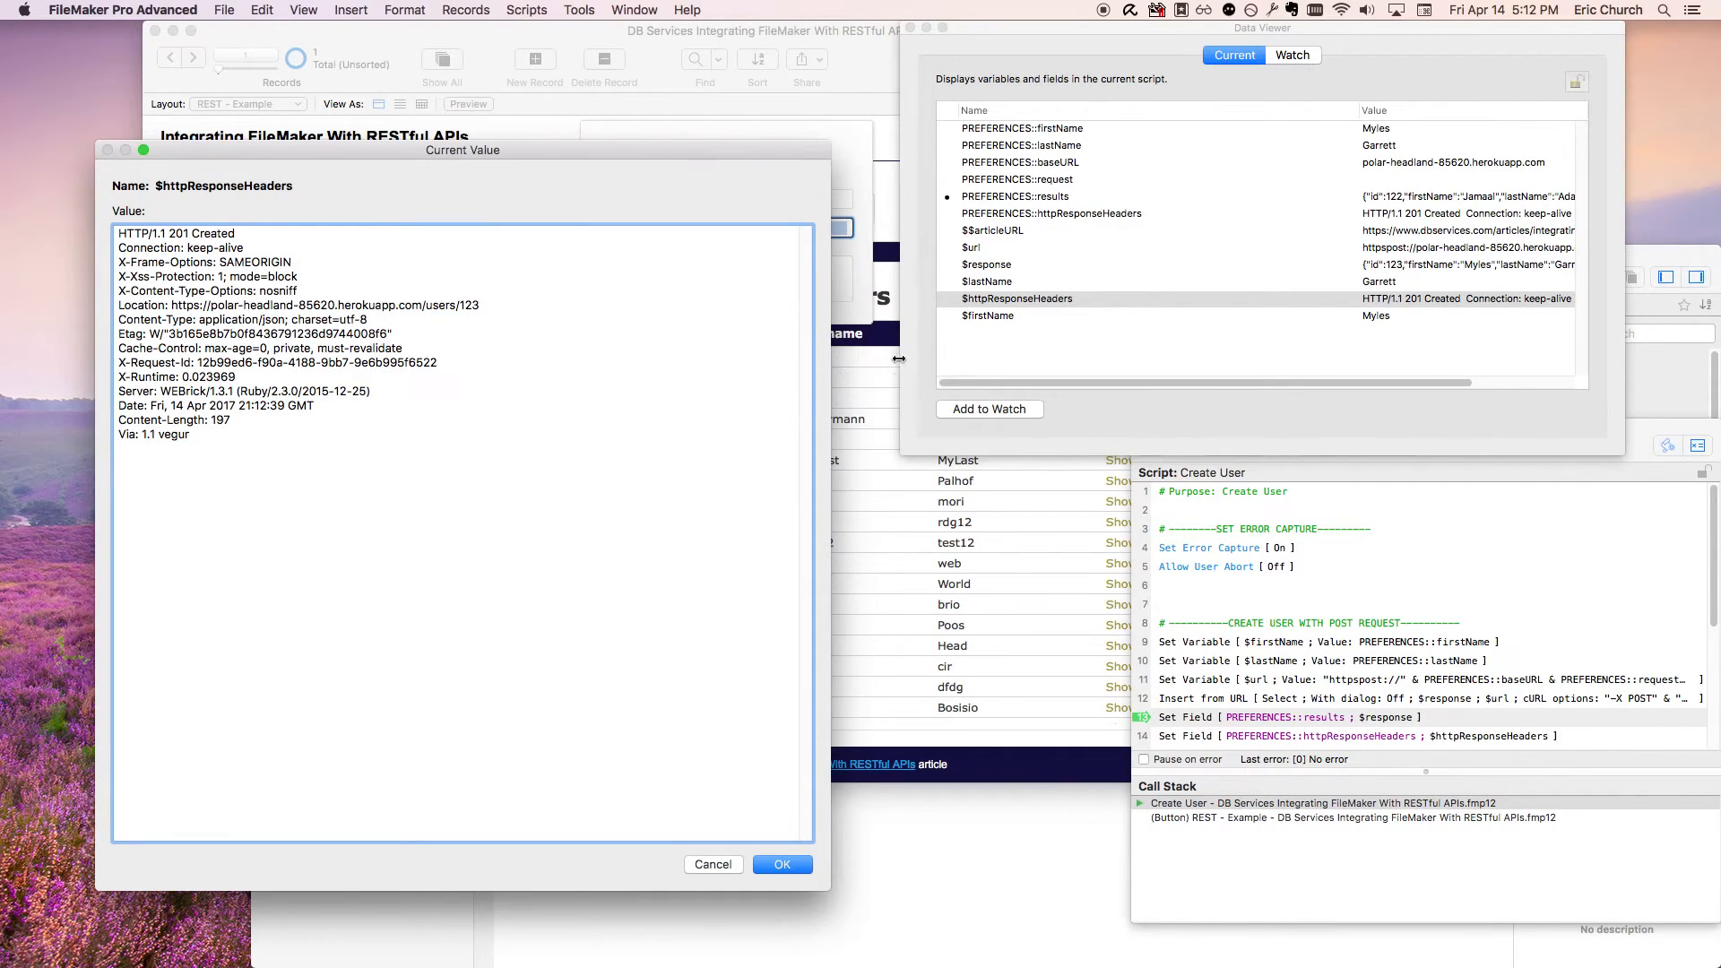
left_click(782, 864)
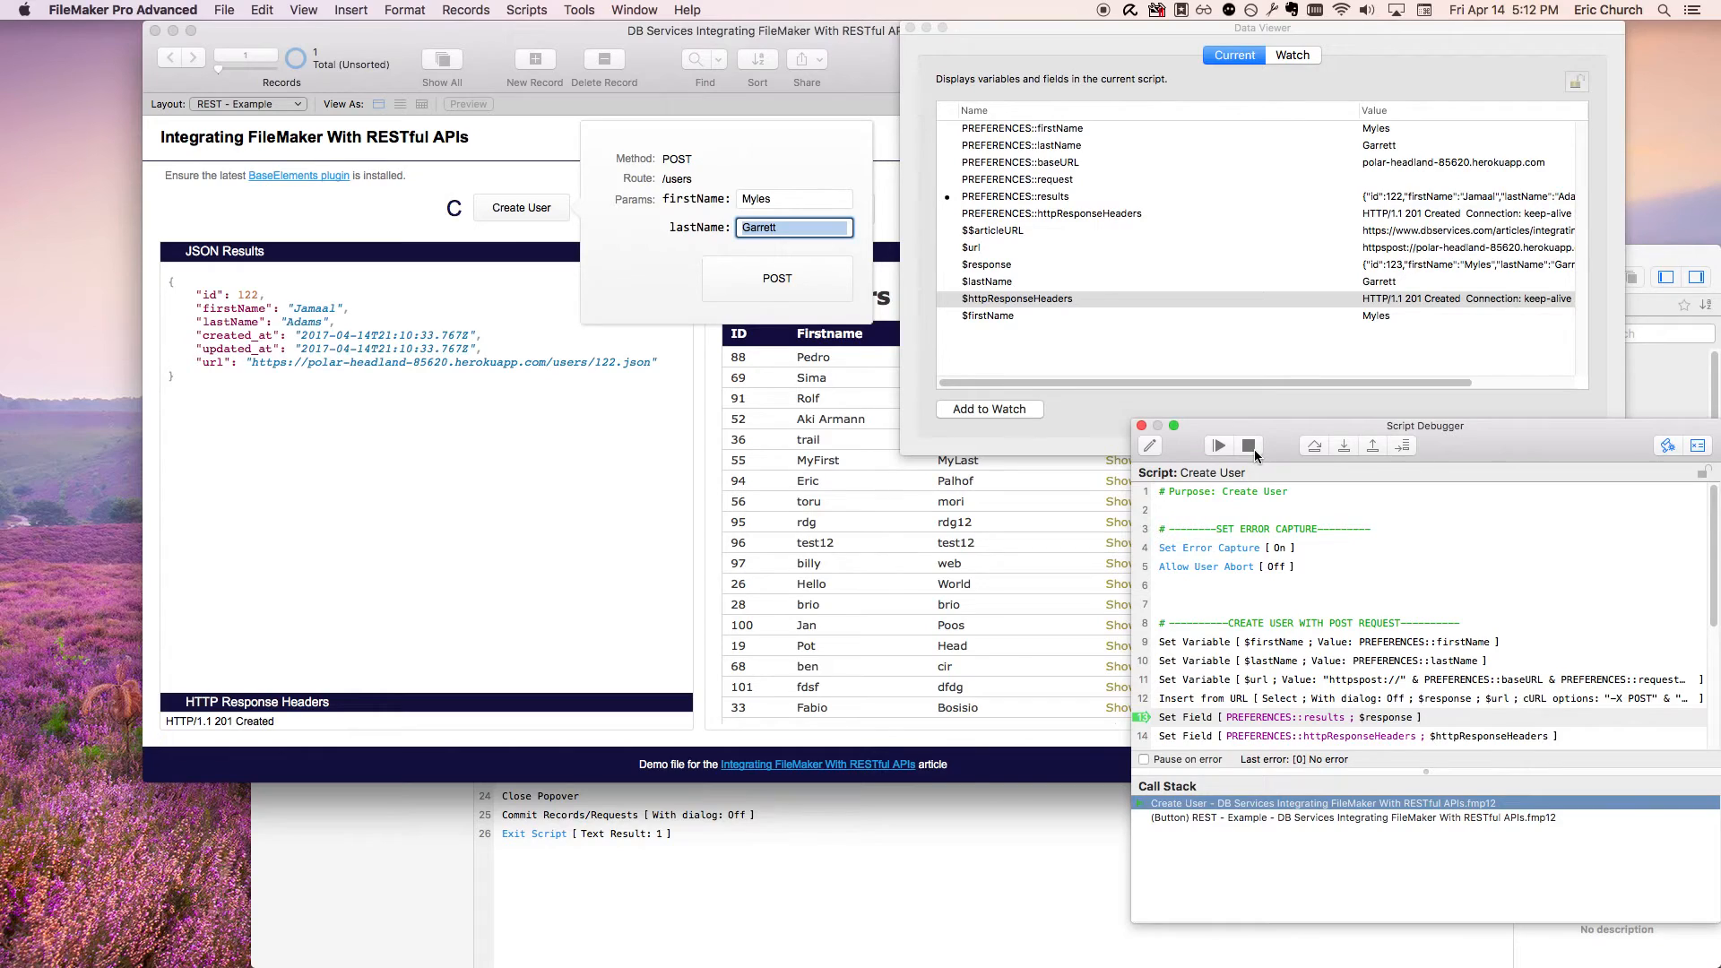
mouse_move(1248, 444)
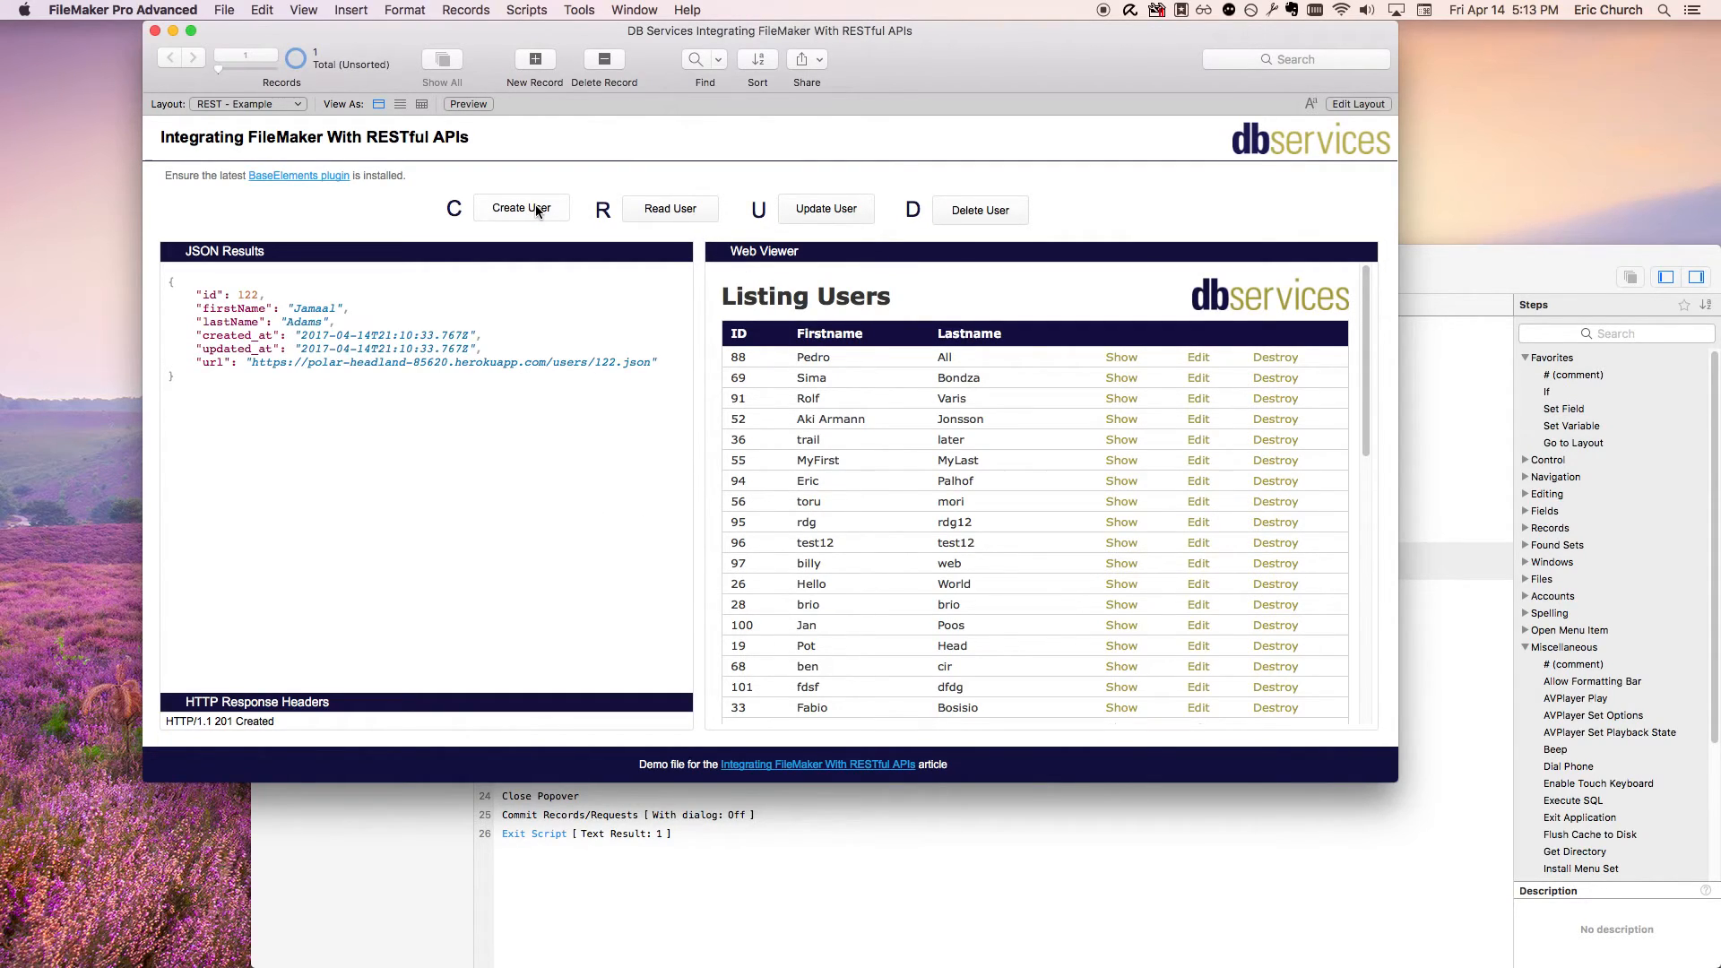
mouse_move(929, 427)
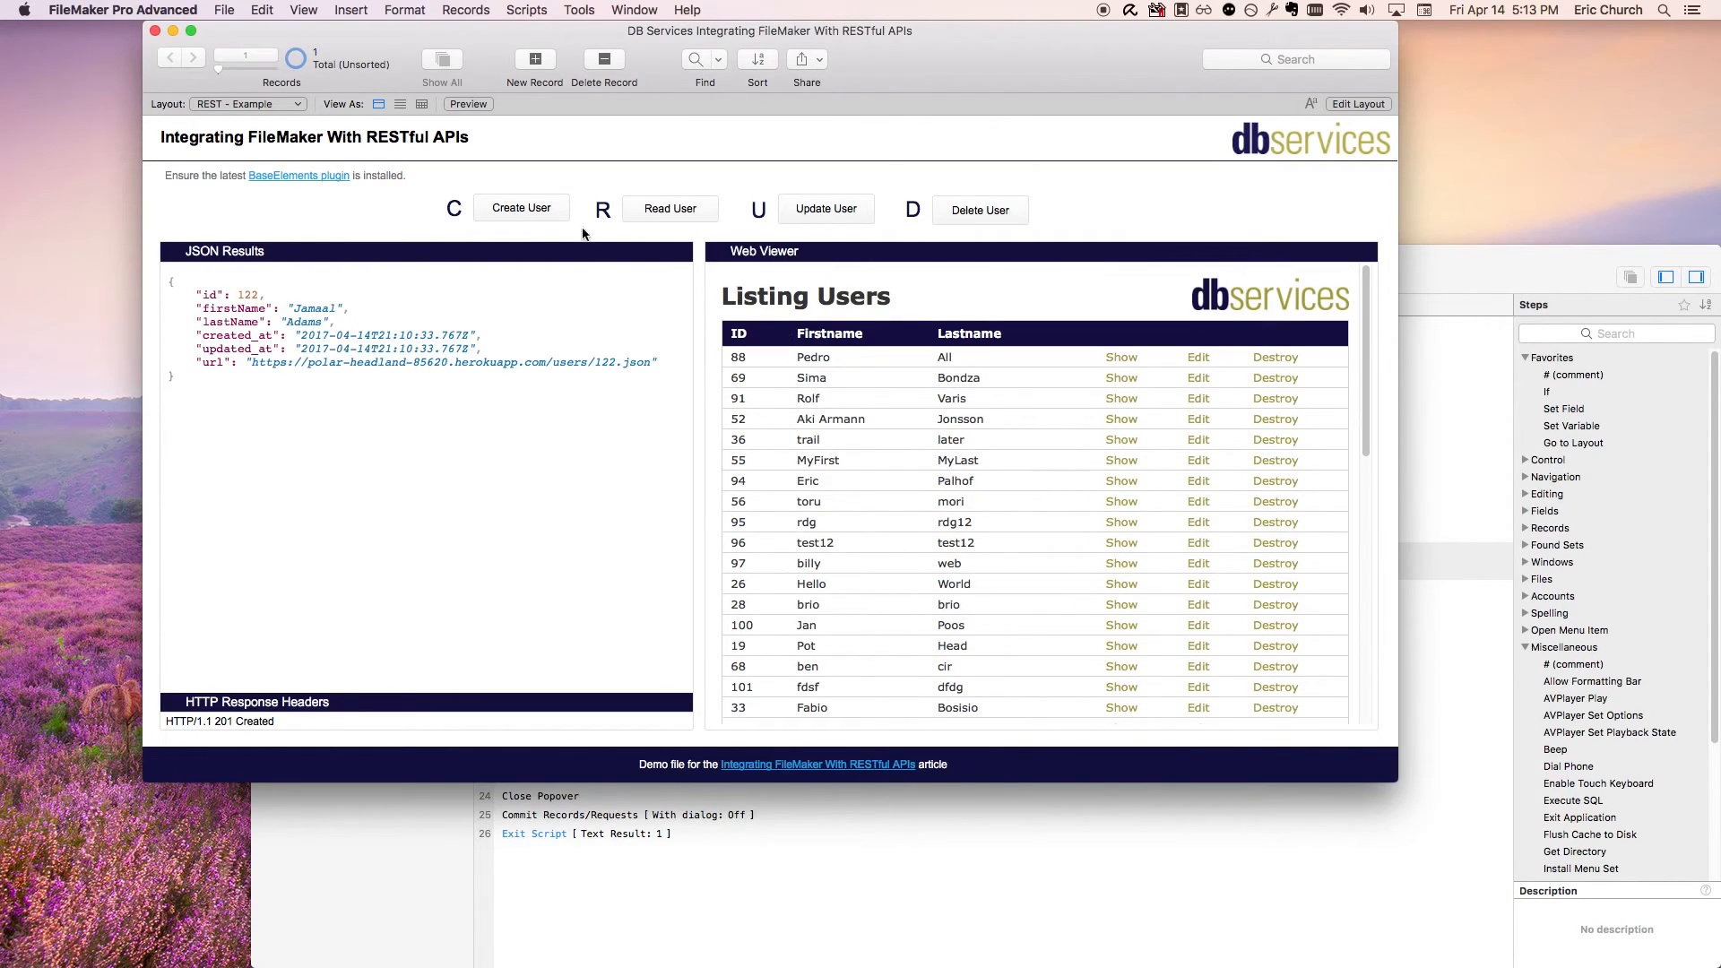
mouse_move(878, 215)
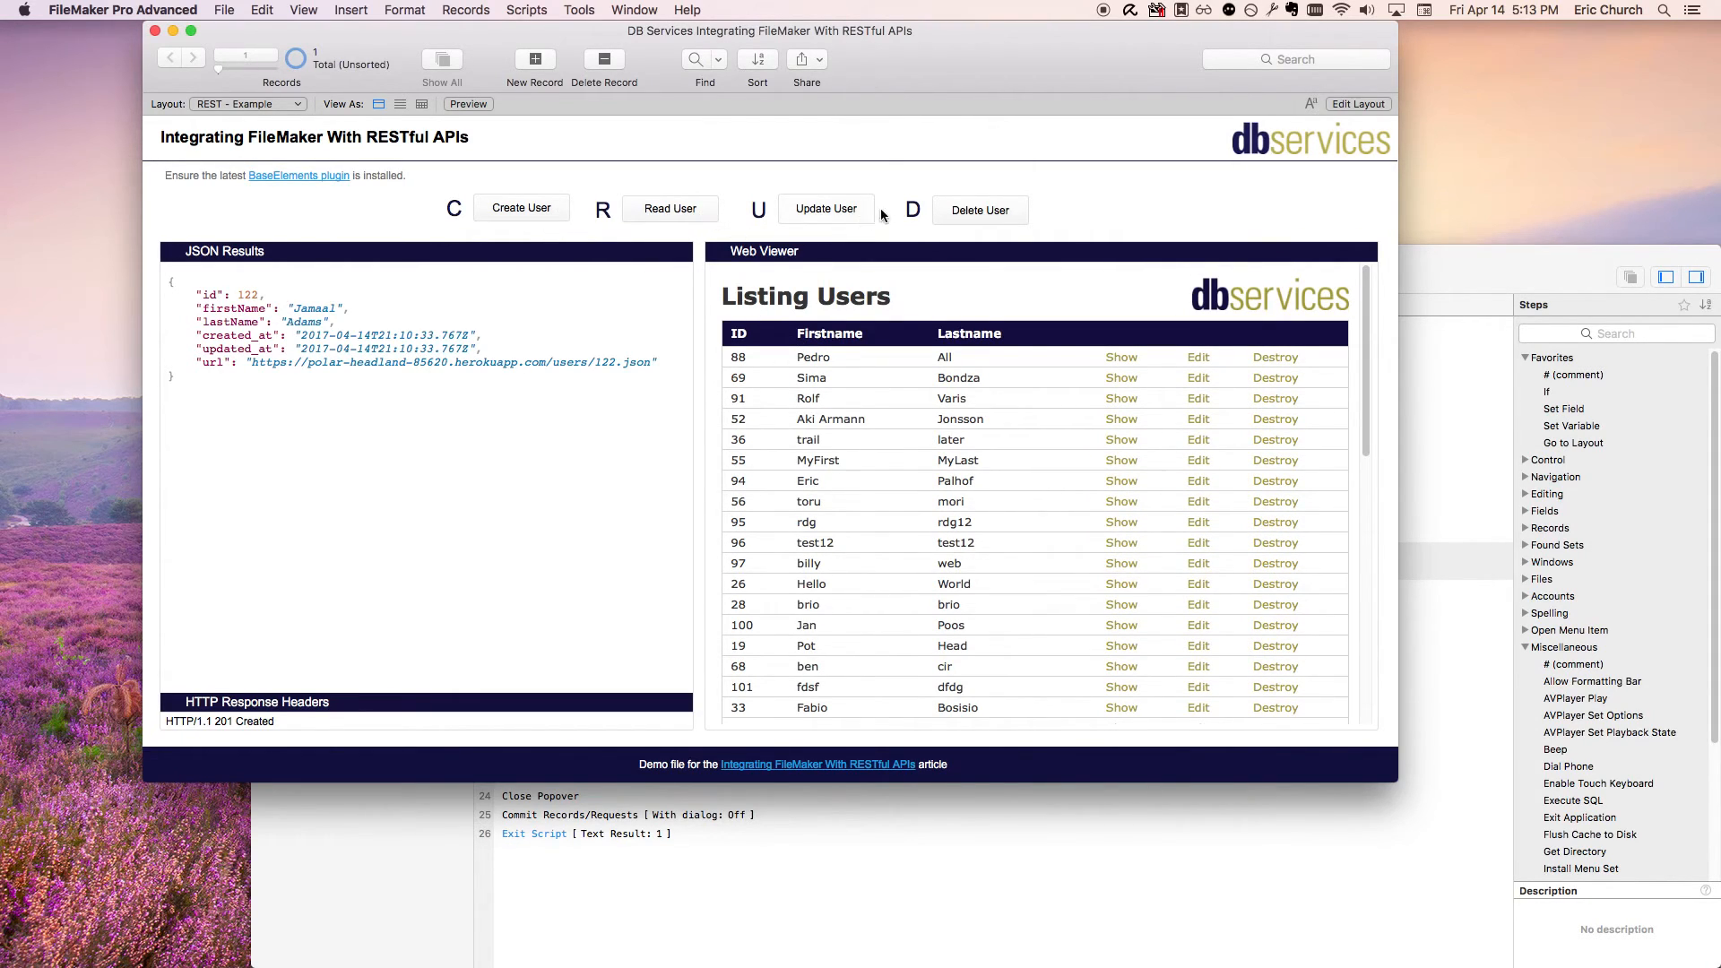
mouse_move(762, 242)
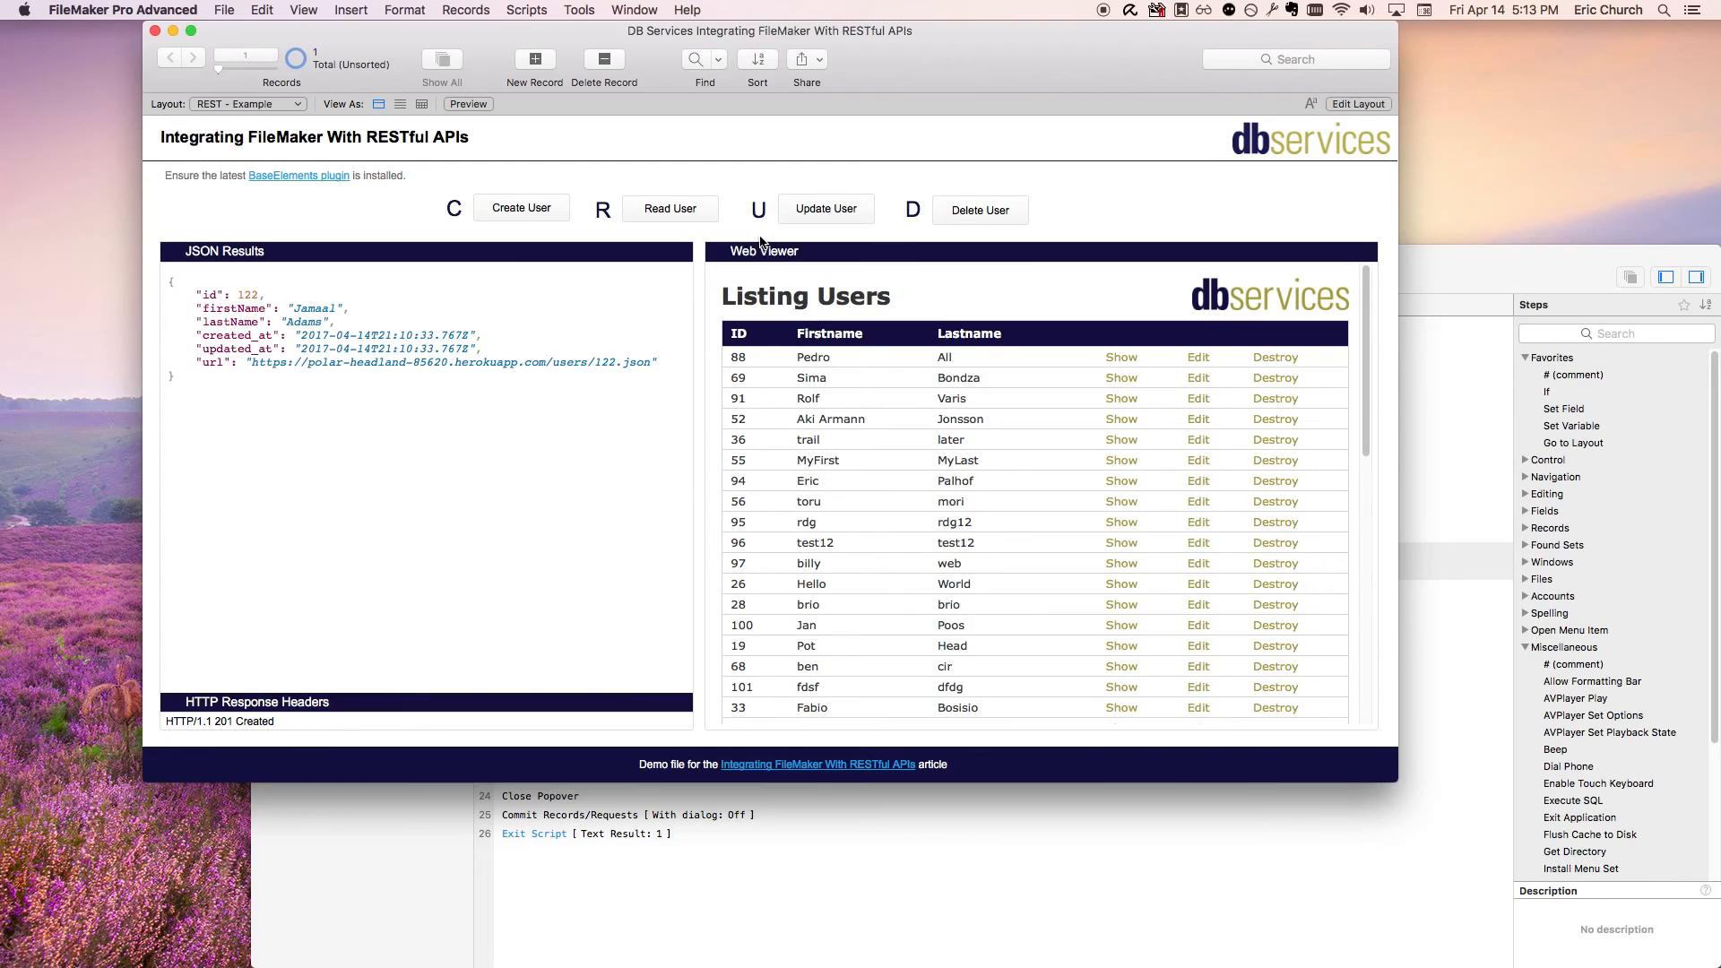
mouse_move(1111, 219)
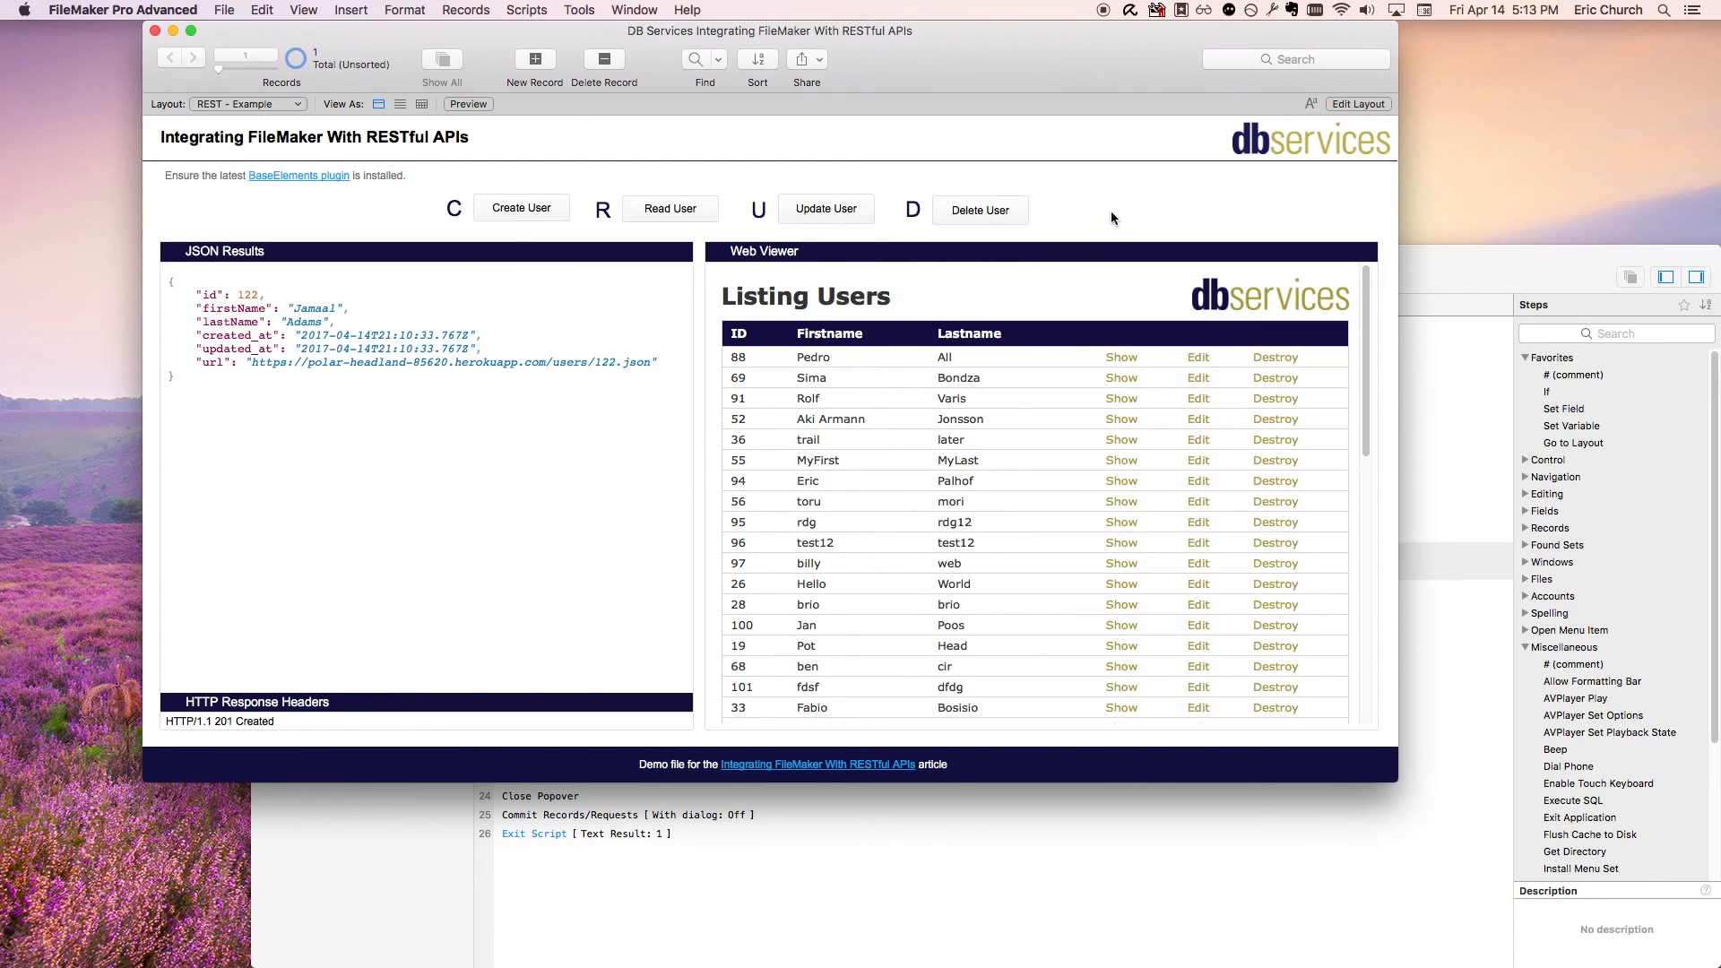